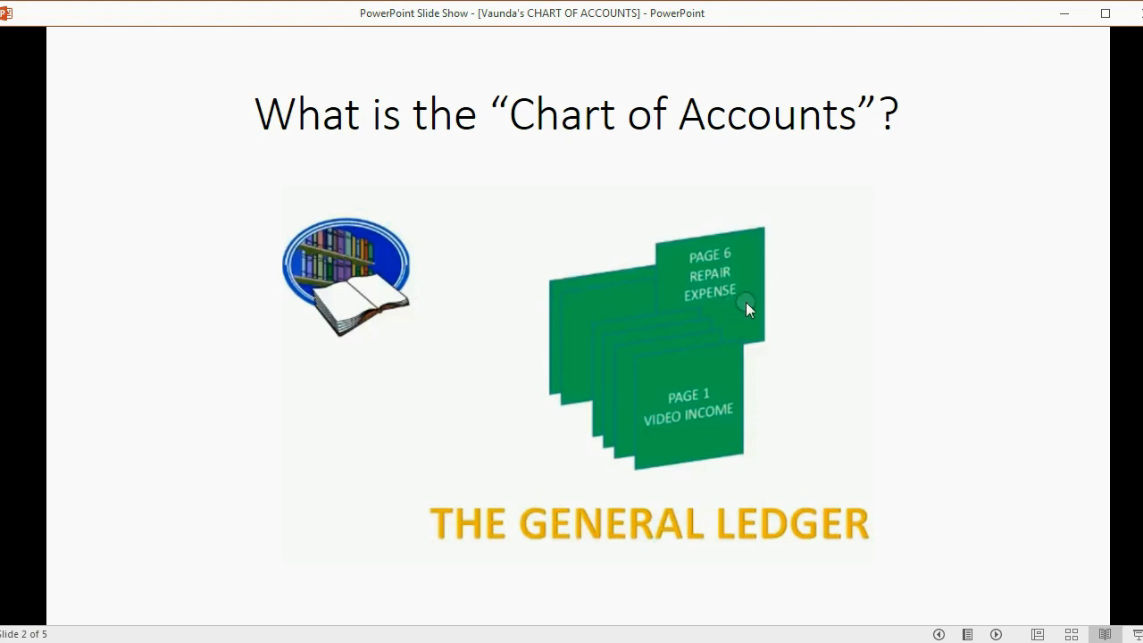
mouse_move(754, 414)
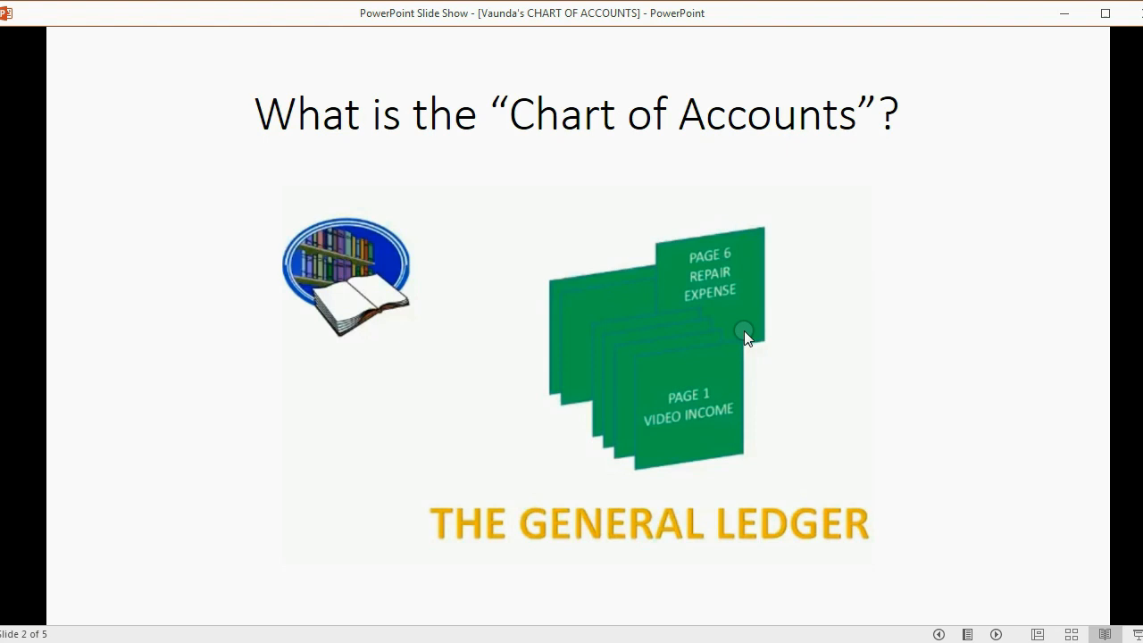
mouse_move(712, 365)
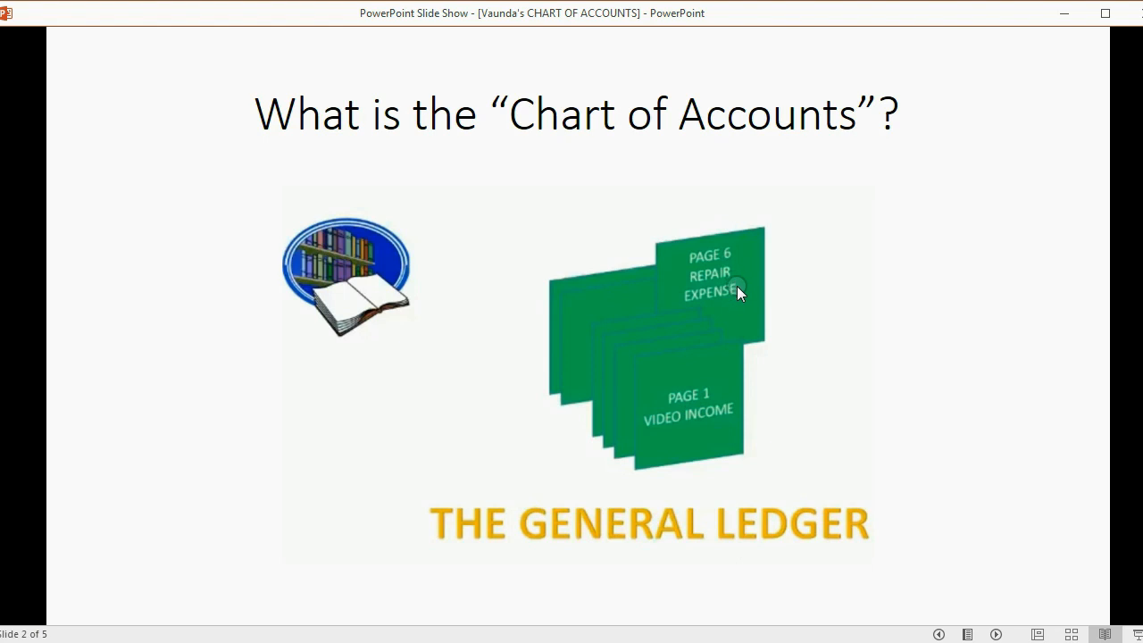
mouse_move(732, 379)
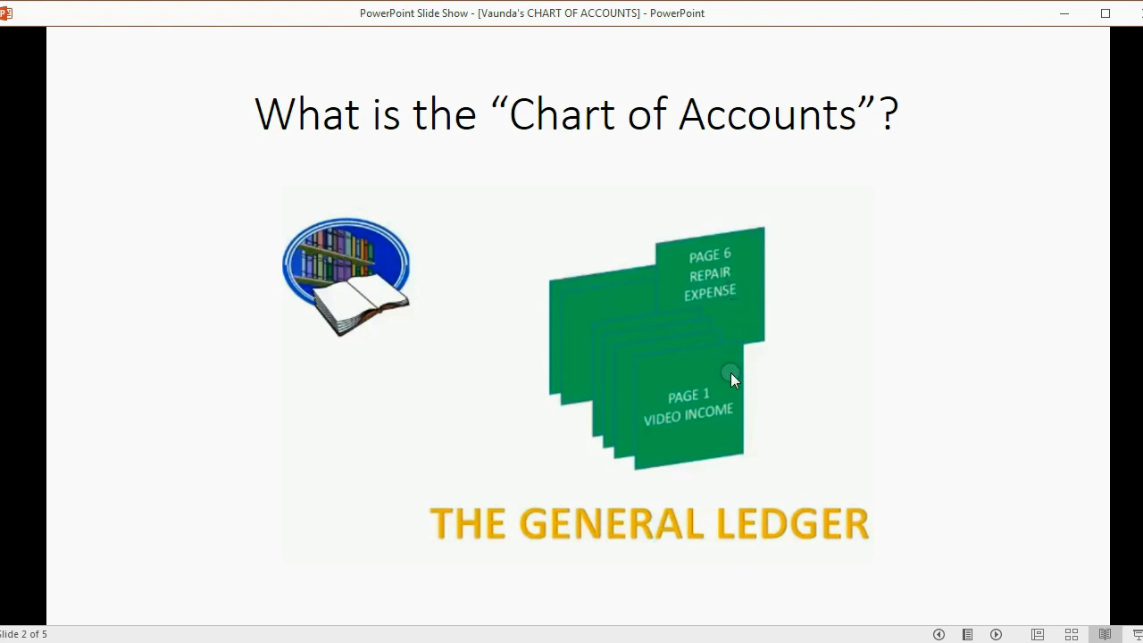
mouse_move(682, 370)
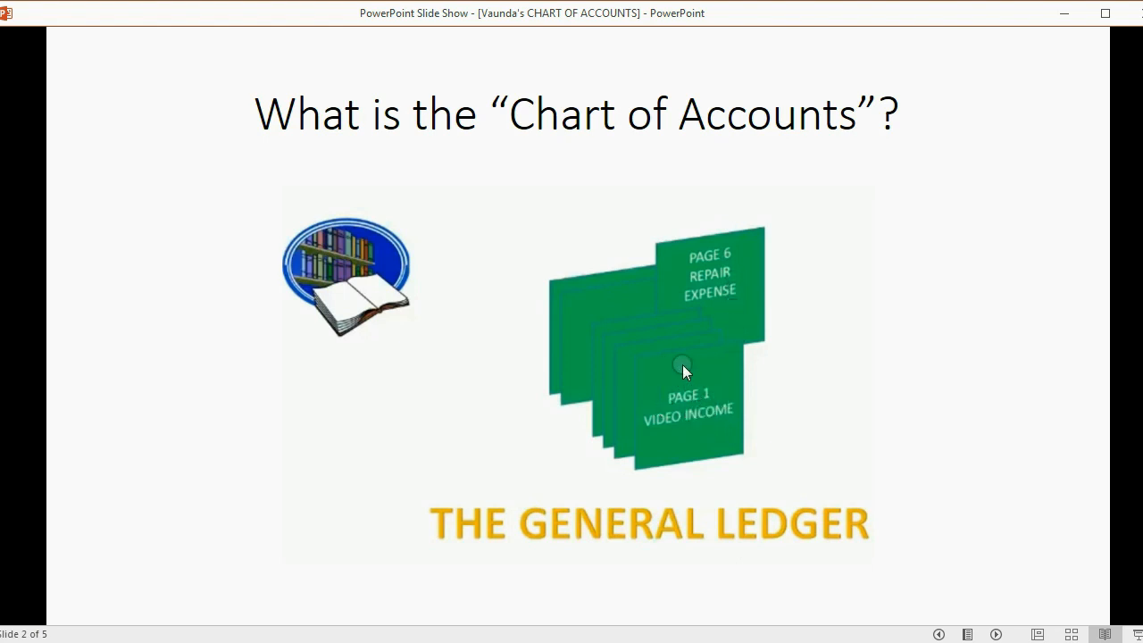
mouse_move(700, 378)
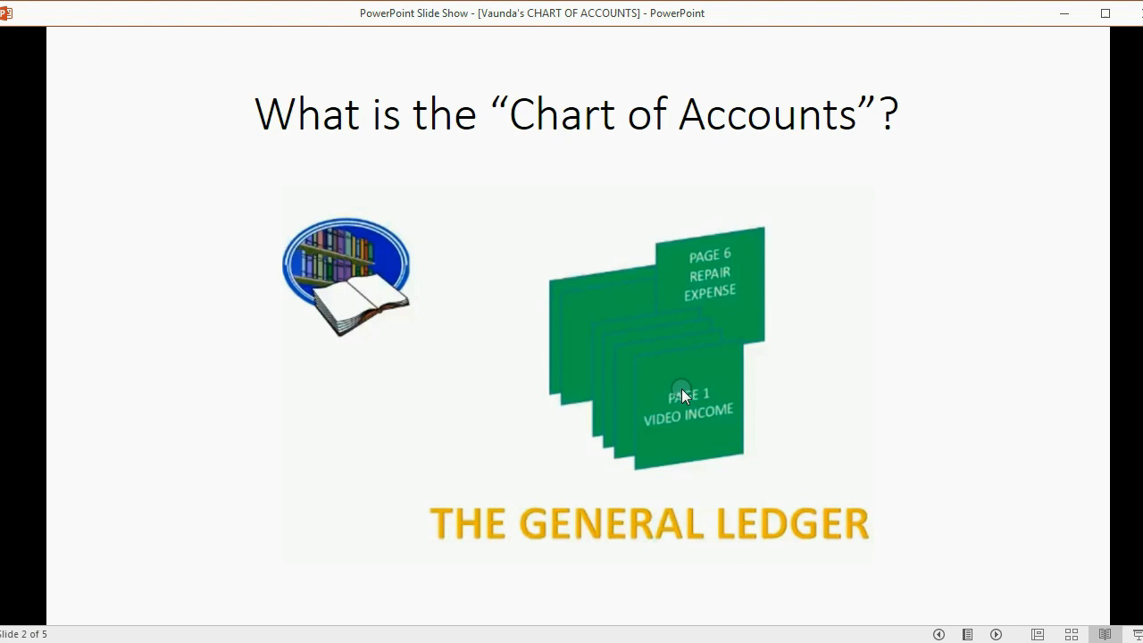
mouse_move(722, 277)
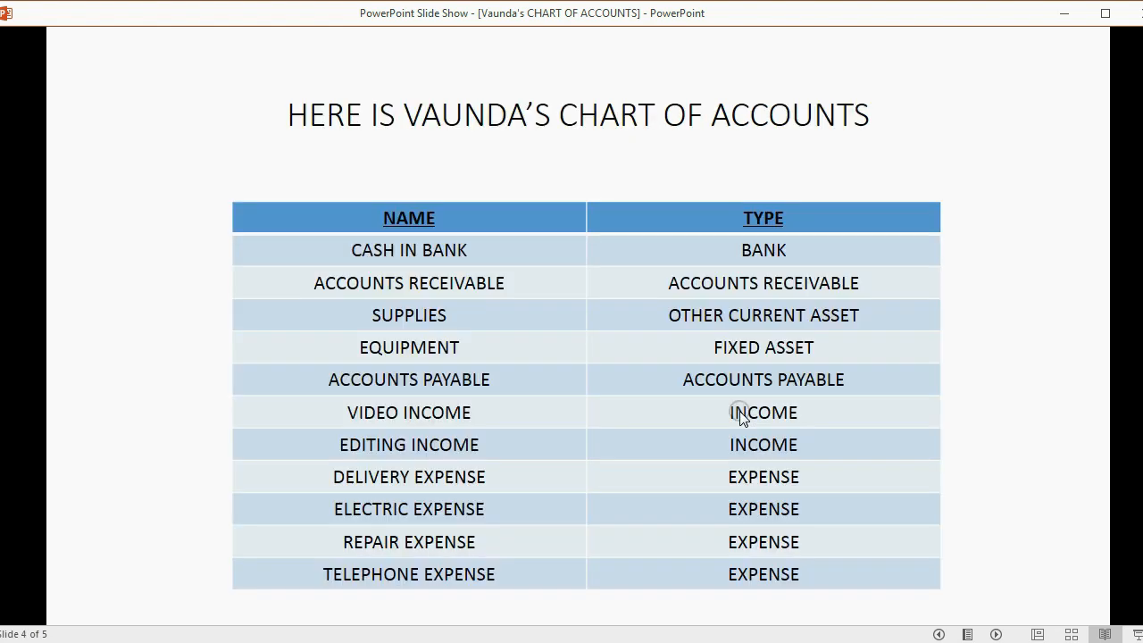
mouse_move(766, 127)
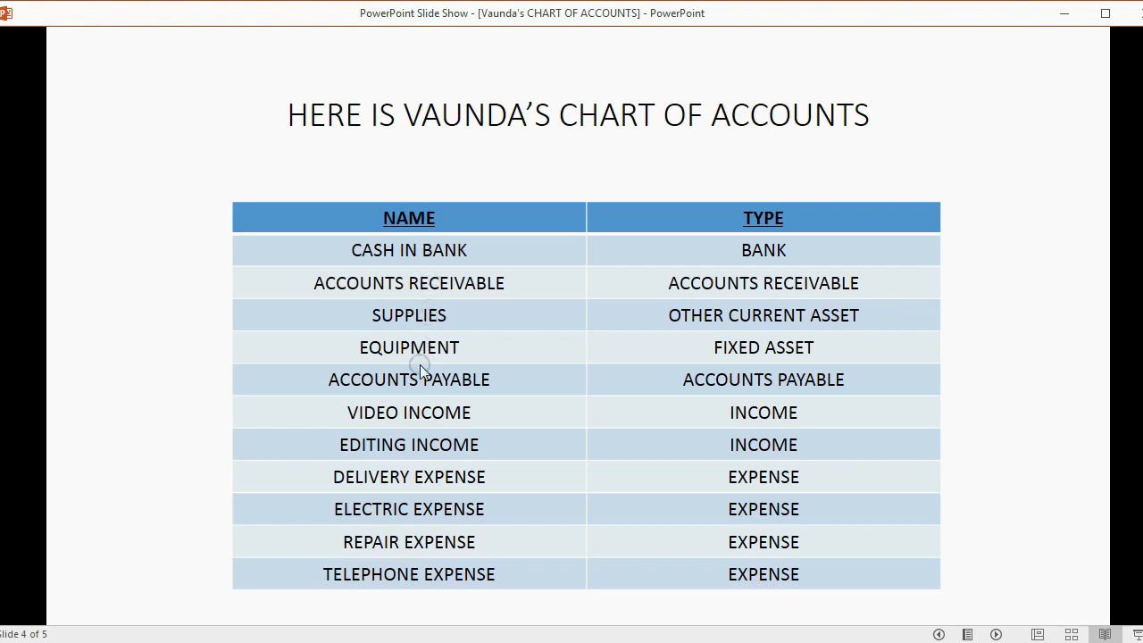
mouse_move(393, 586)
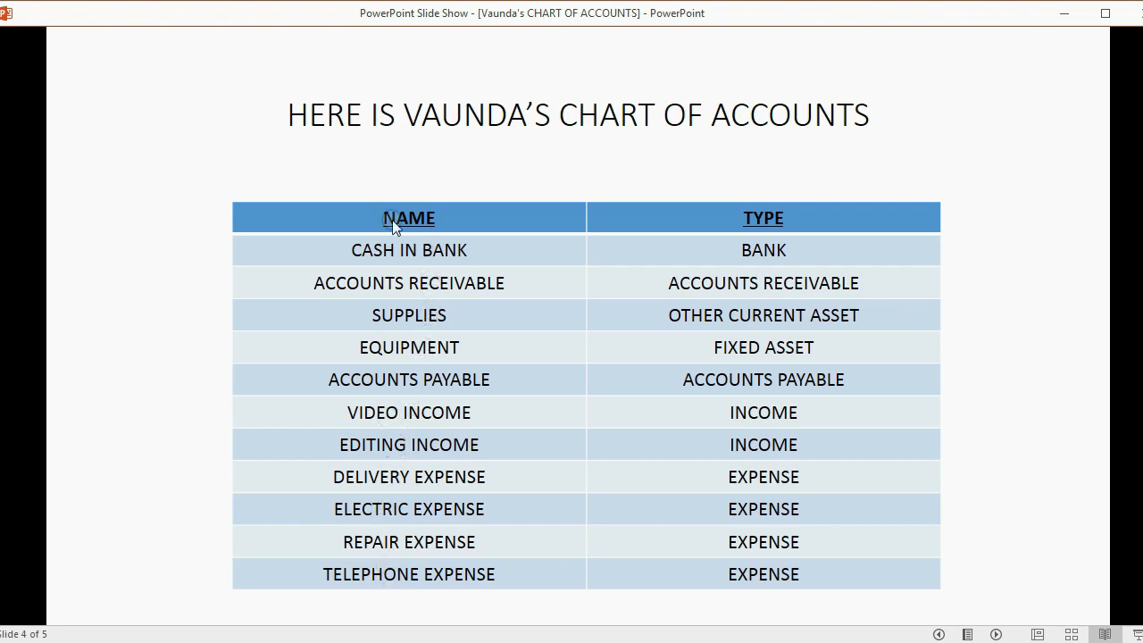
mouse_move(764, 497)
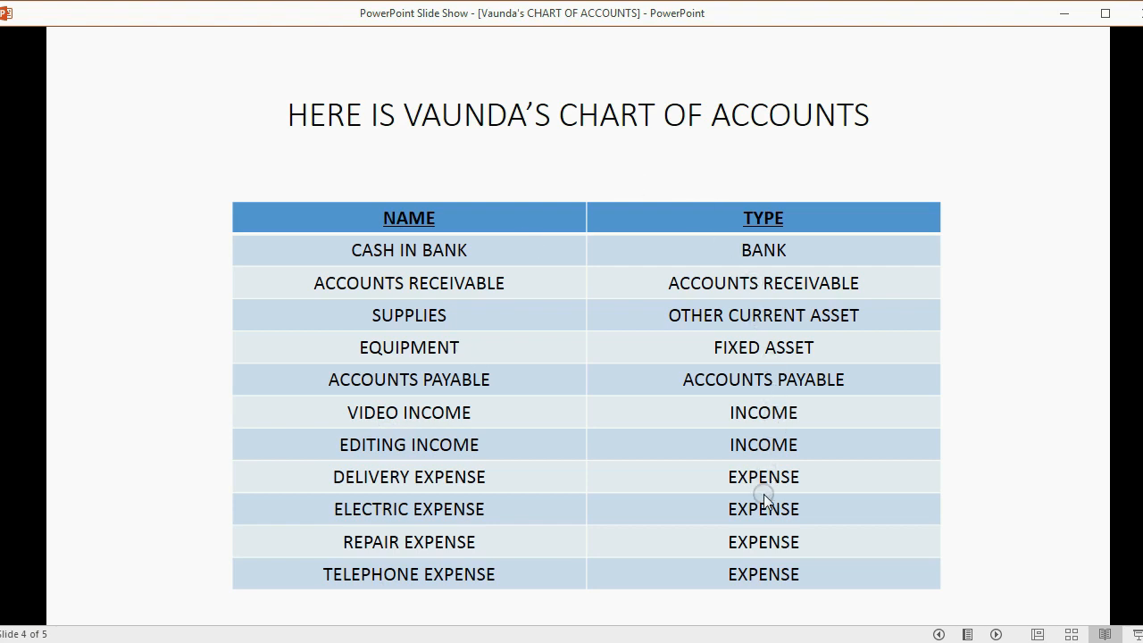
mouse_move(764, 283)
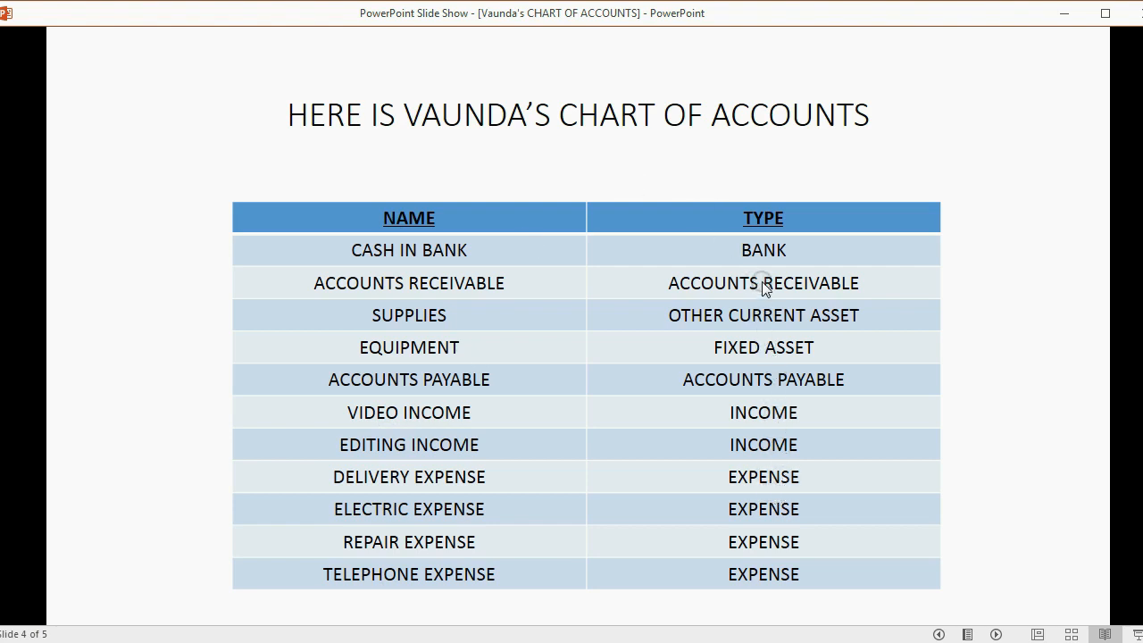
mouse_move(764, 270)
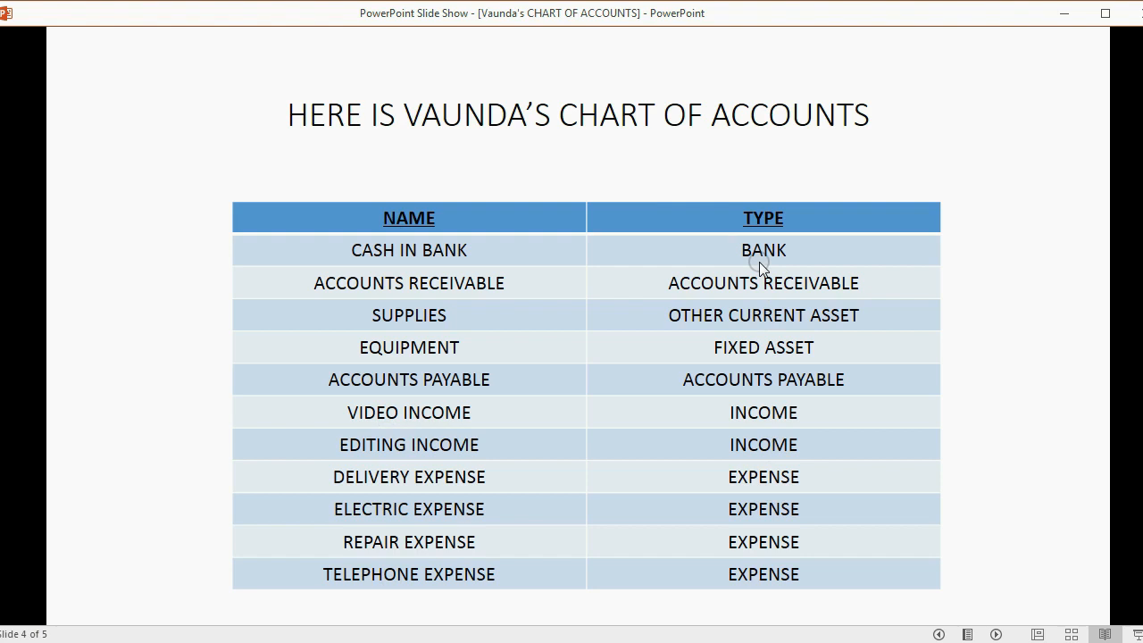
mouse_move(463, 254)
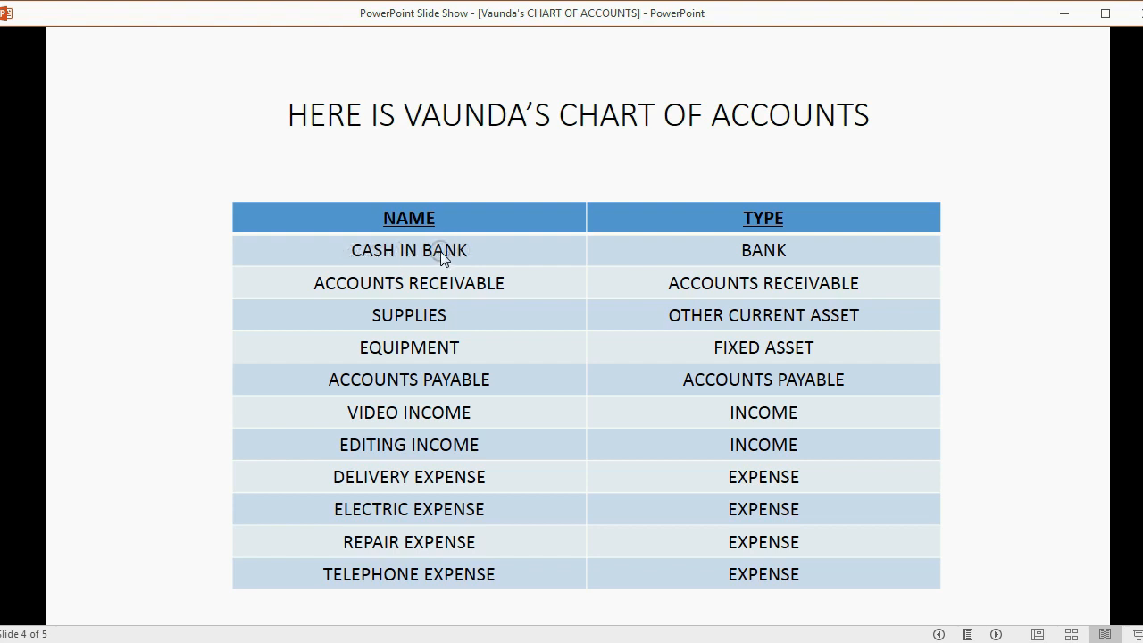
mouse_move(409, 257)
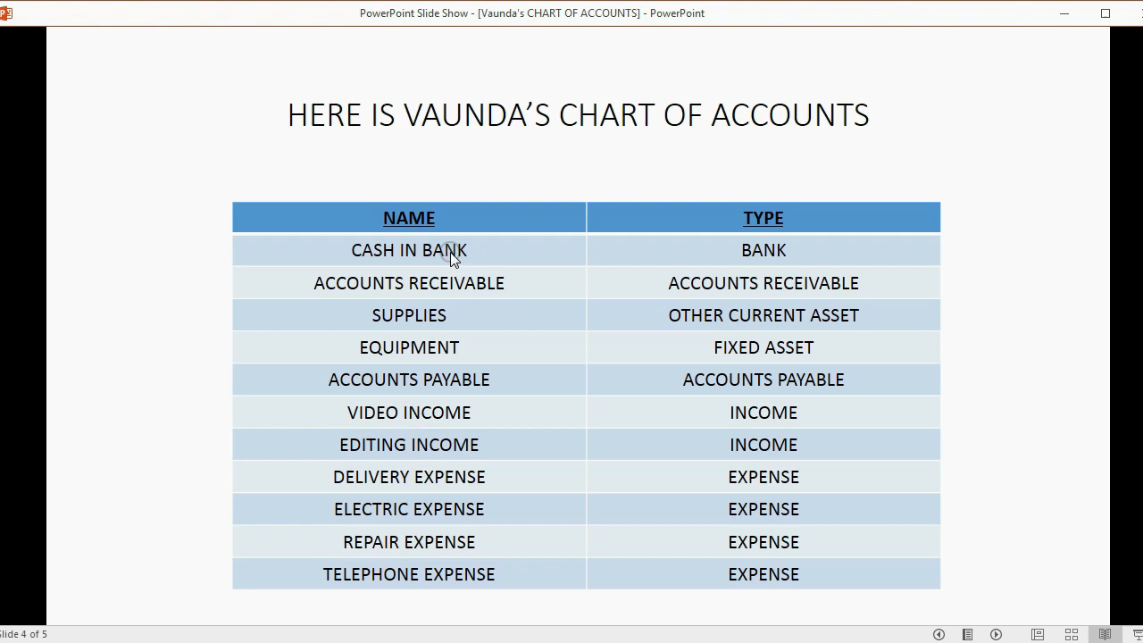
mouse_move(685, 253)
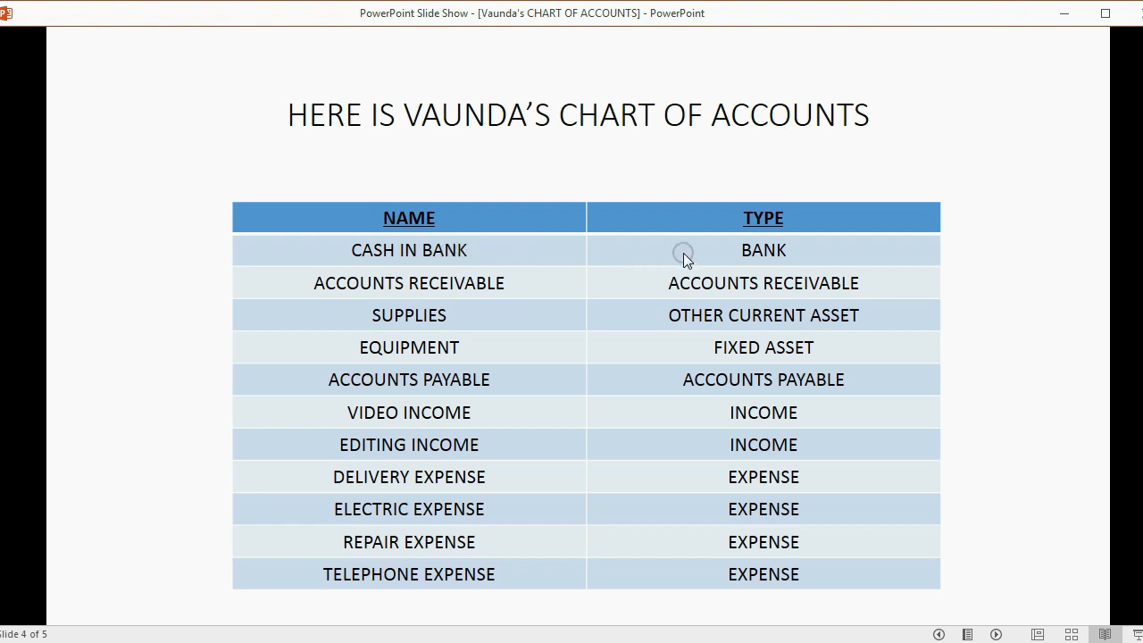
mouse_move(391, 250)
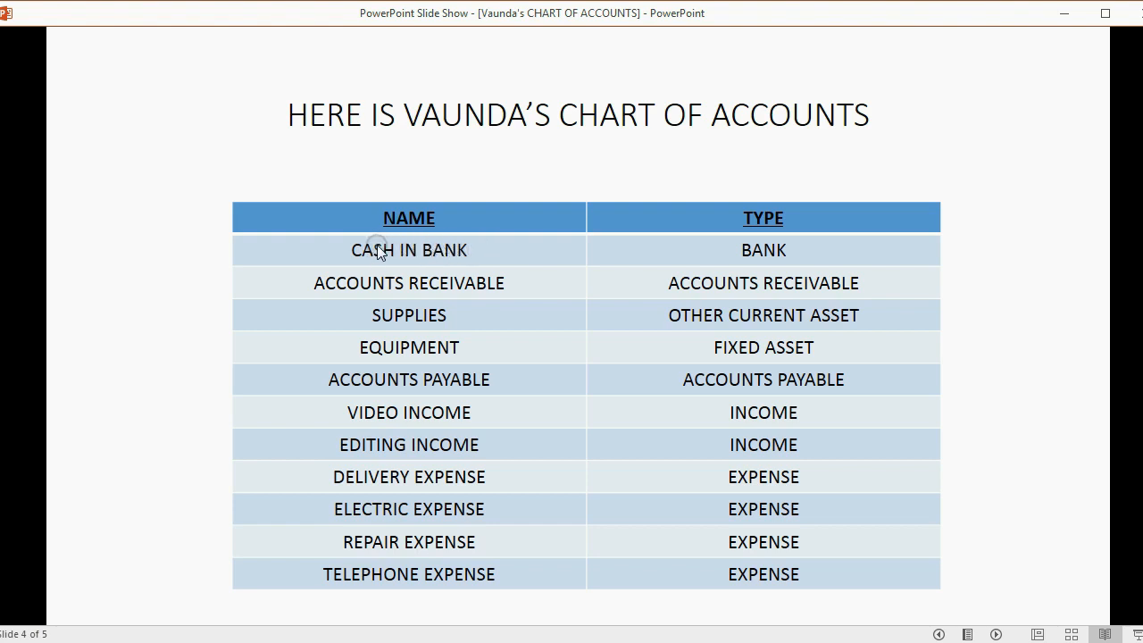
mouse_move(349, 257)
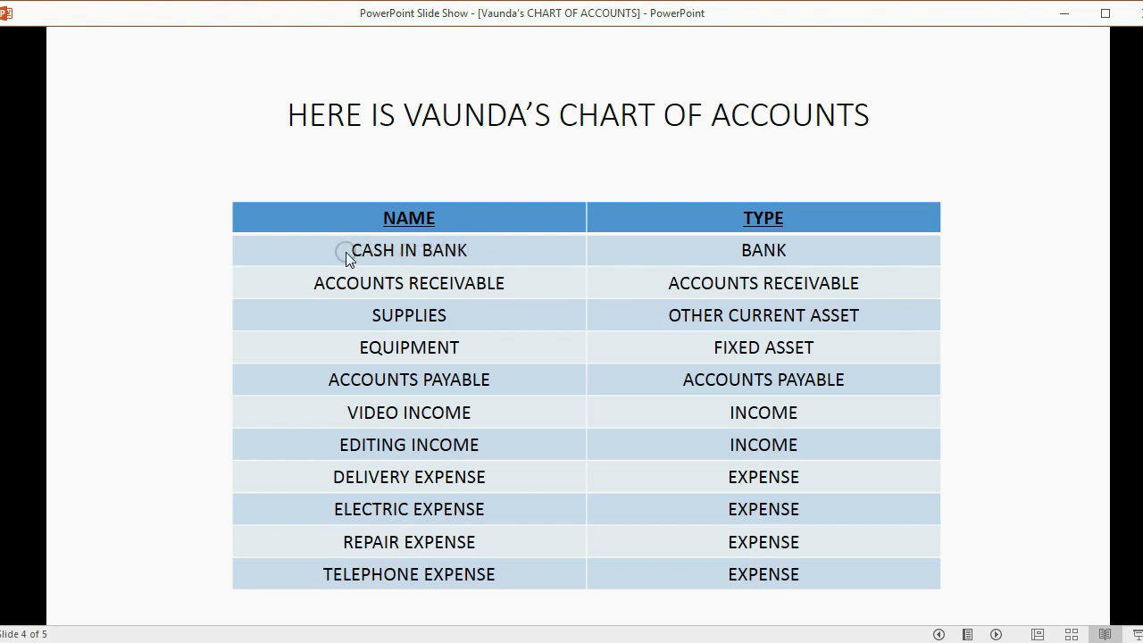
mouse_move(659, 286)
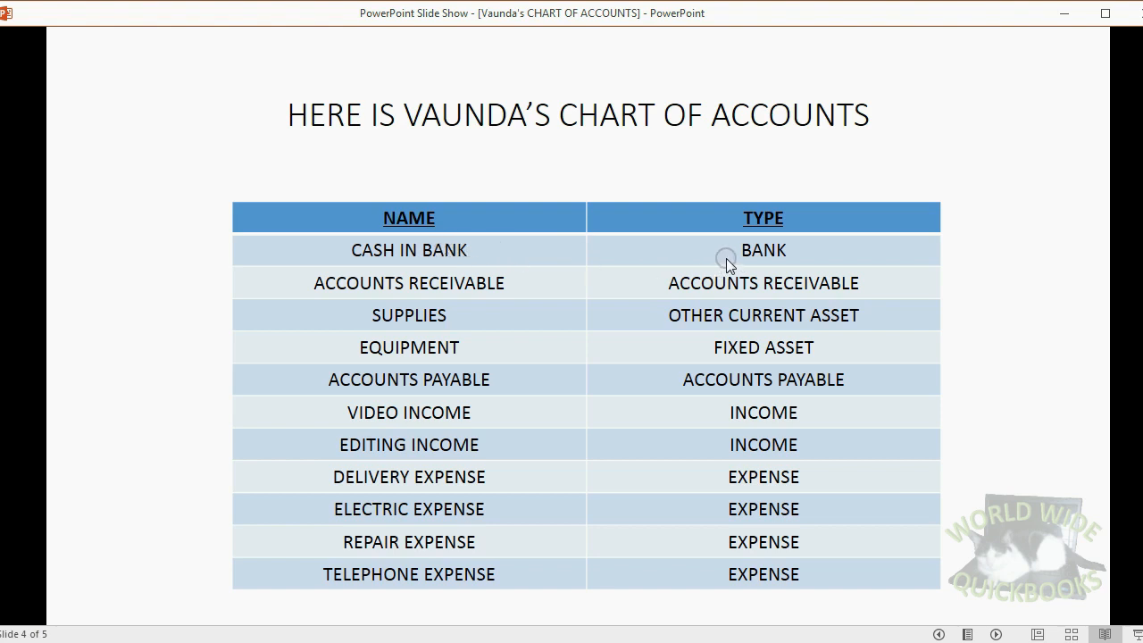
mouse_move(547, 246)
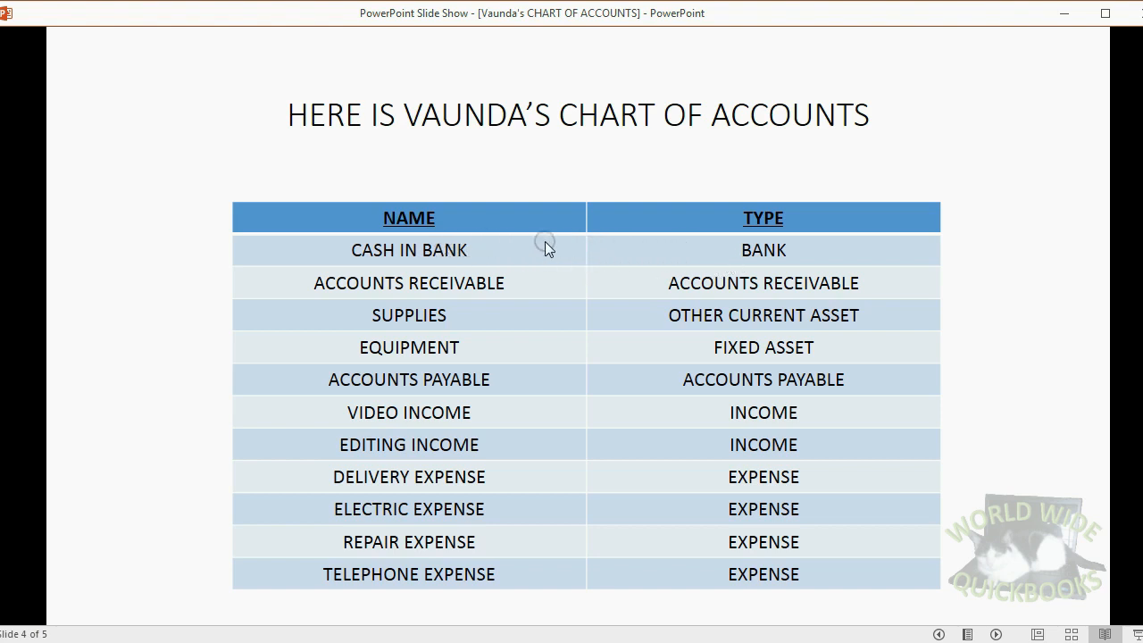
mouse_move(625, 246)
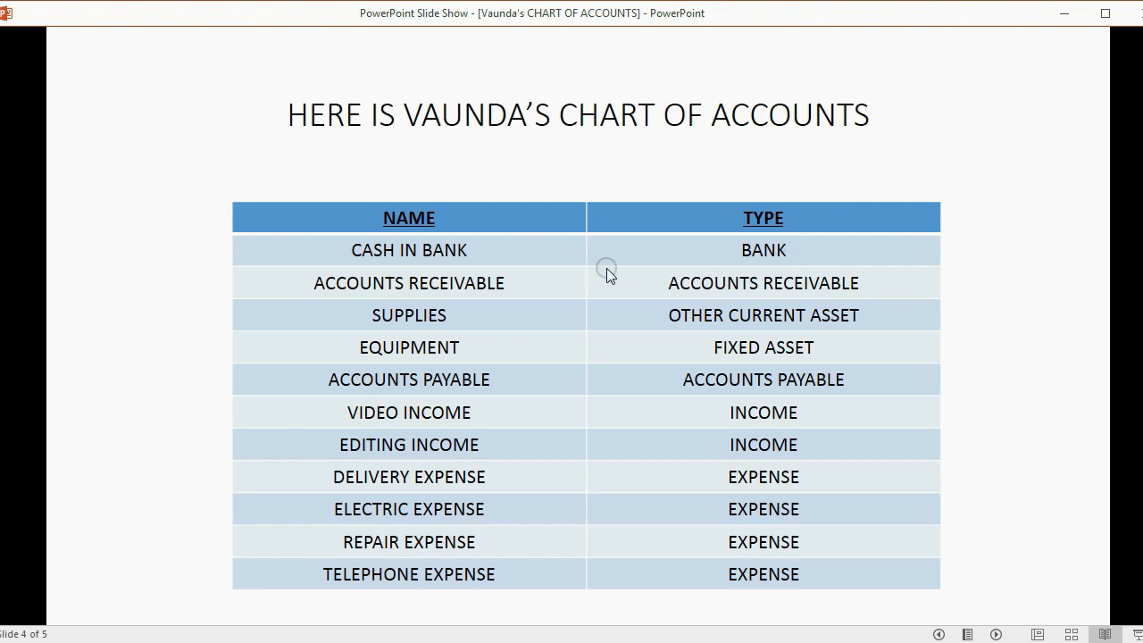
mouse_move(486, 389)
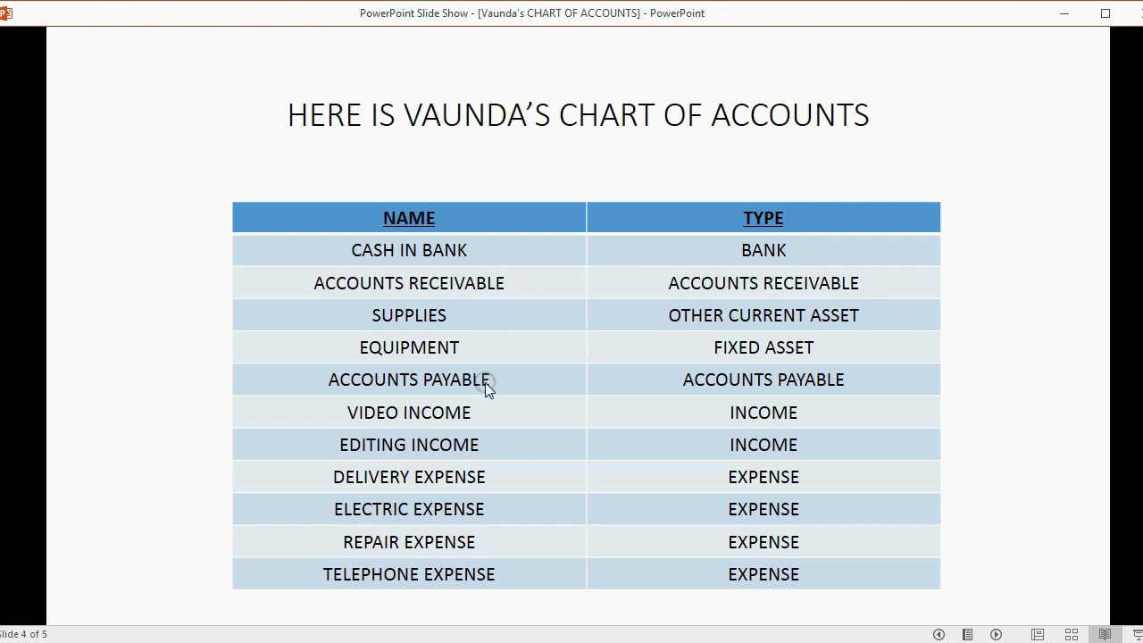
mouse_move(378, 294)
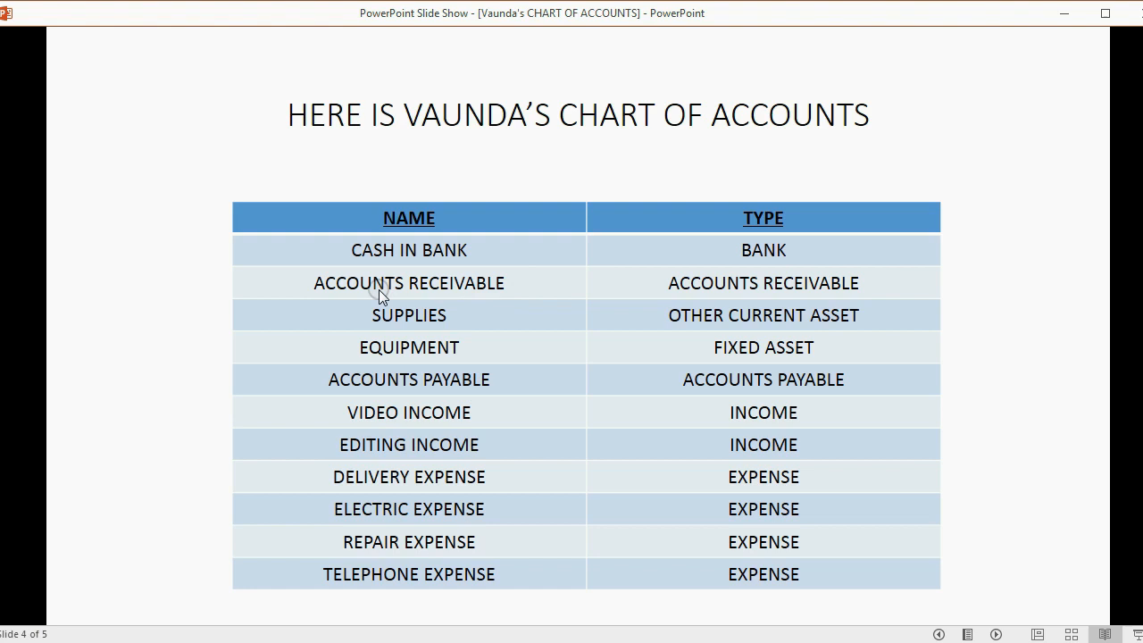
mouse_move(462, 284)
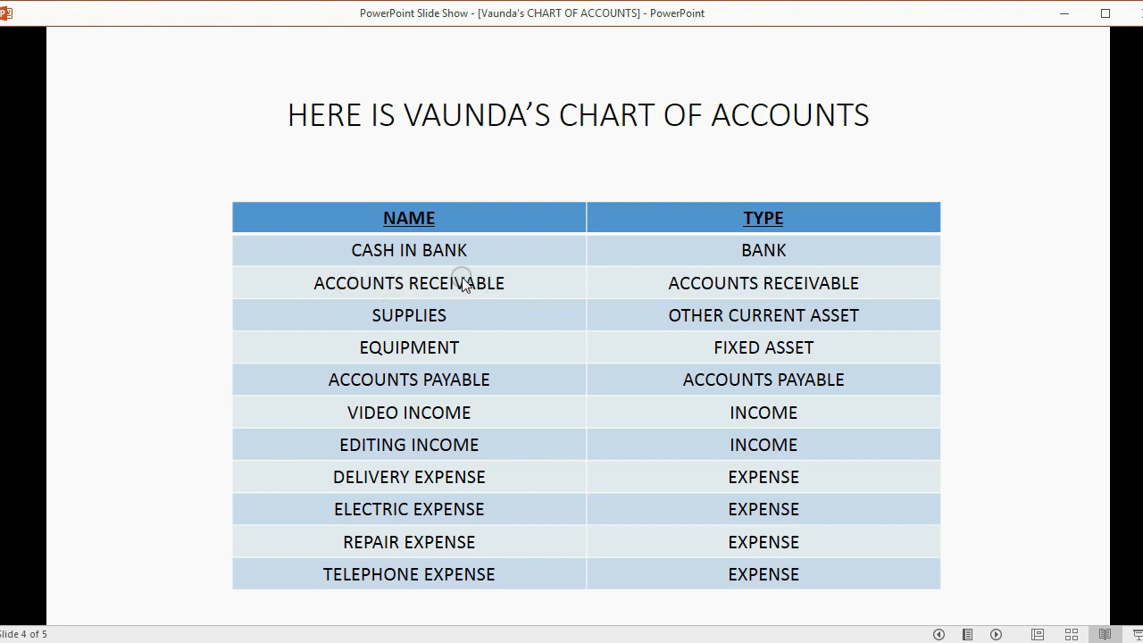
mouse_move(309, 288)
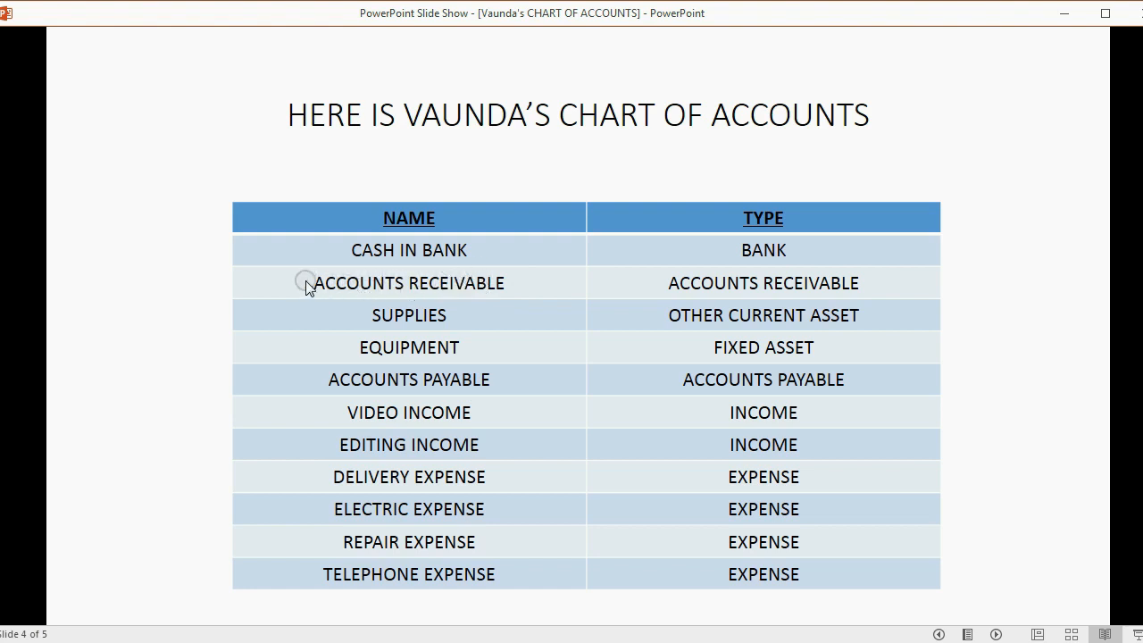
mouse_move(436, 282)
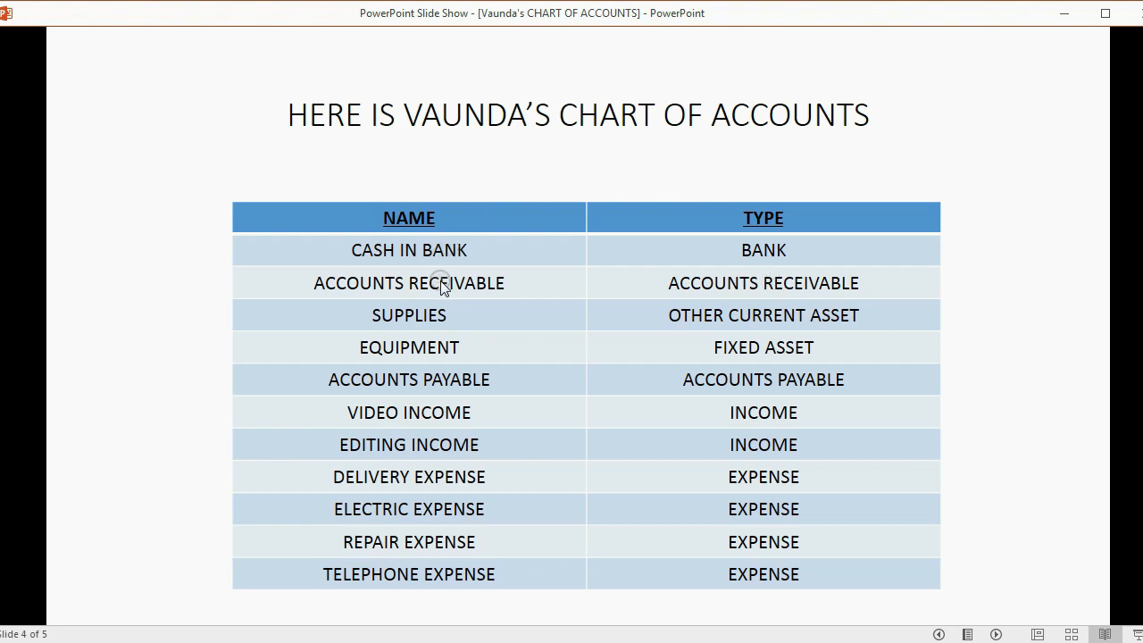
mouse_move(462, 286)
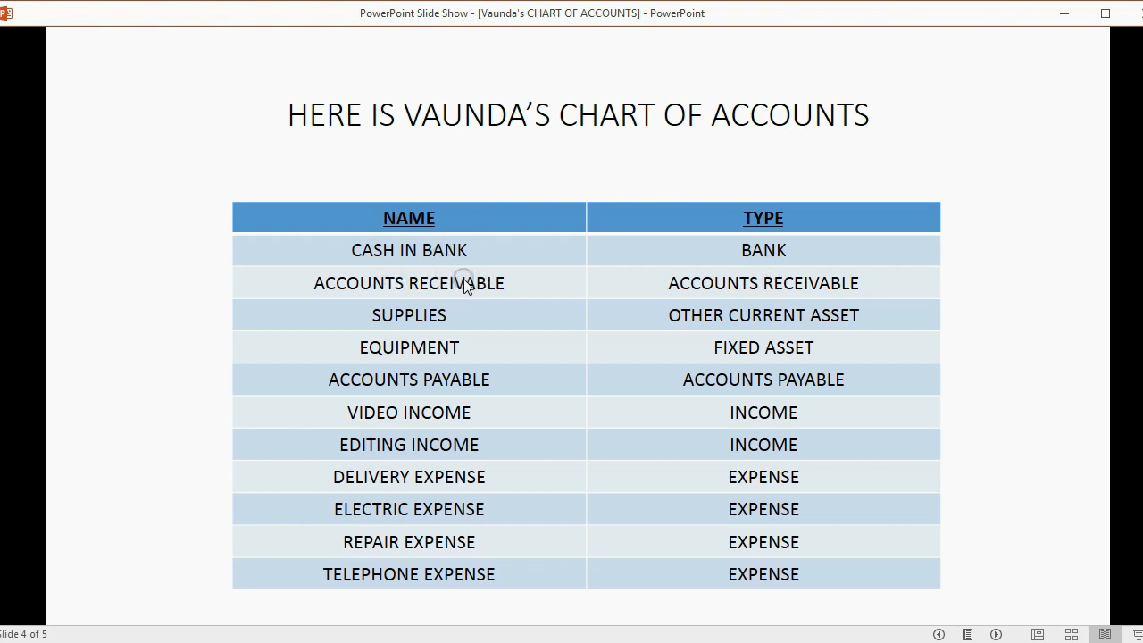
mouse_move(450, 287)
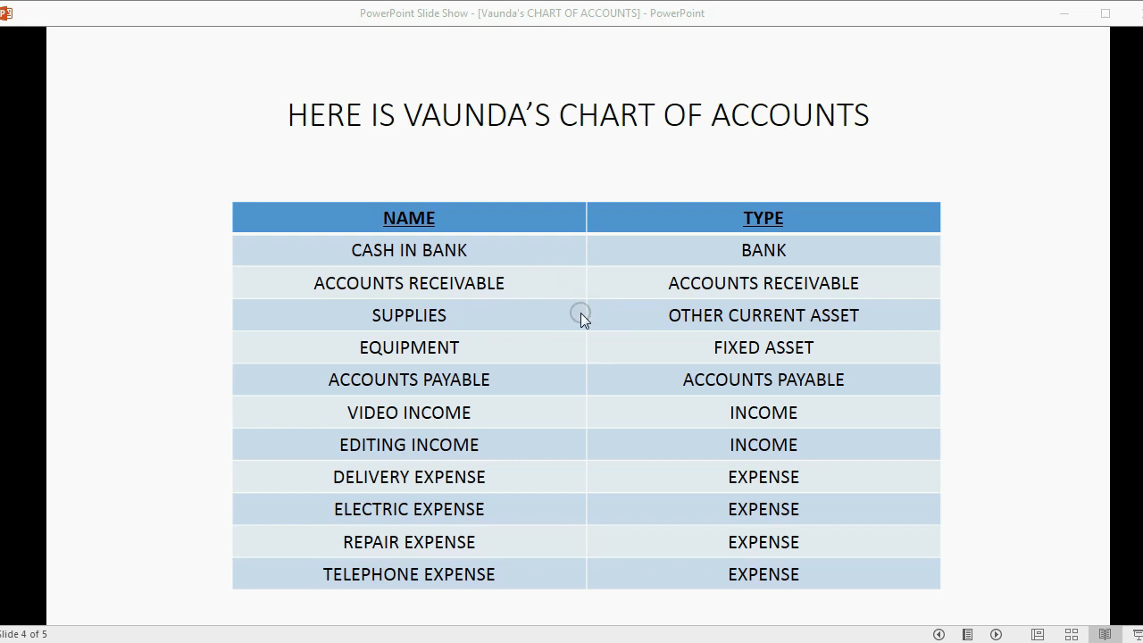
mouse_move(565, 443)
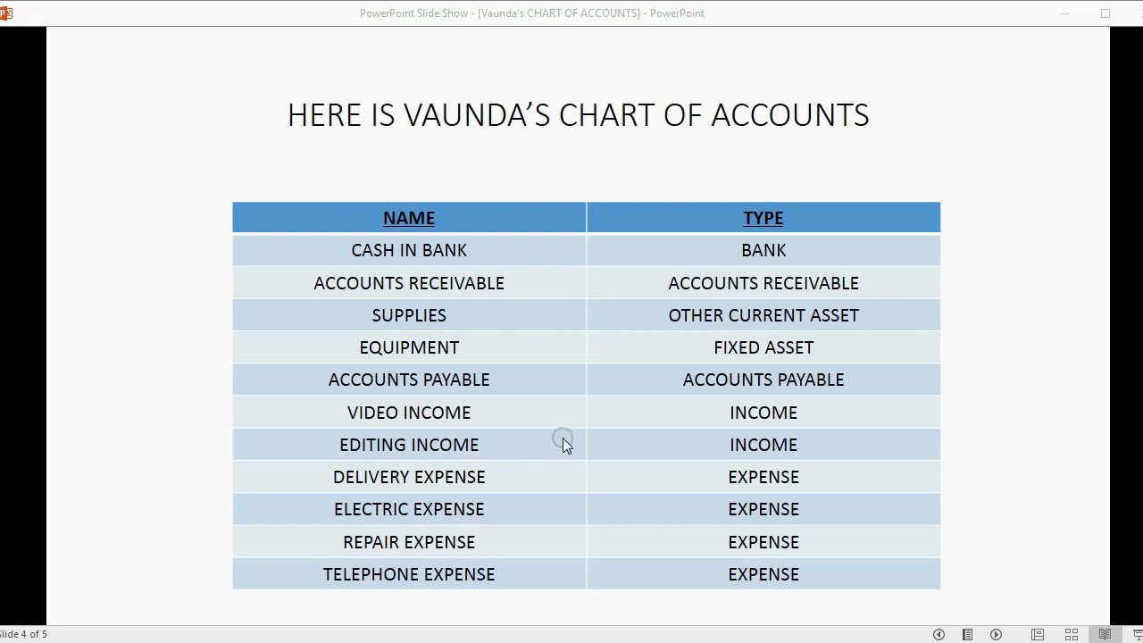
mouse_move(414, 349)
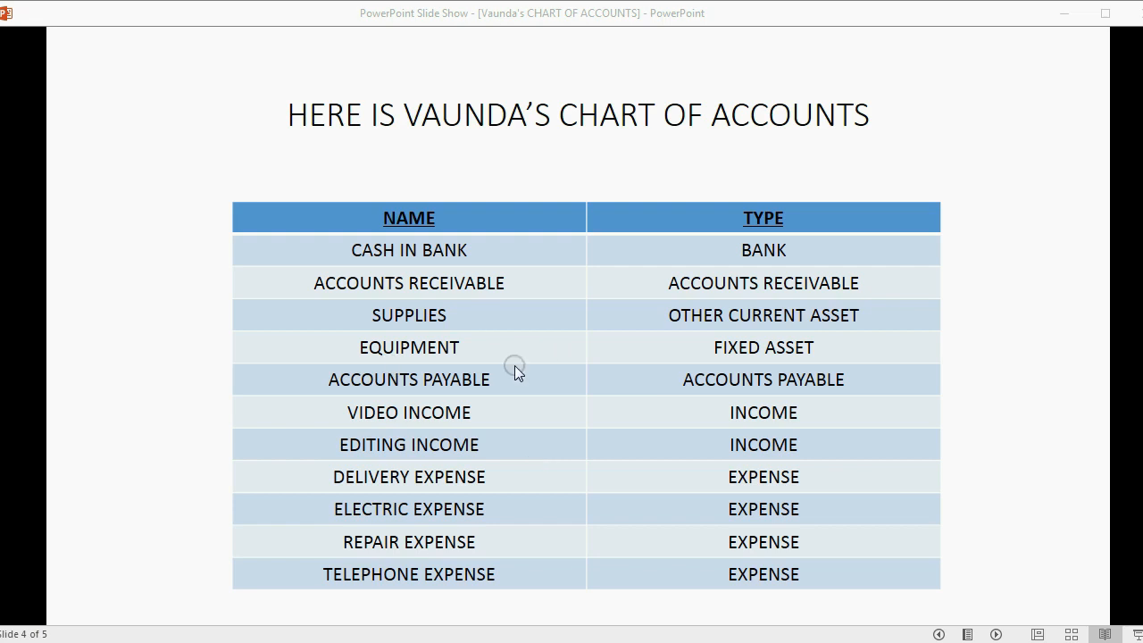
mouse_move(318, 593)
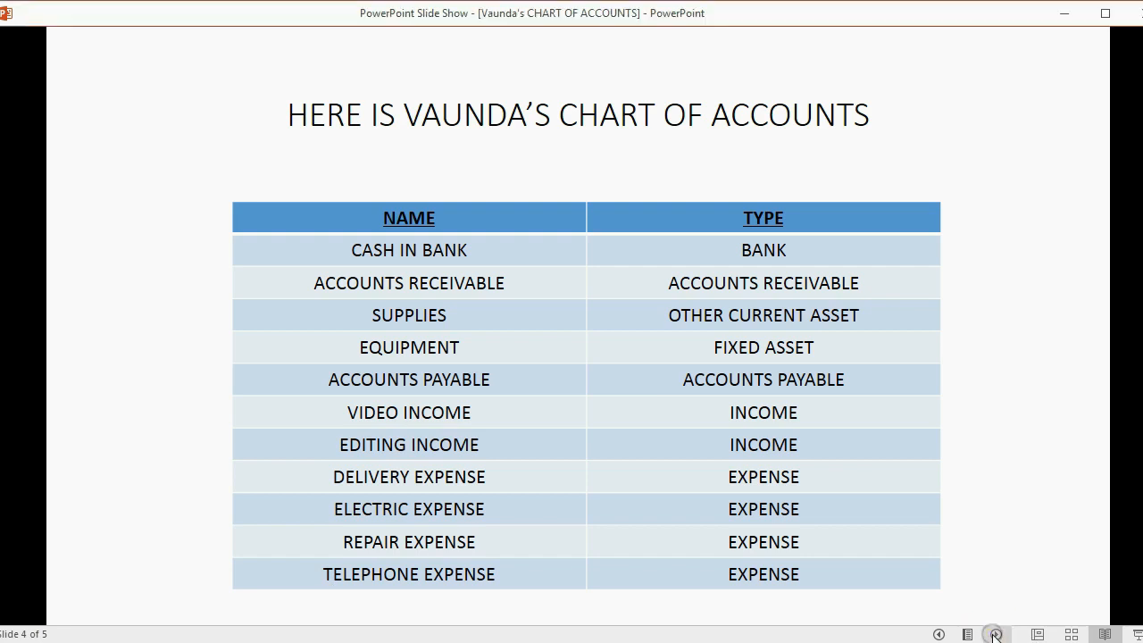
Step: Advance to the DO THESE STEPS slide and reveal its points about deleting, adding and capitalizing accounts
click(996, 634)
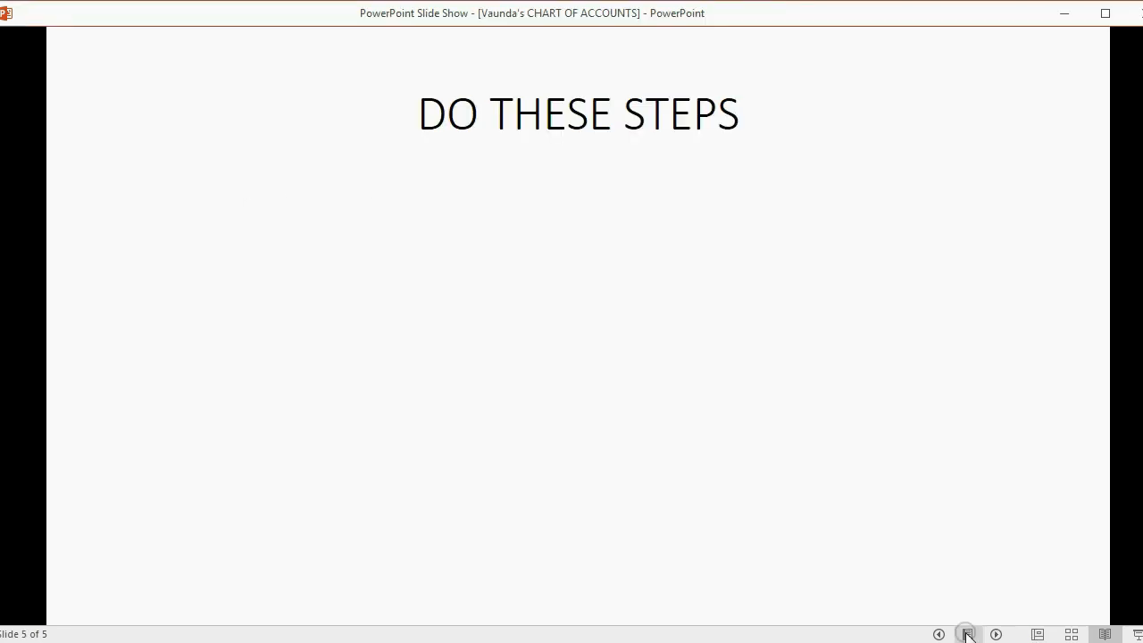
click(997, 634)
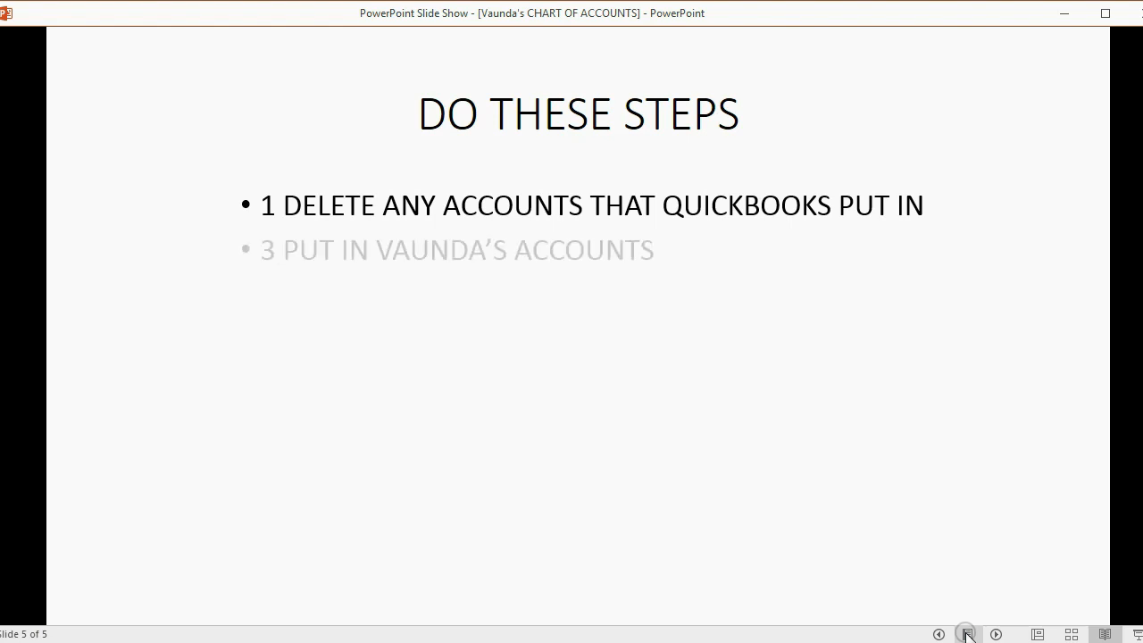
click(995, 634)
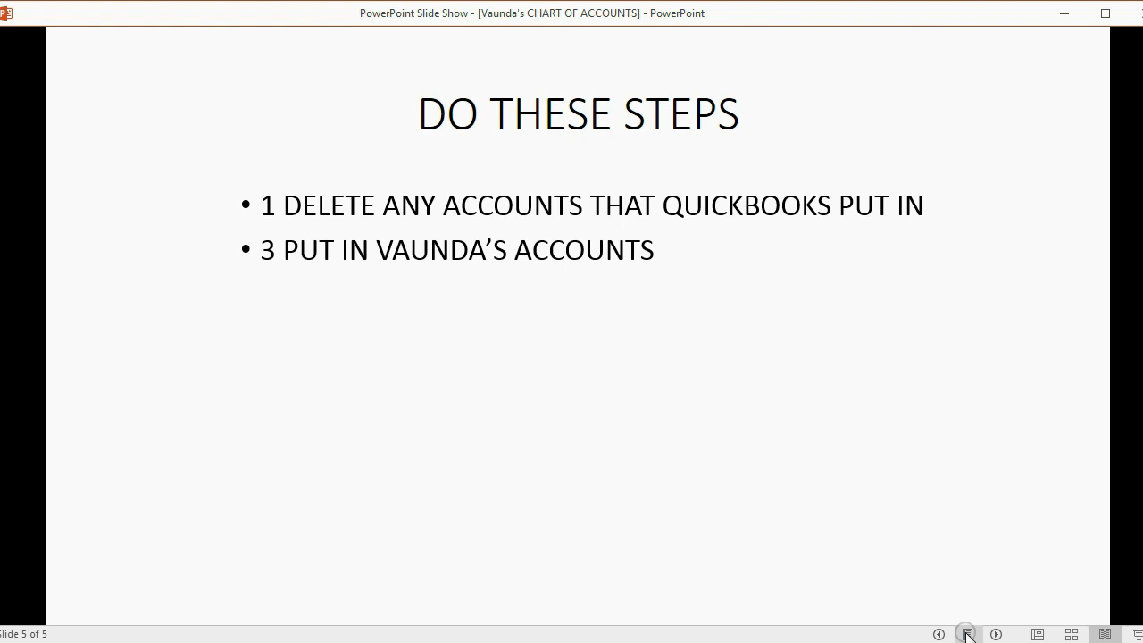
click(997, 634)
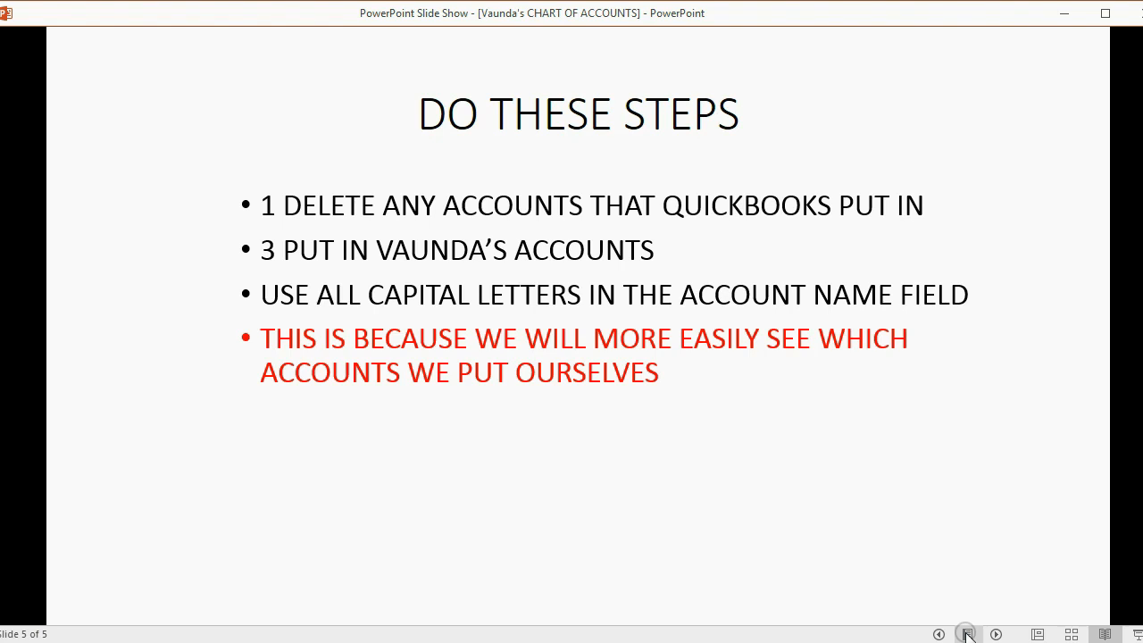
mouse_move(764, 604)
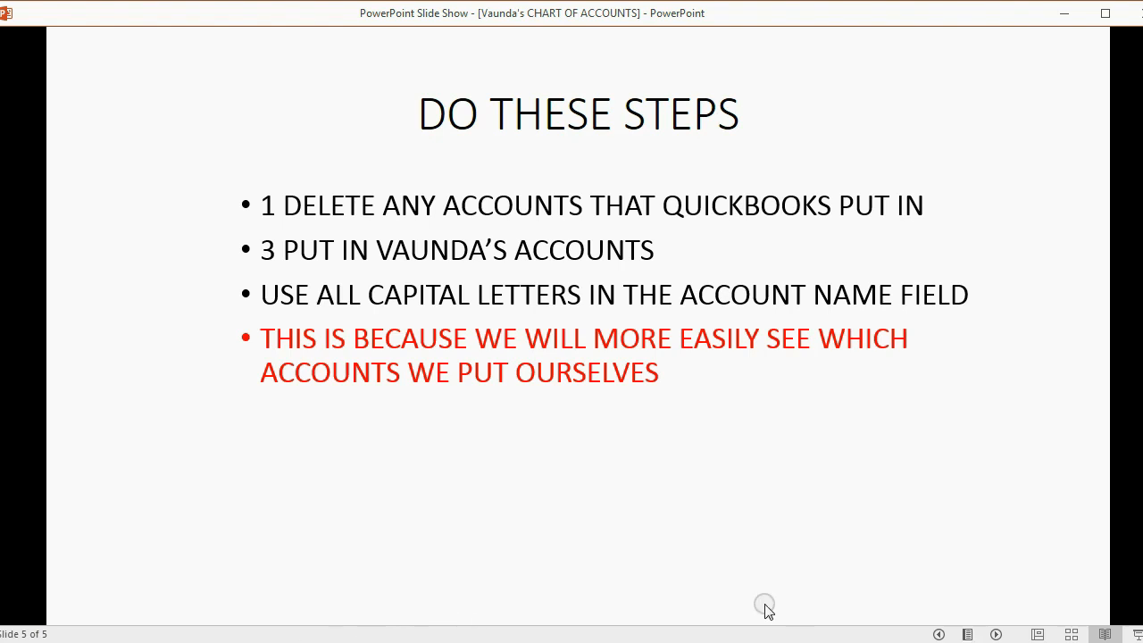
Step: Step back through the revealed points to the previous slide
click(939, 634)
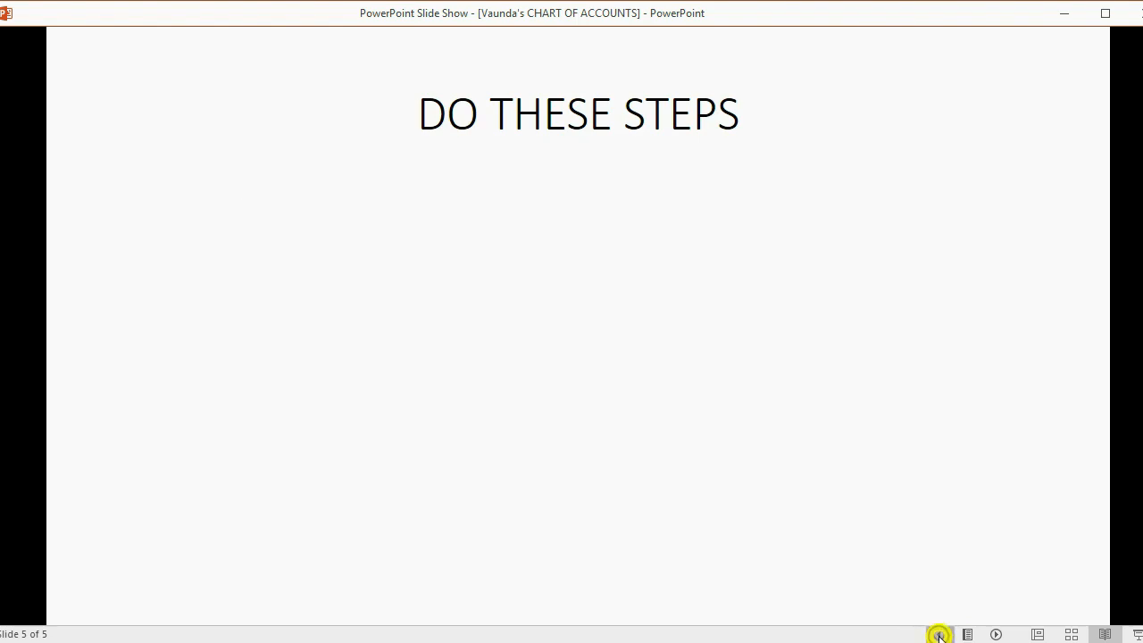
click(939, 636)
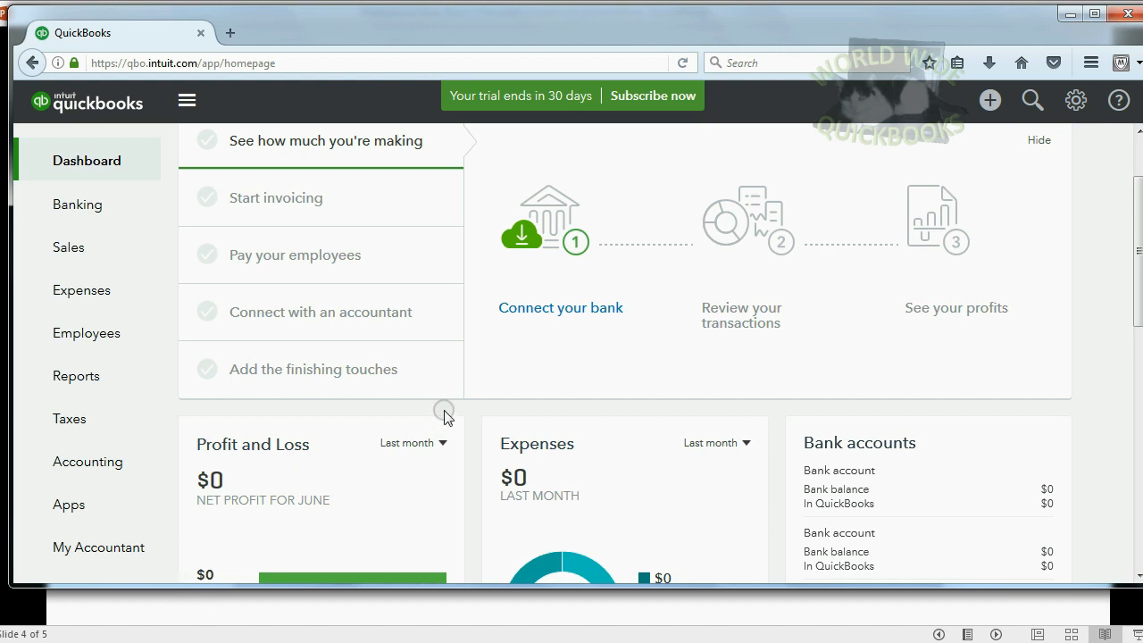
Step: From the gear menu's Your Company options, choose Chart of Accounts
click(1075, 100)
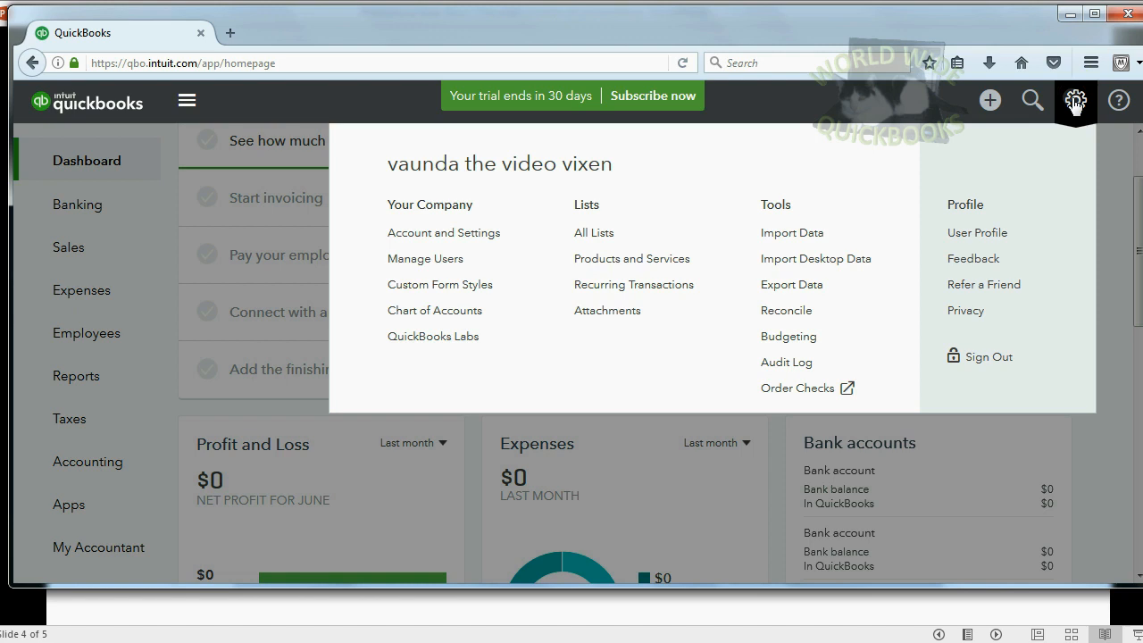
mouse_move(435, 311)
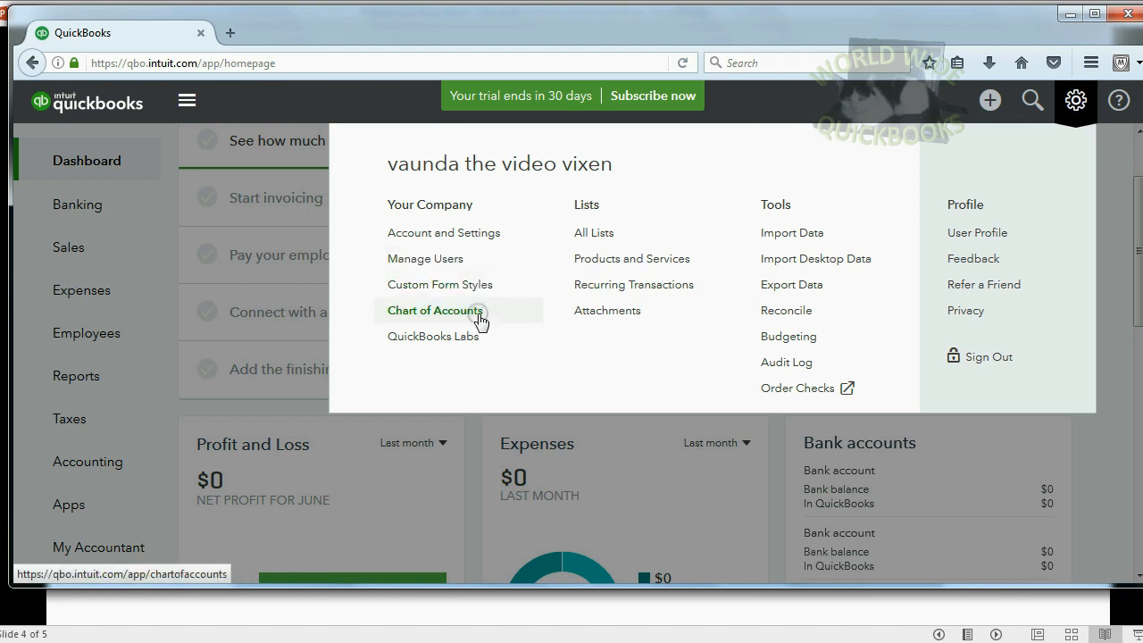
click(1075, 100)
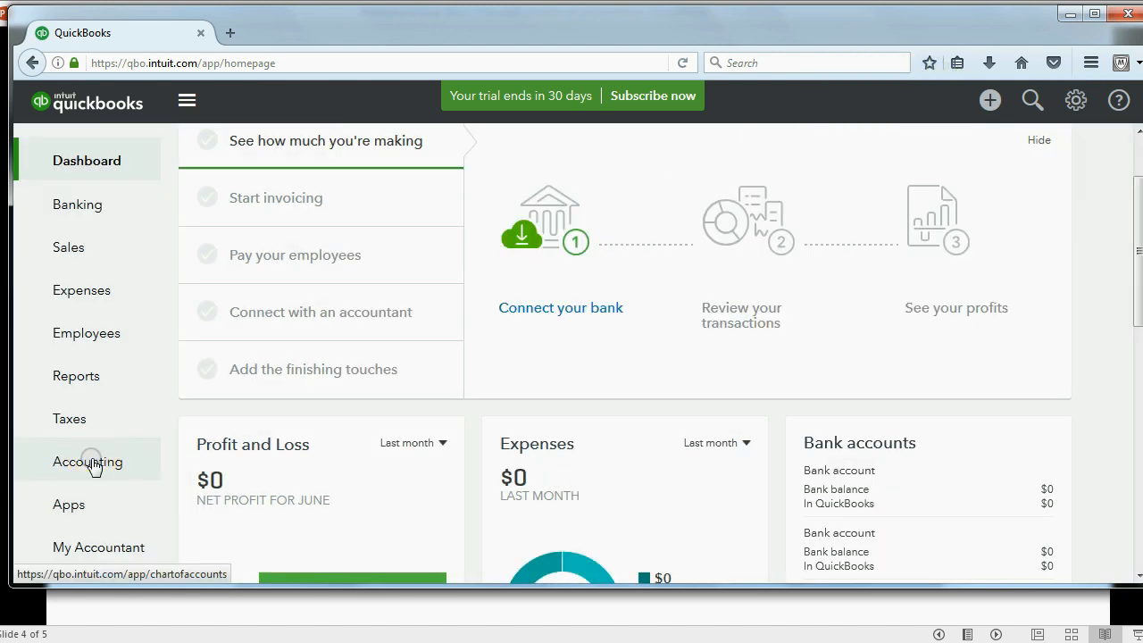
Step: Load the Chart of Accounts list of default accounts via Accounting in the left navigation
click(88, 460)
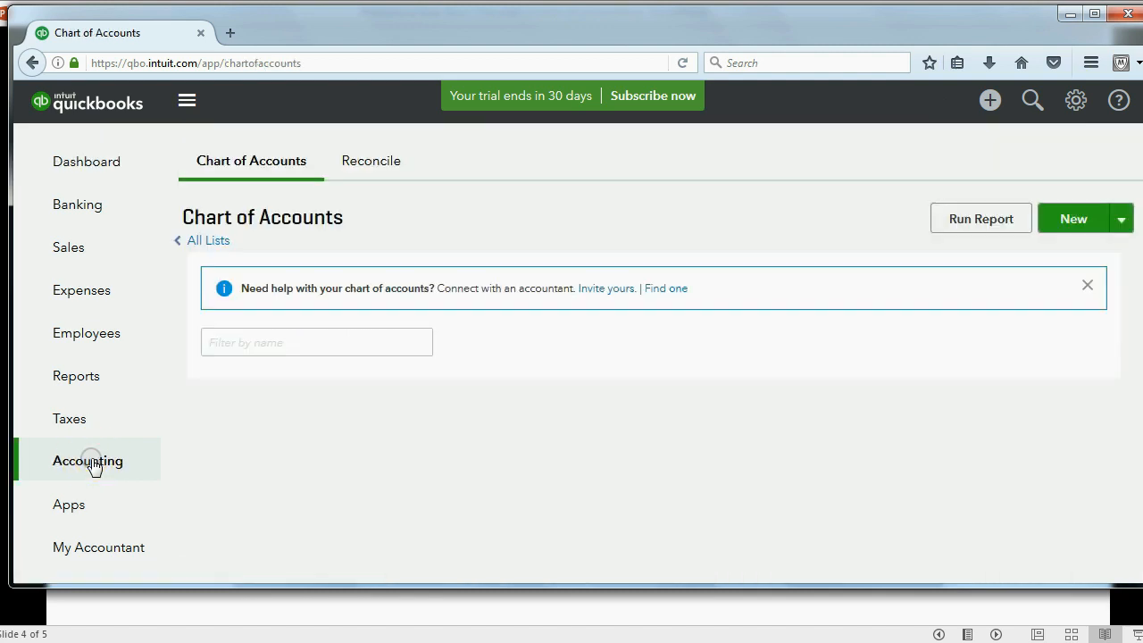
click(88, 461)
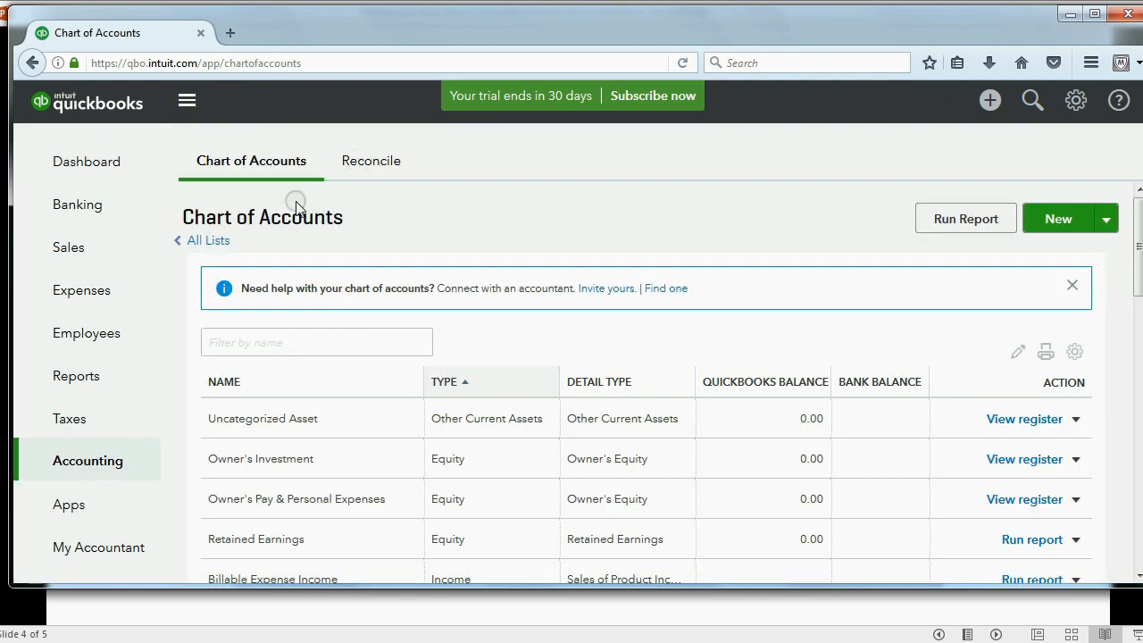
mouse_move(779, 338)
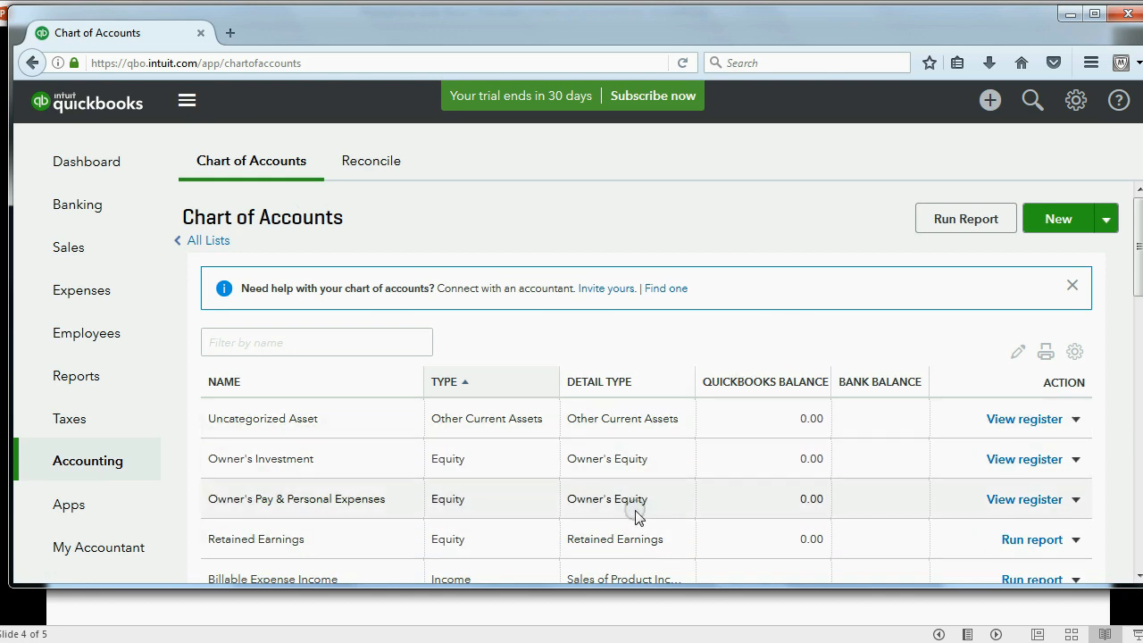
mouse_move(605, 435)
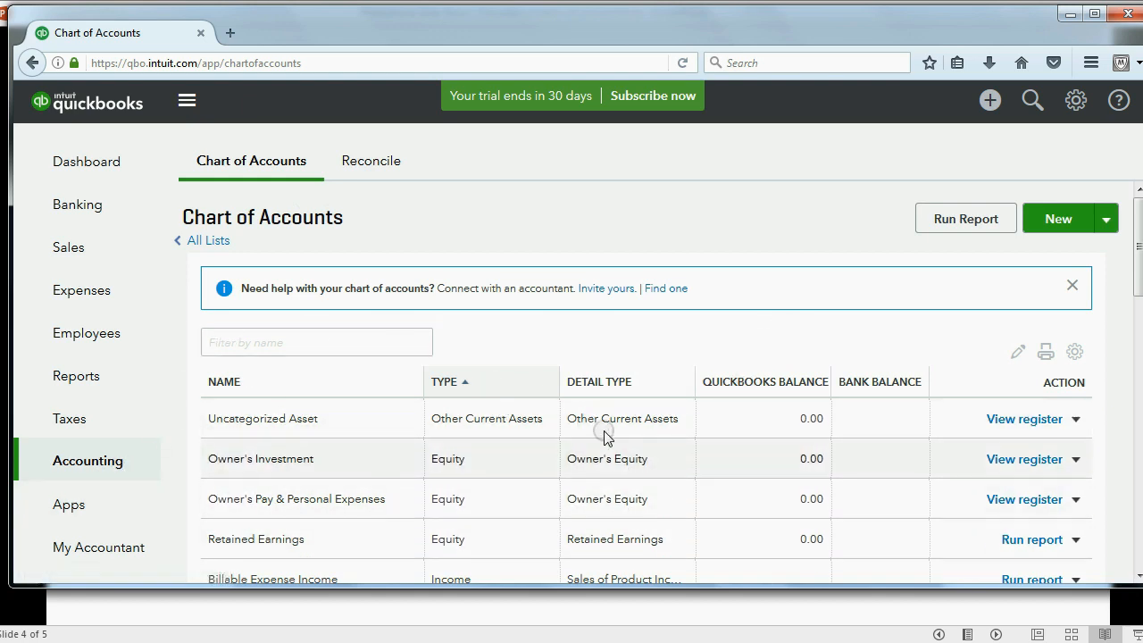
mouse_move(647, 473)
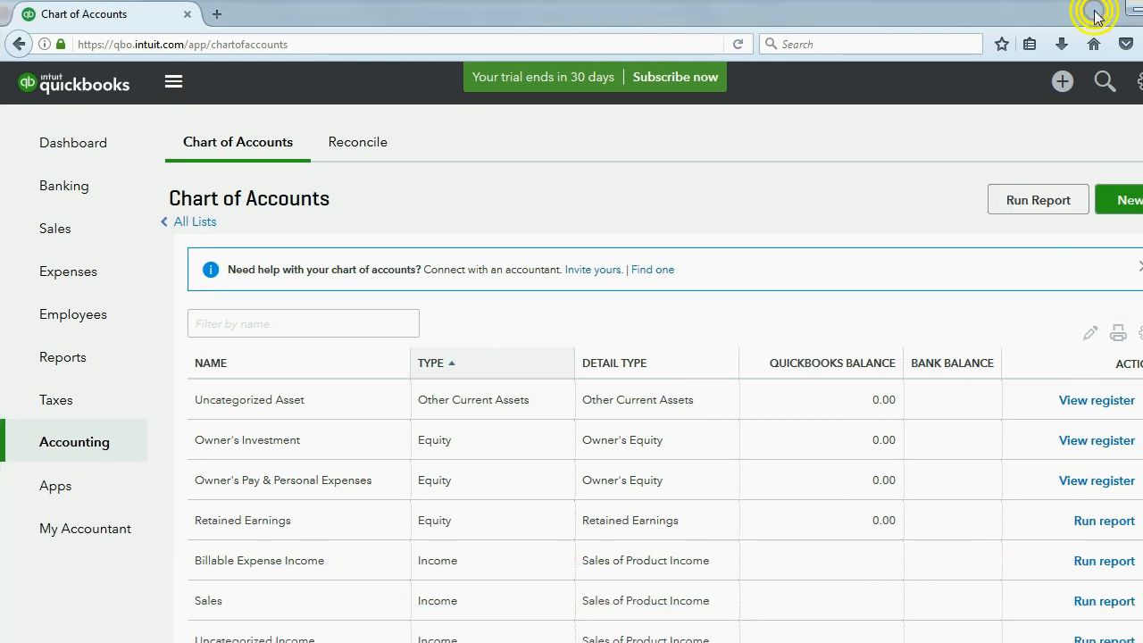
scroll(down, 3)
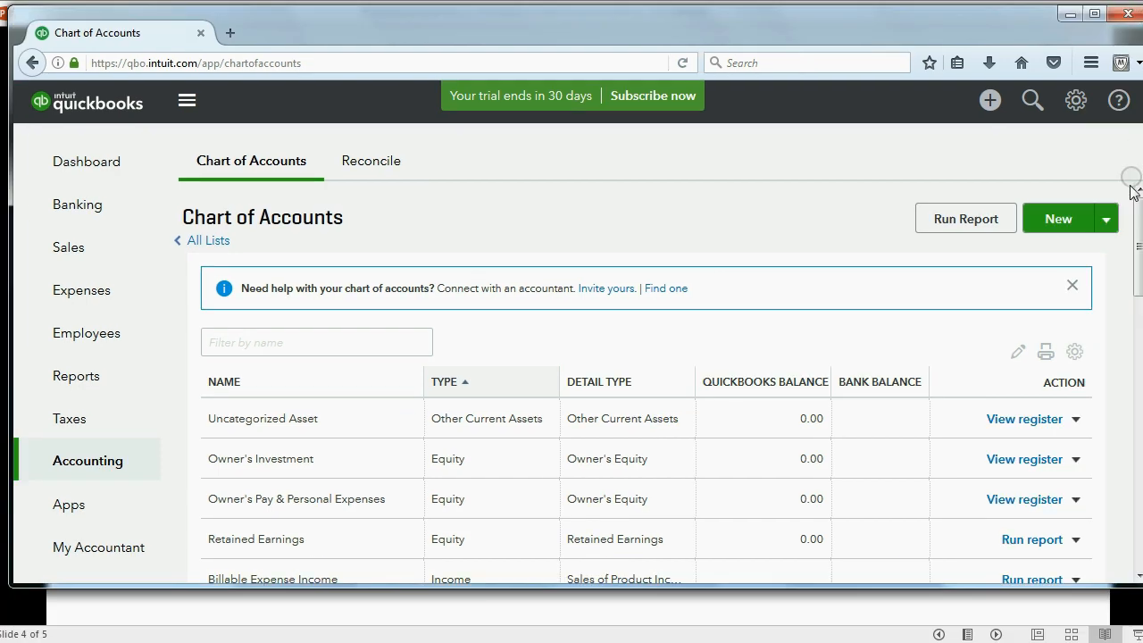
scroll(down, 3)
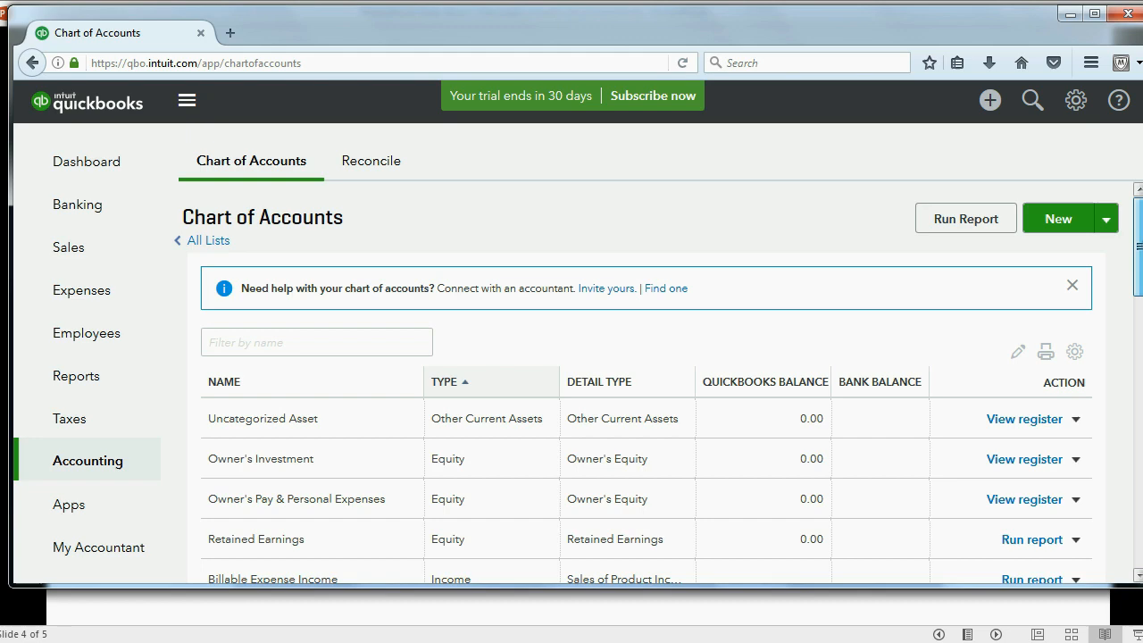
scroll(down, 3)
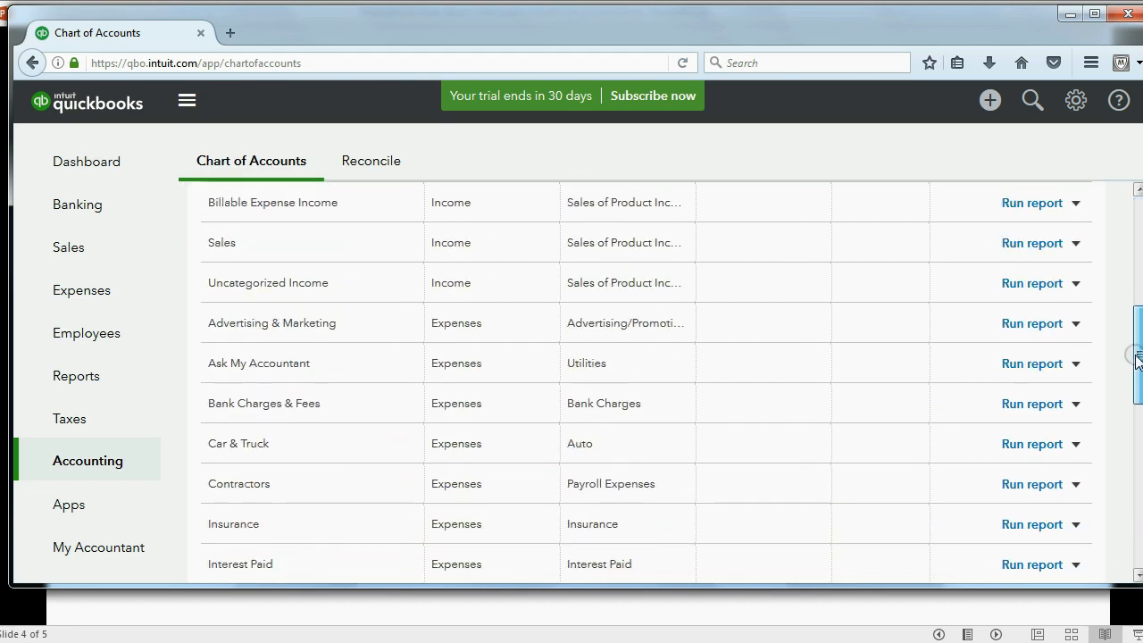
mouse_move(282, 418)
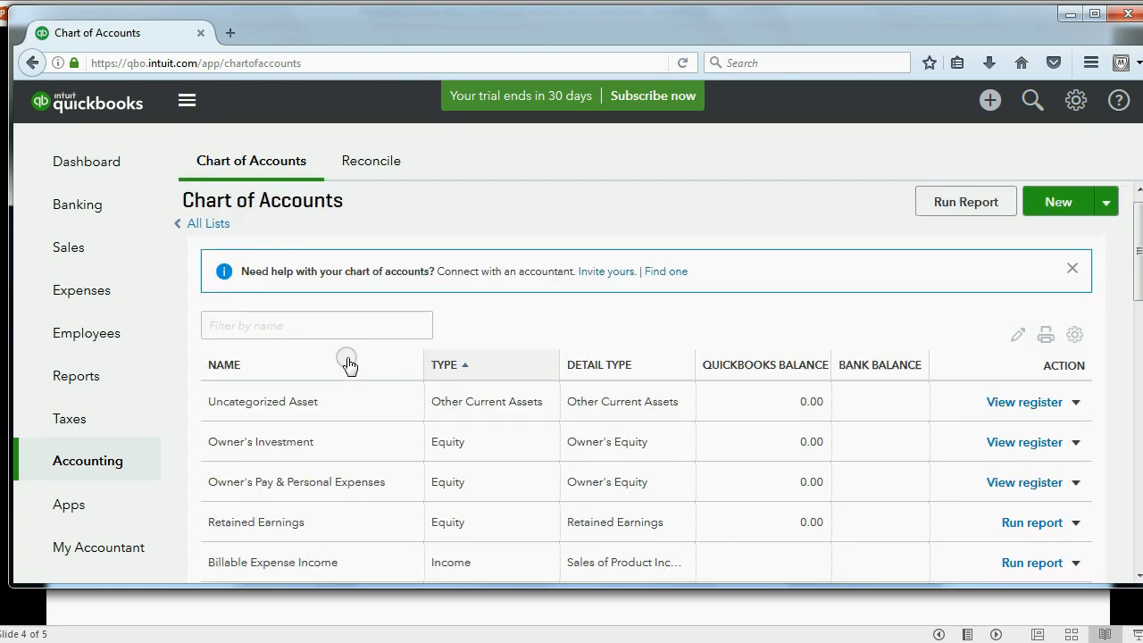
mouse_move(248, 389)
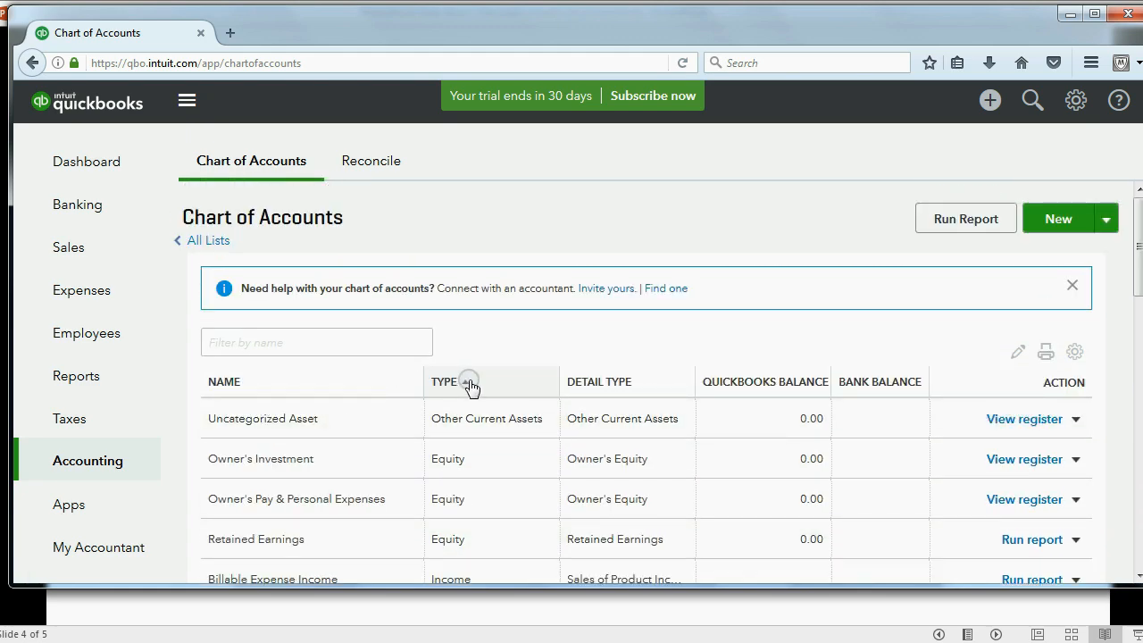
click(443, 382)
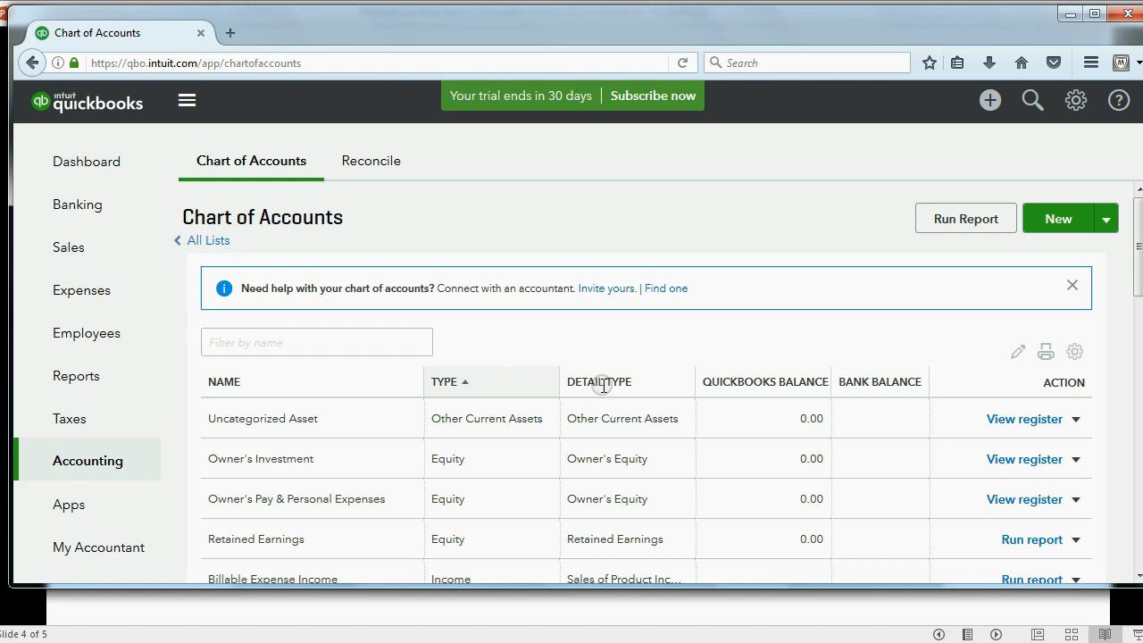
mouse_move(589, 382)
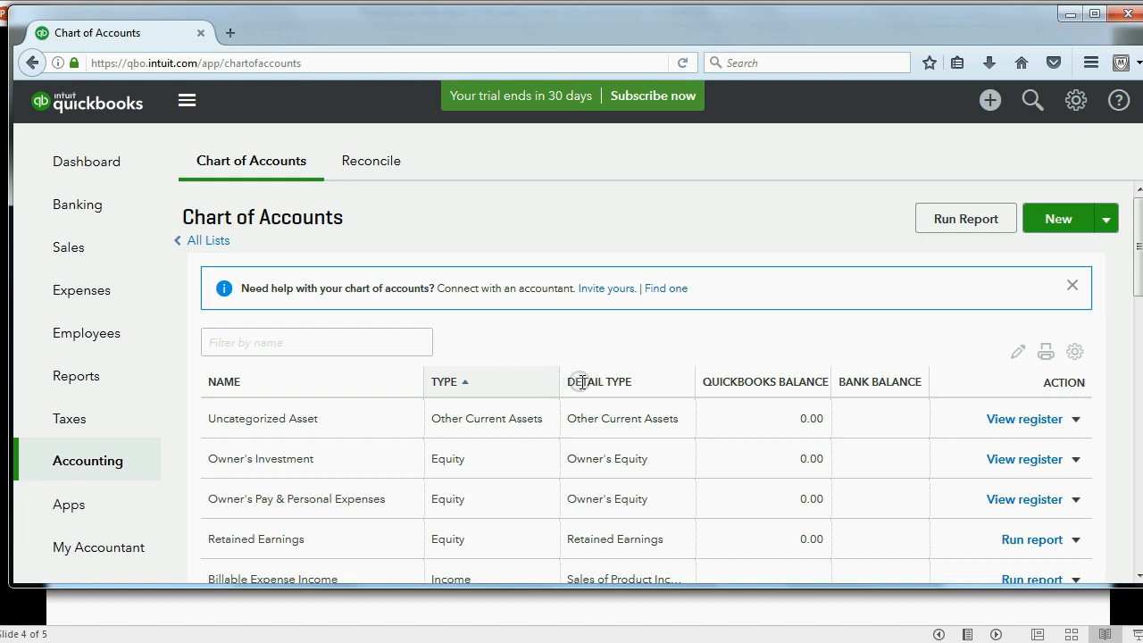
mouse_move(597, 386)
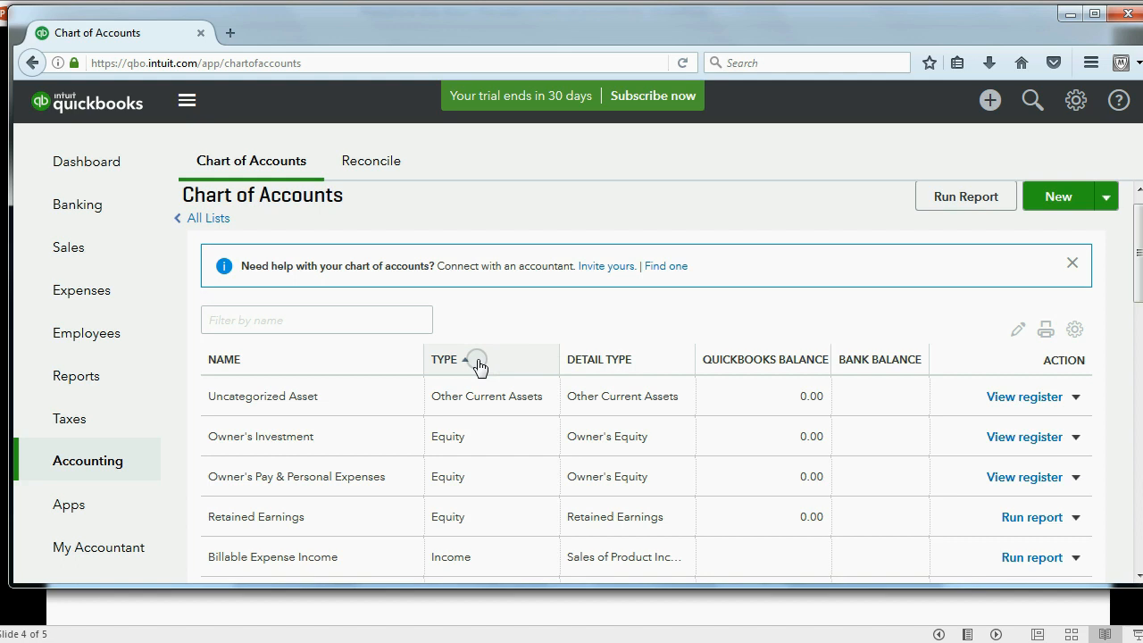
mouse_move(487, 368)
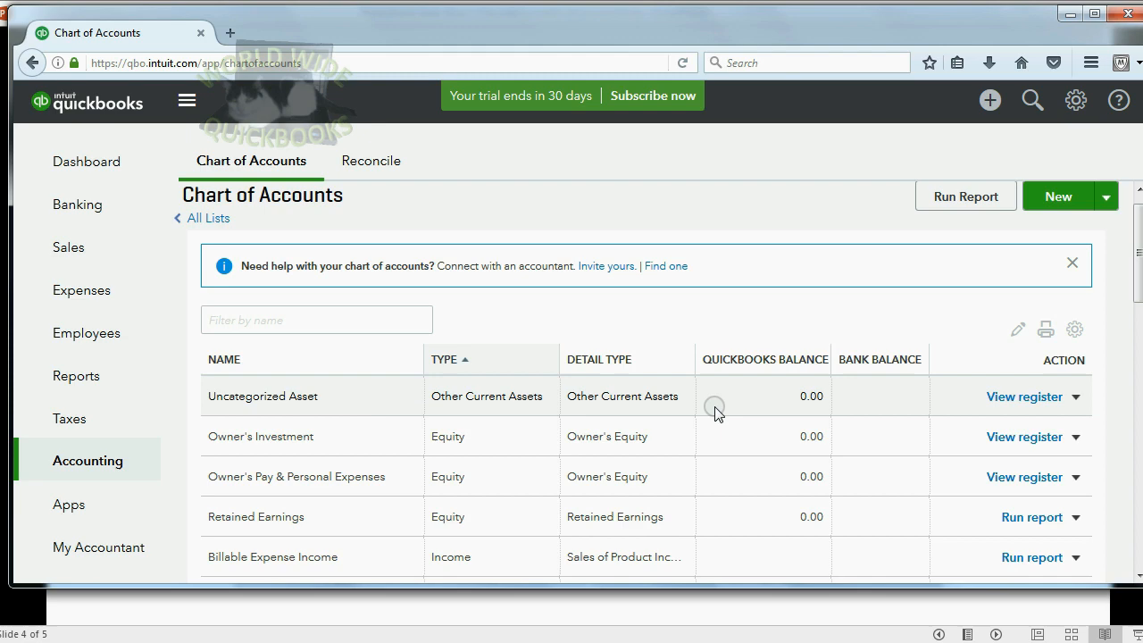
Step: Attempt to delete Uncategorized Asset (refused), then delete Owner's Pay & Personal Expenses
click(1075, 396)
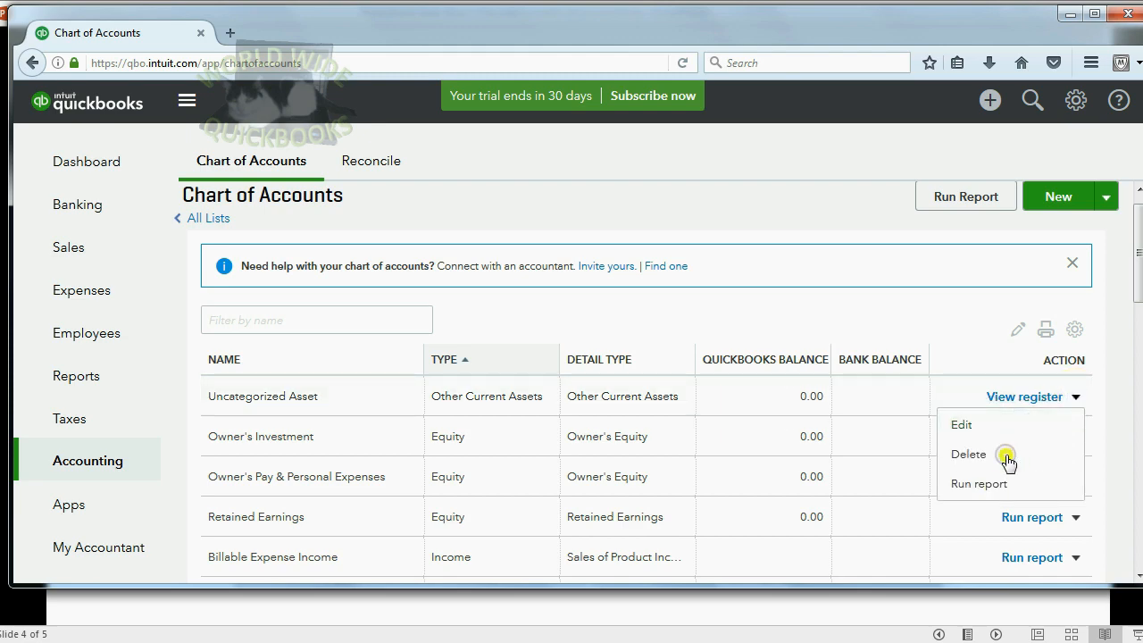
click(968, 456)
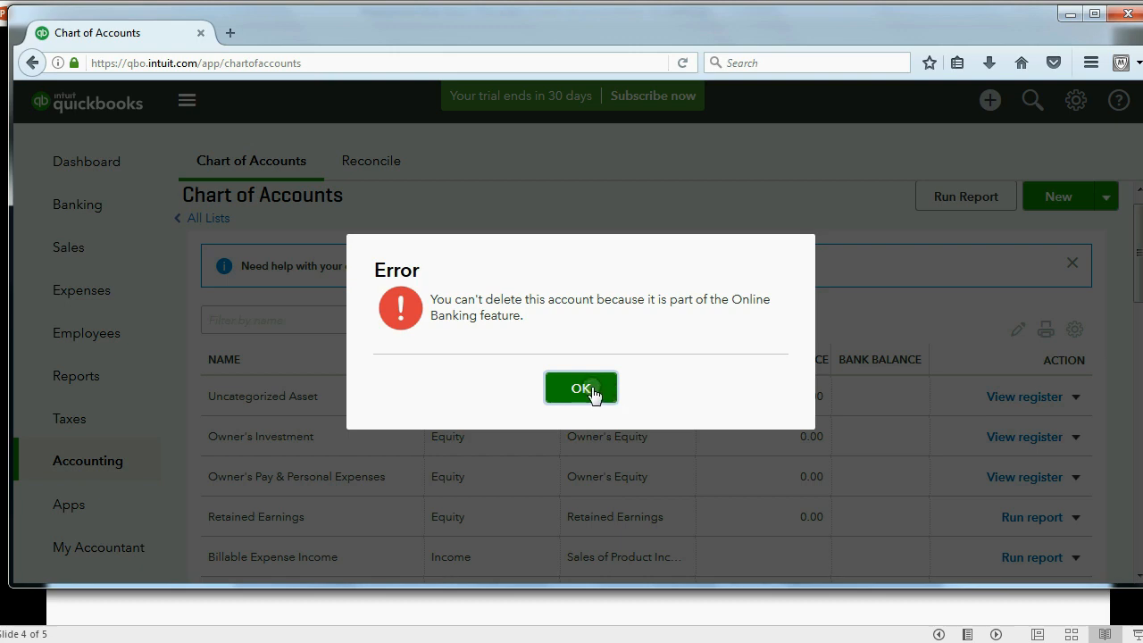
click(581, 387)
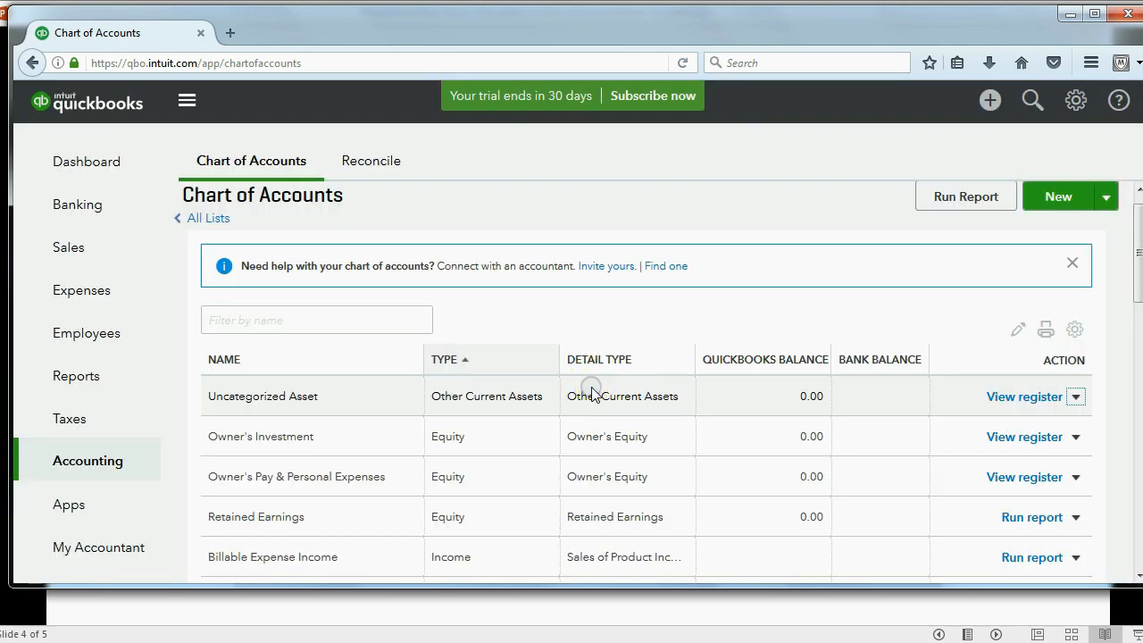
click(1075, 436)
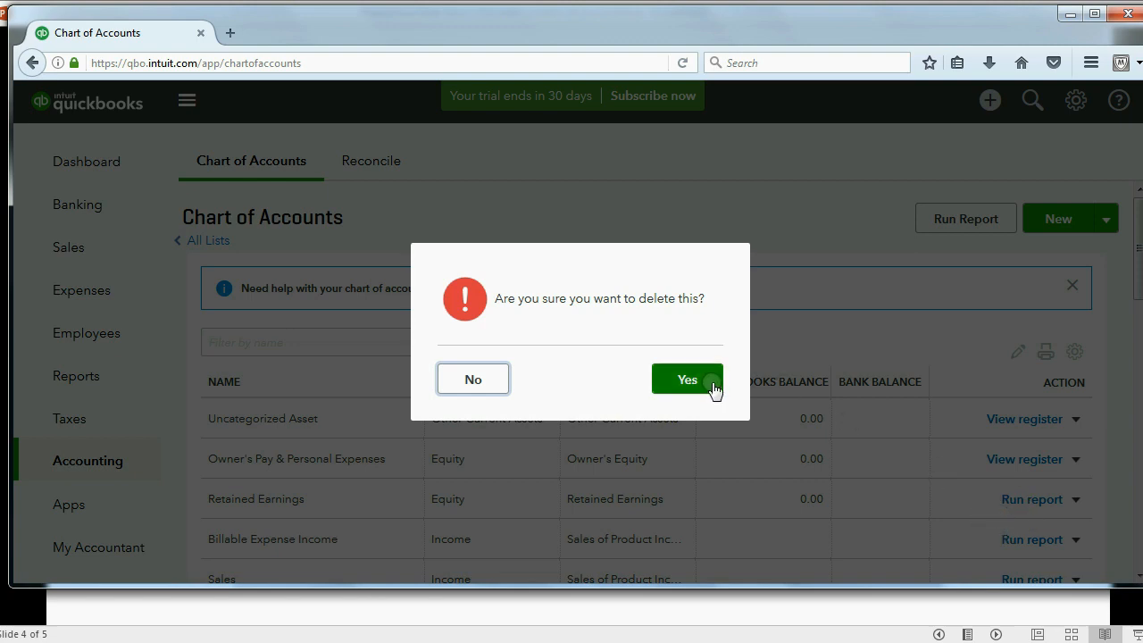
click(686, 379)
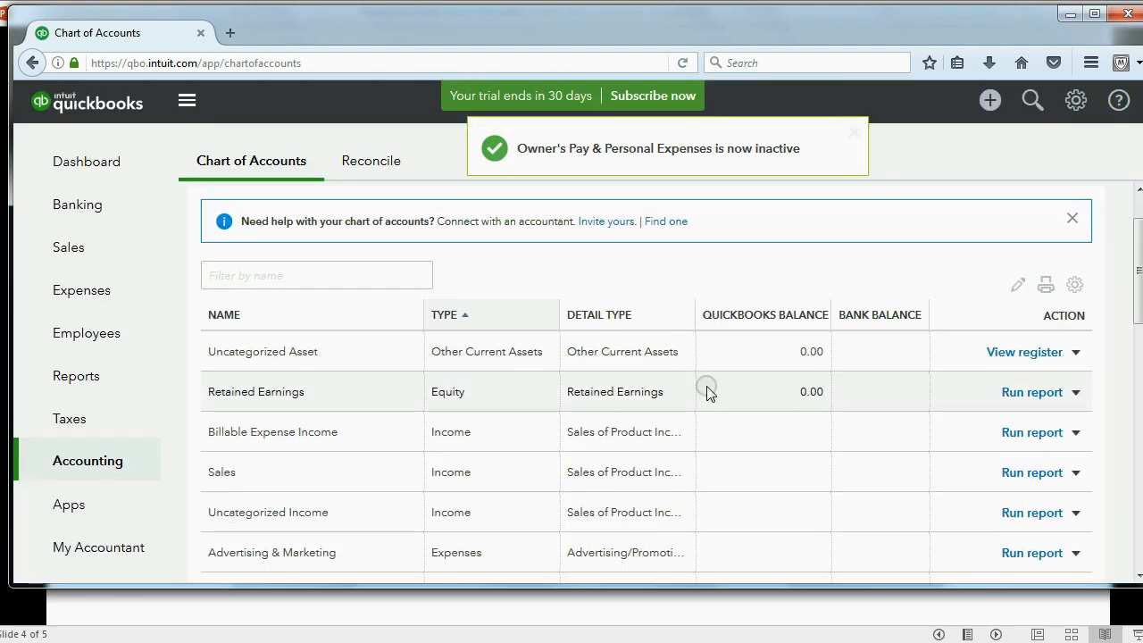
Step: Leave Retained Earnings, delete Billable Expense Income, and confirm deleting another default account
click(1075, 393)
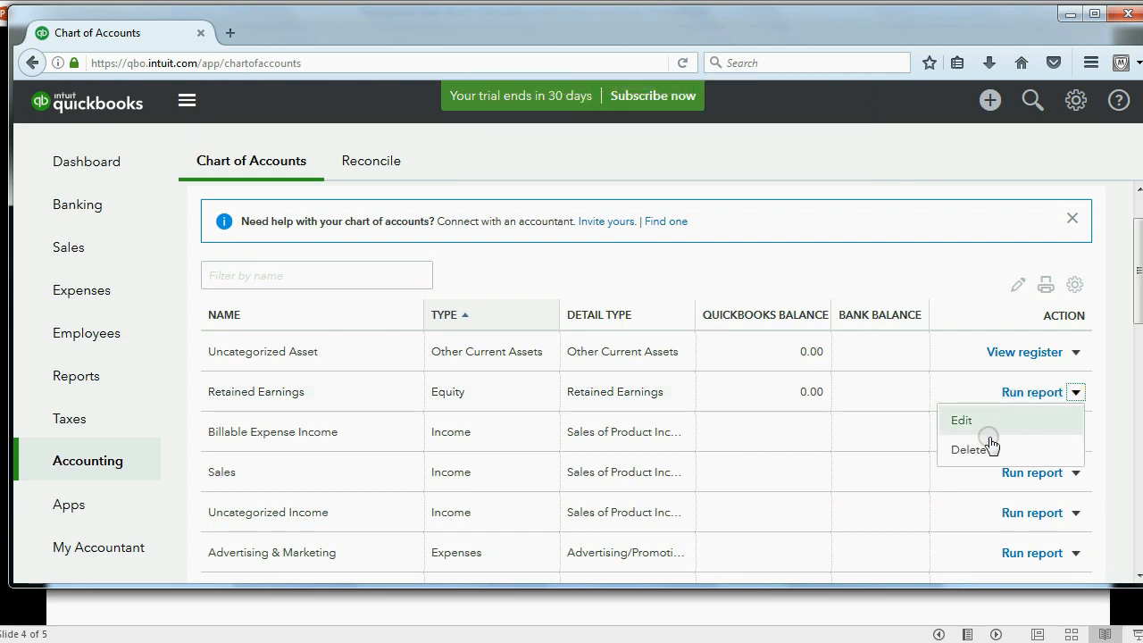
click(710, 391)
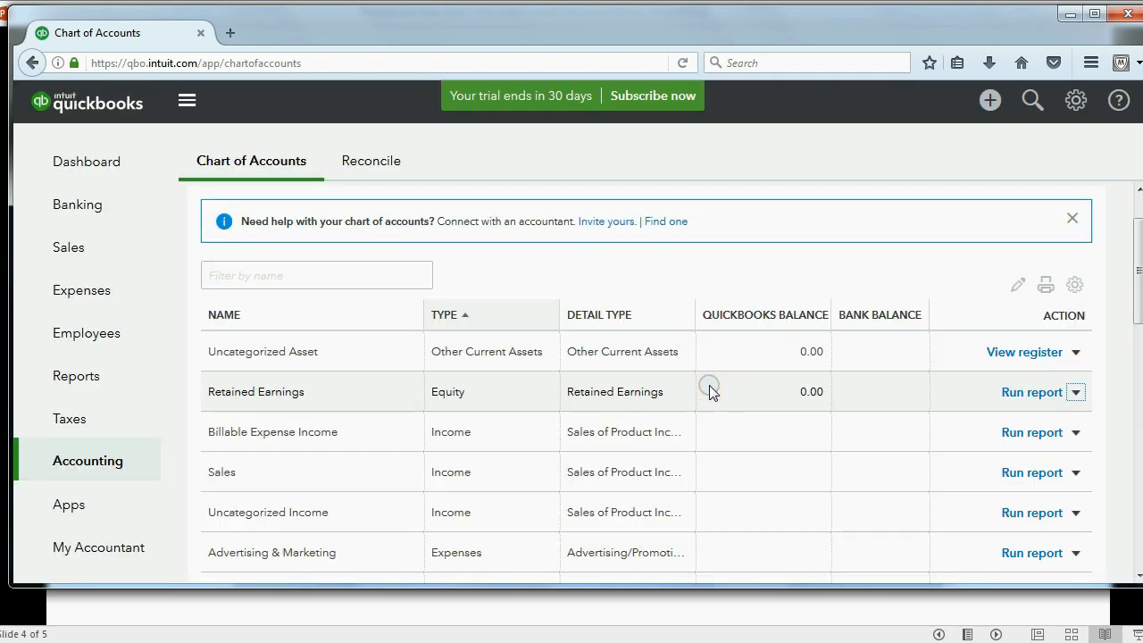
mouse_move(396, 465)
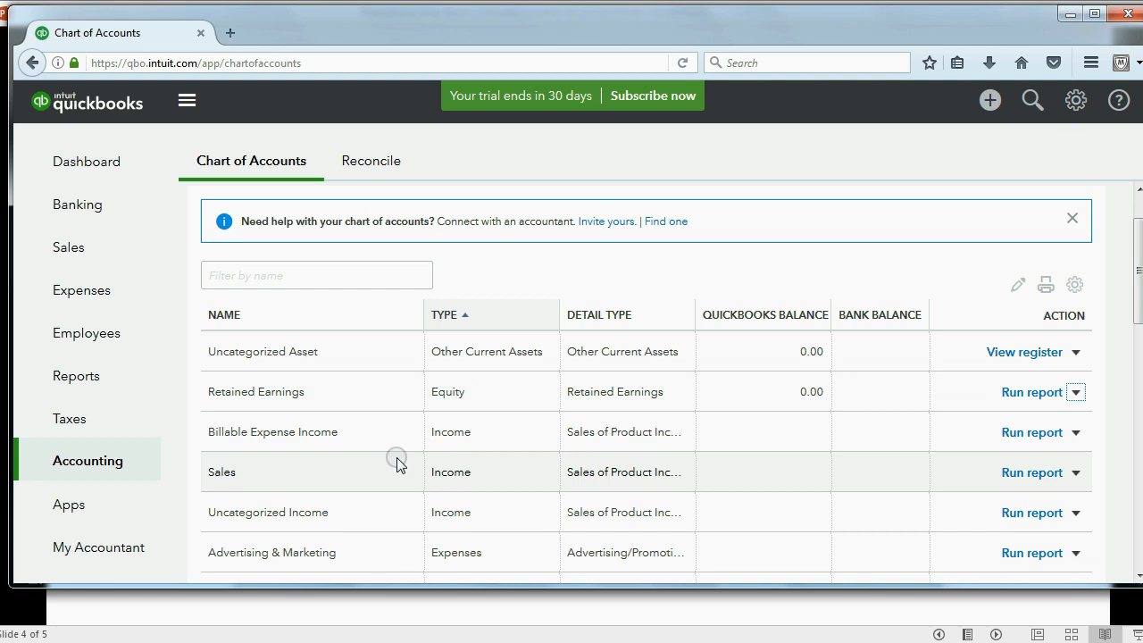
mouse_move(940, 429)
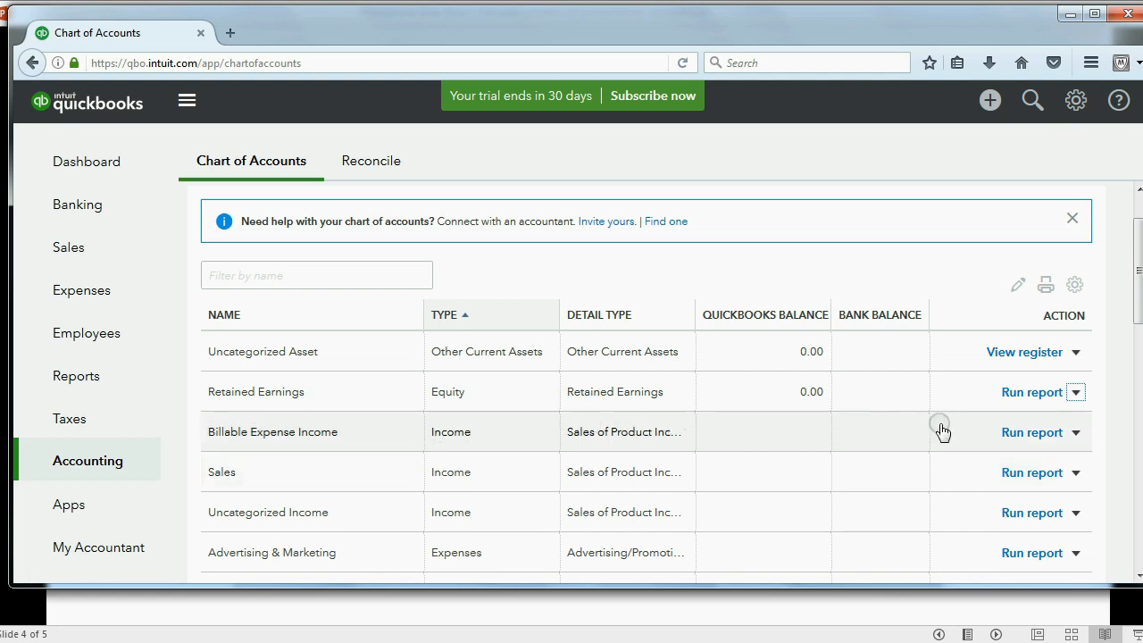
click(1075, 432)
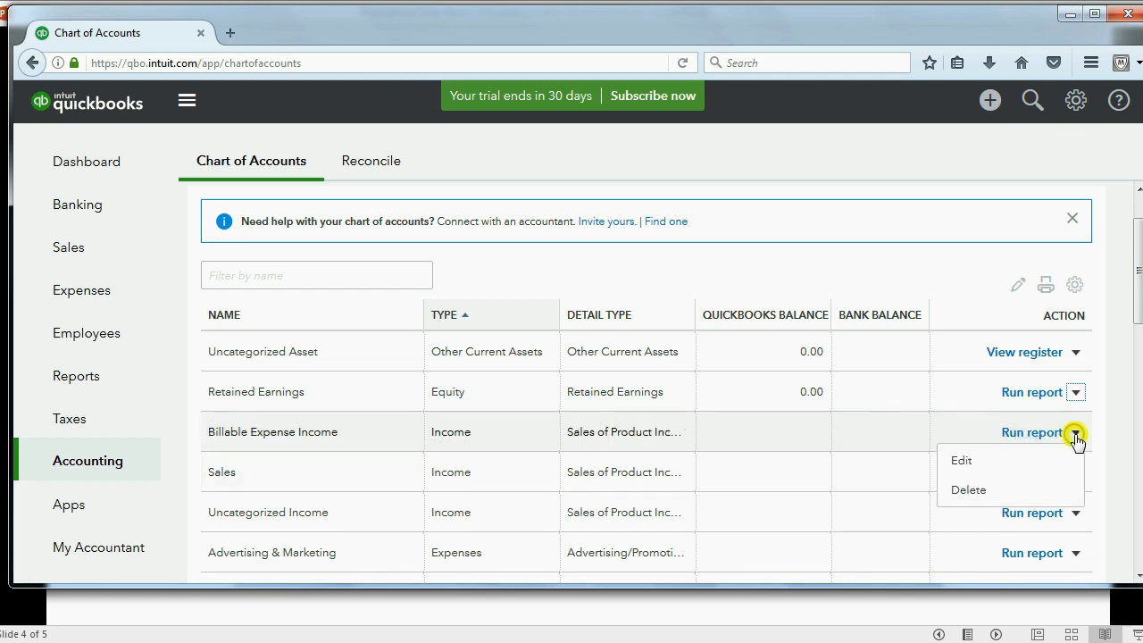
click(968, 489)
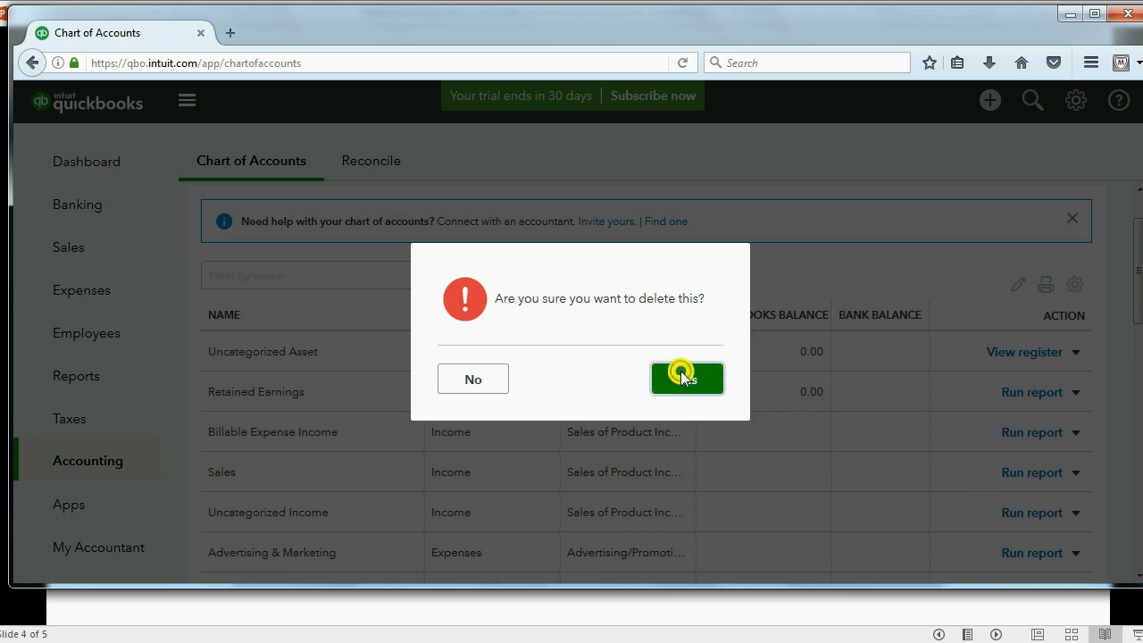
click(686, 379)
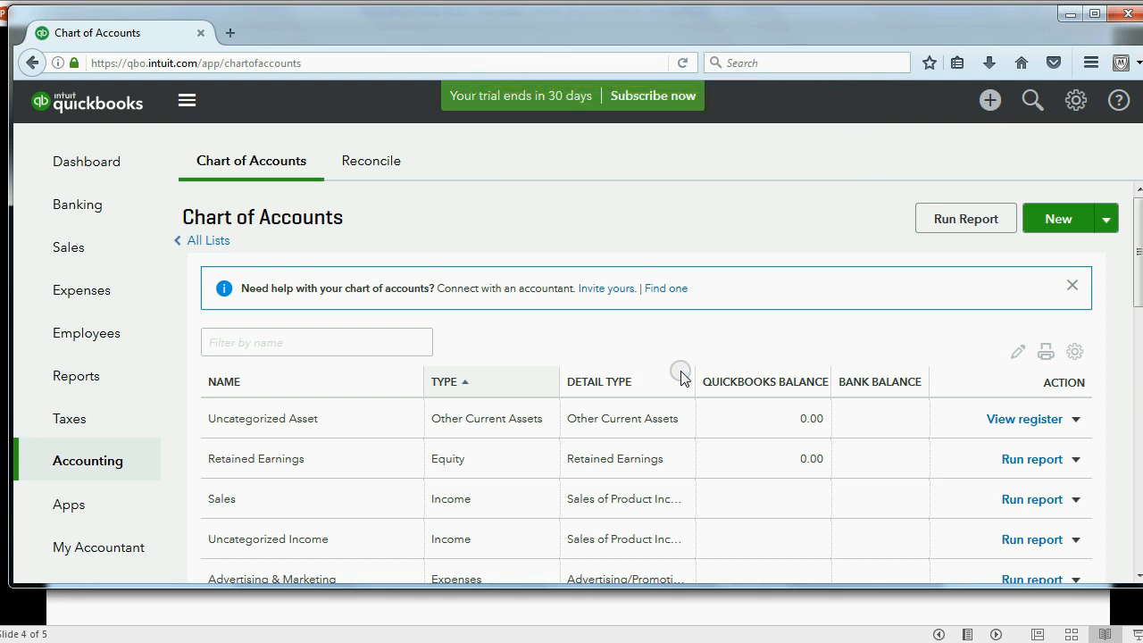
mouse_move(1009, 471)
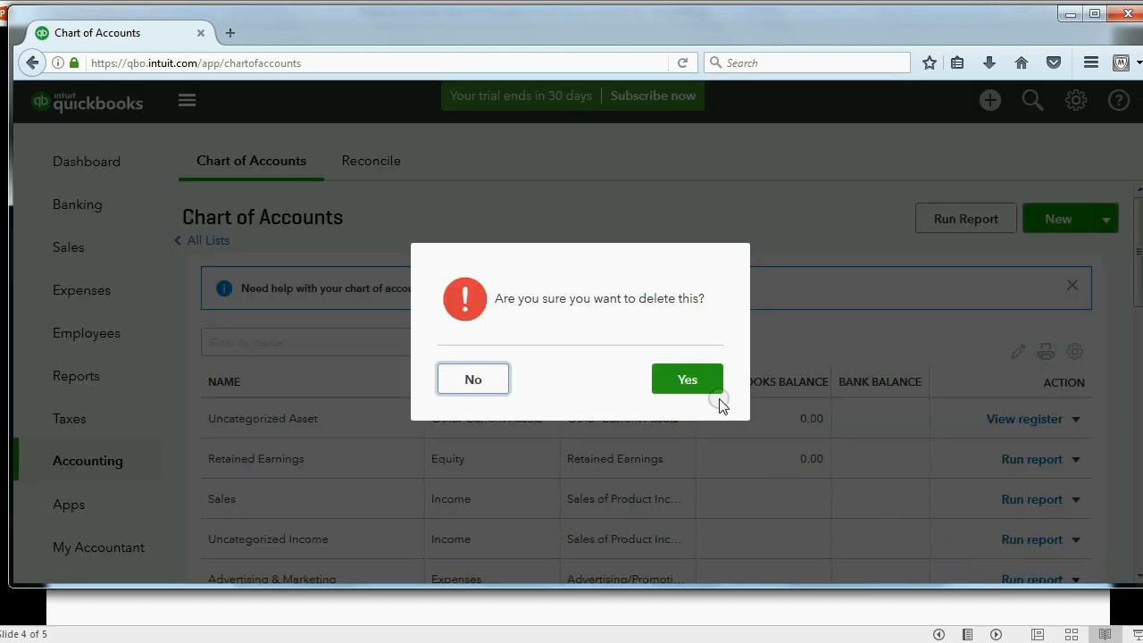
click(685, 379)
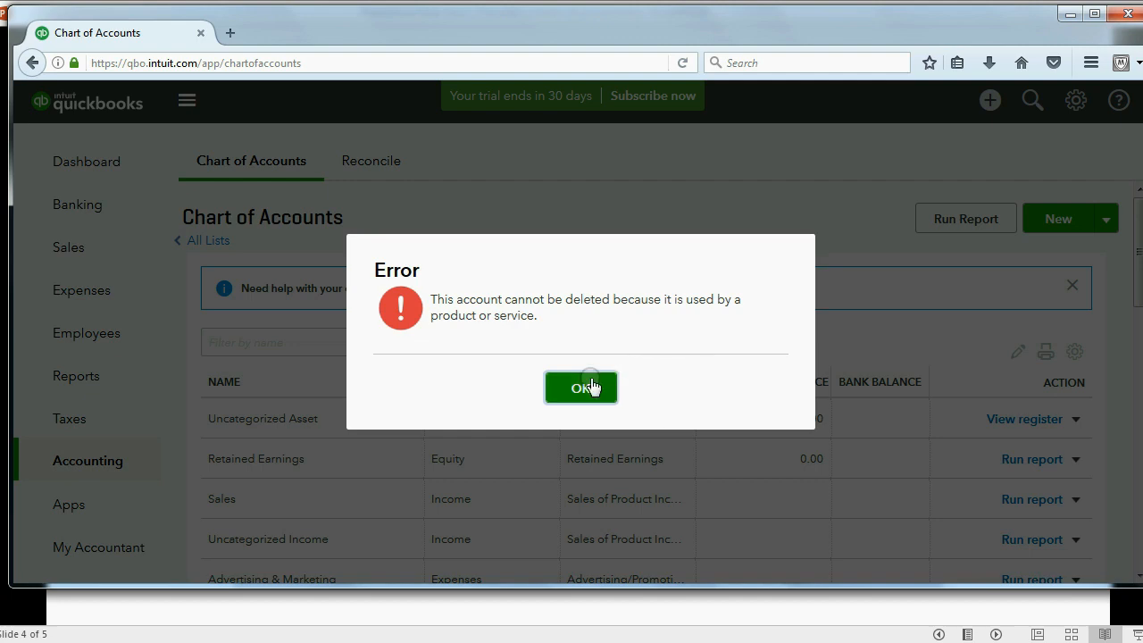
Step: Dismiss the in-use error and try deleting Uncategorized Income, which Online Banking blocks
click(583, 386)
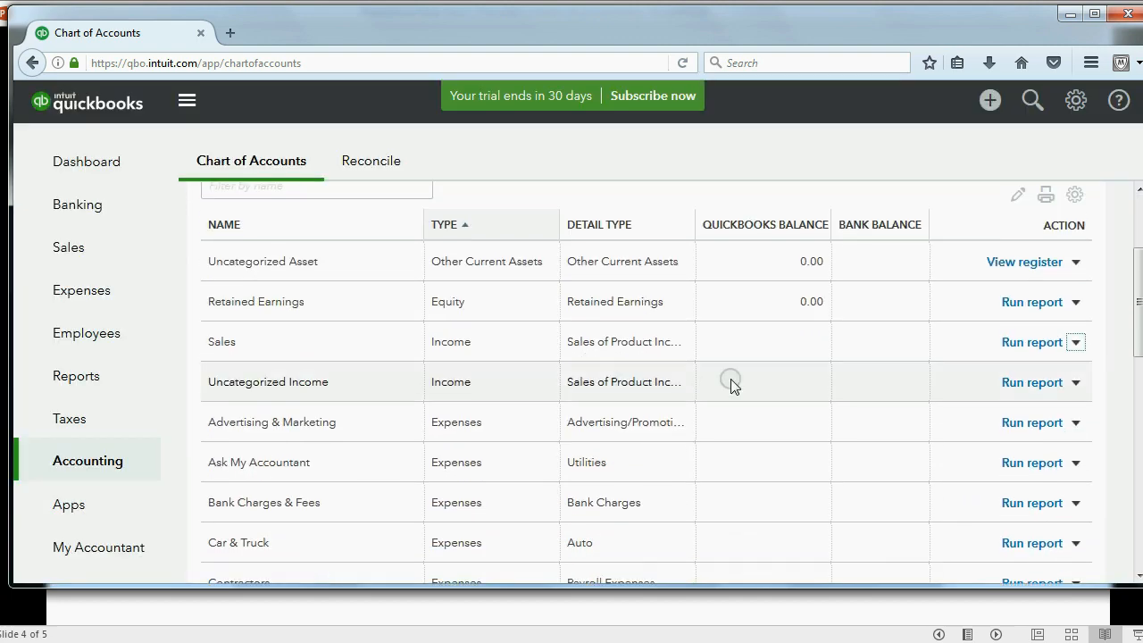
click(1075, 382)
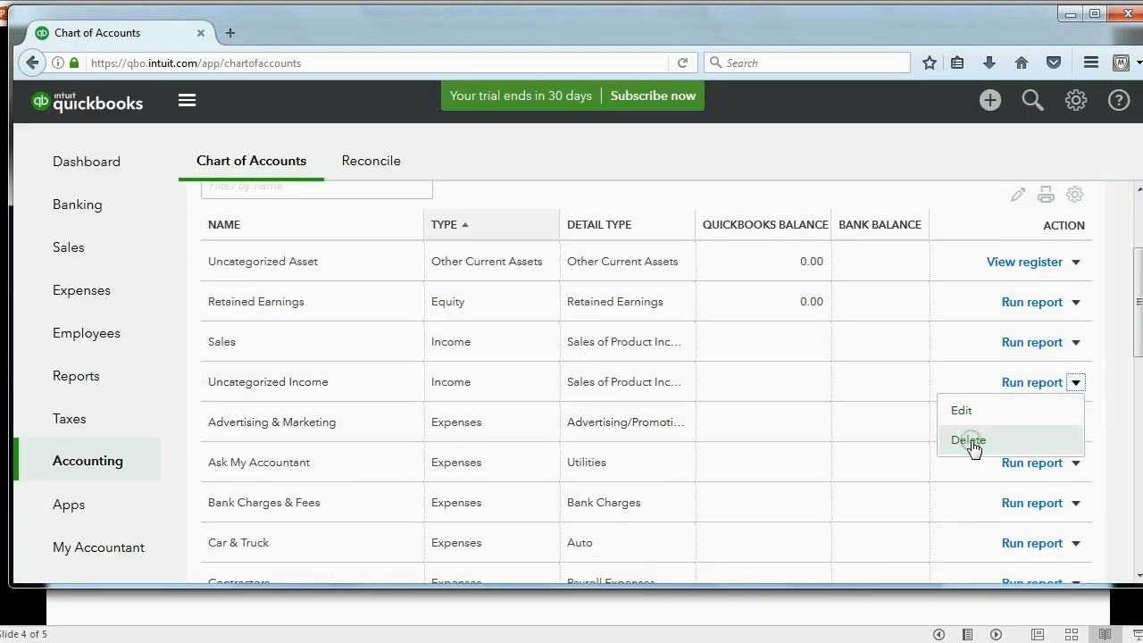
click(968, 439)
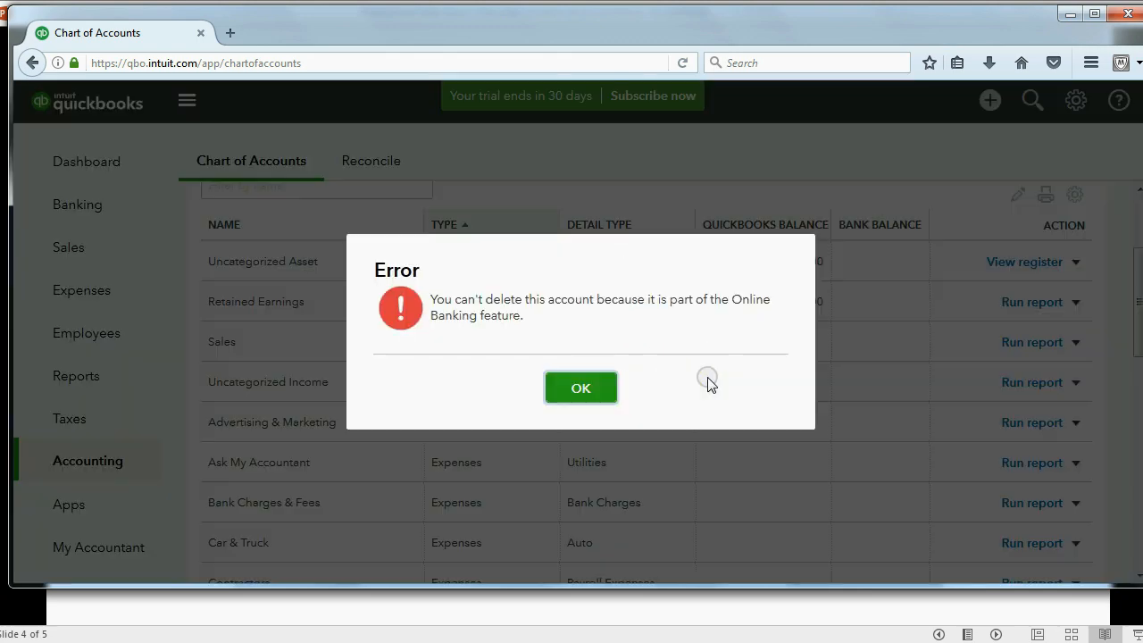
click(581, 387)
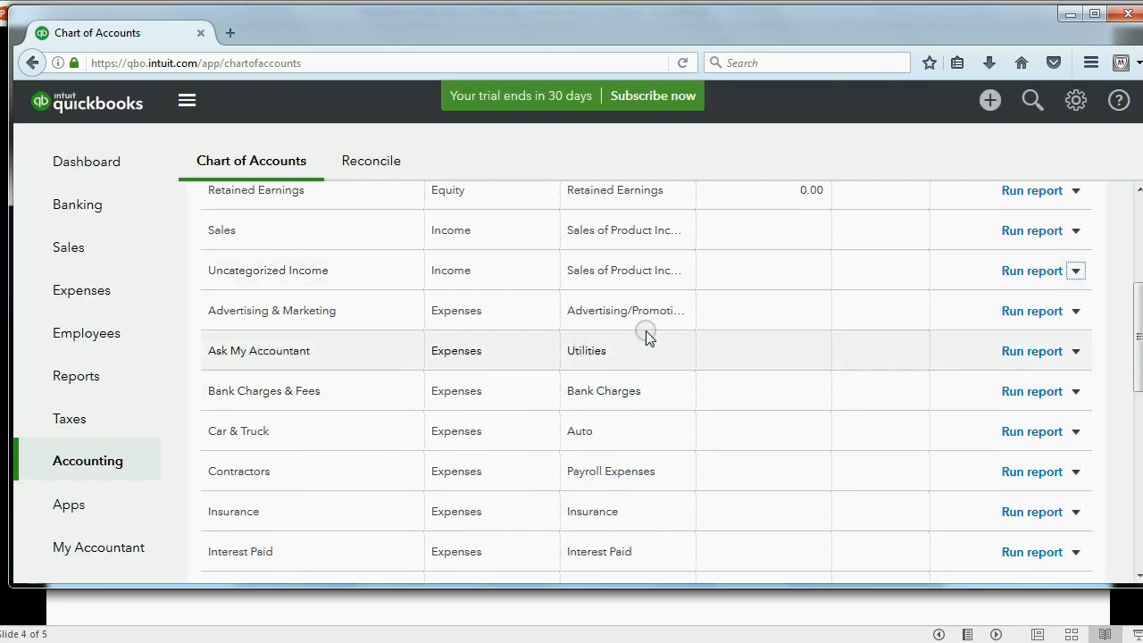
Step: Delete Advertising & Marketing, Ask My Accountant and Bank Charges & Fees, leaving six accounts
click(1075, 350)
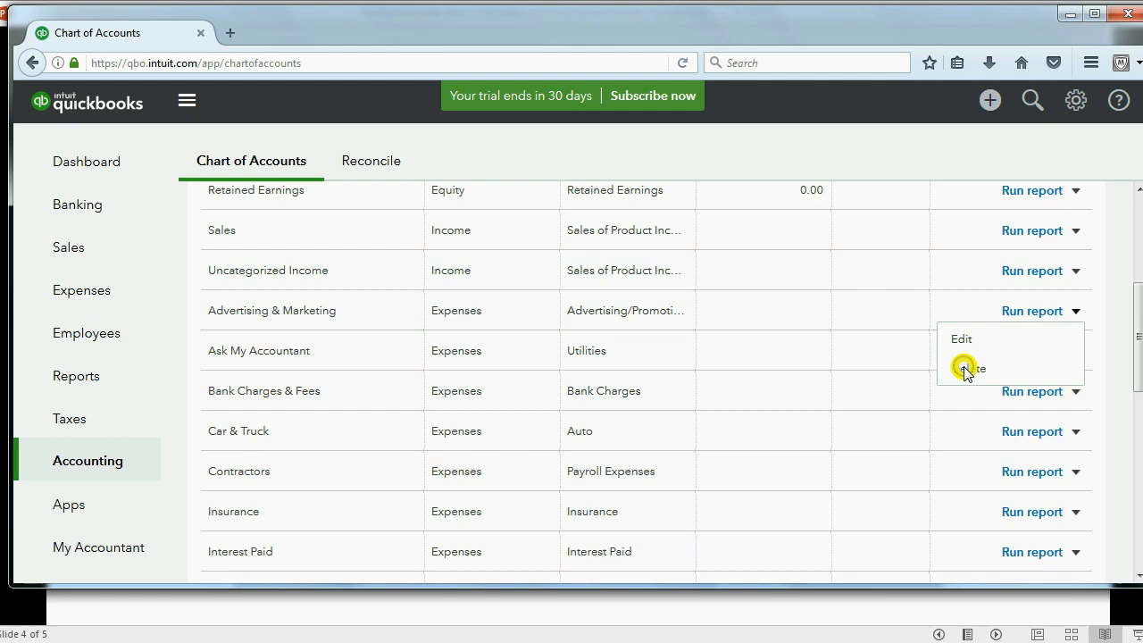
click(968, 368)
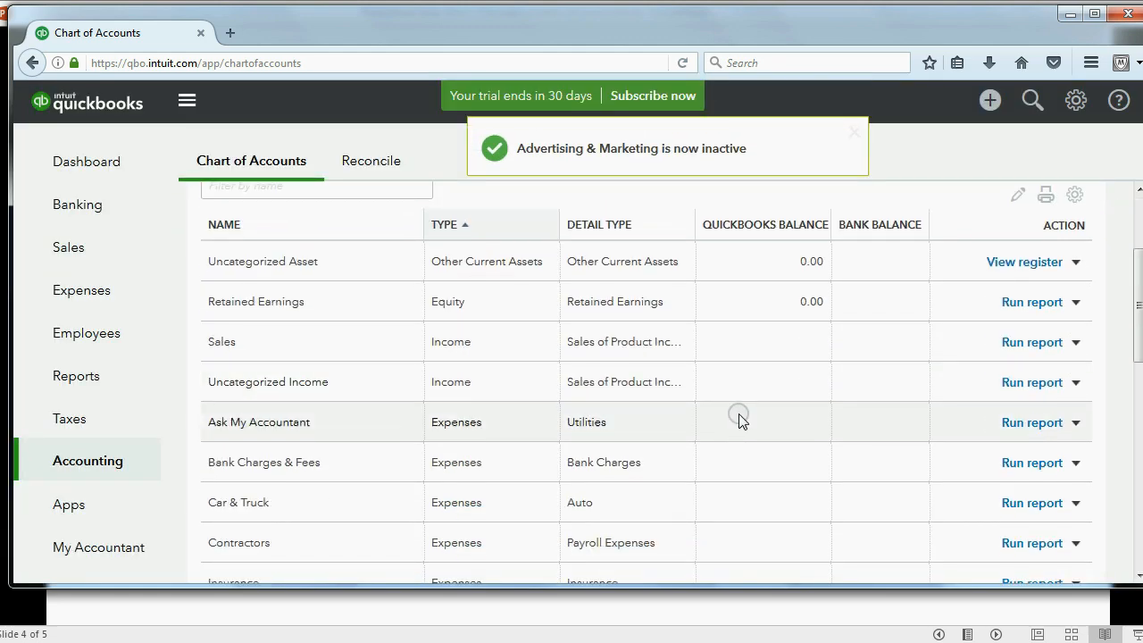
click(1075, 422)
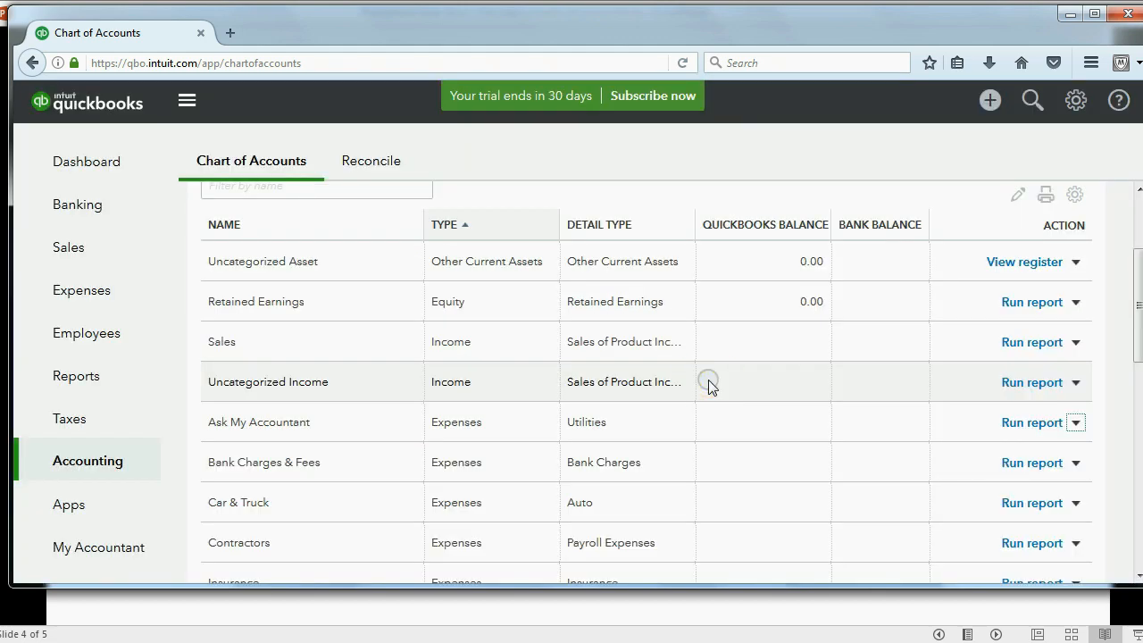
click(1075, 422)
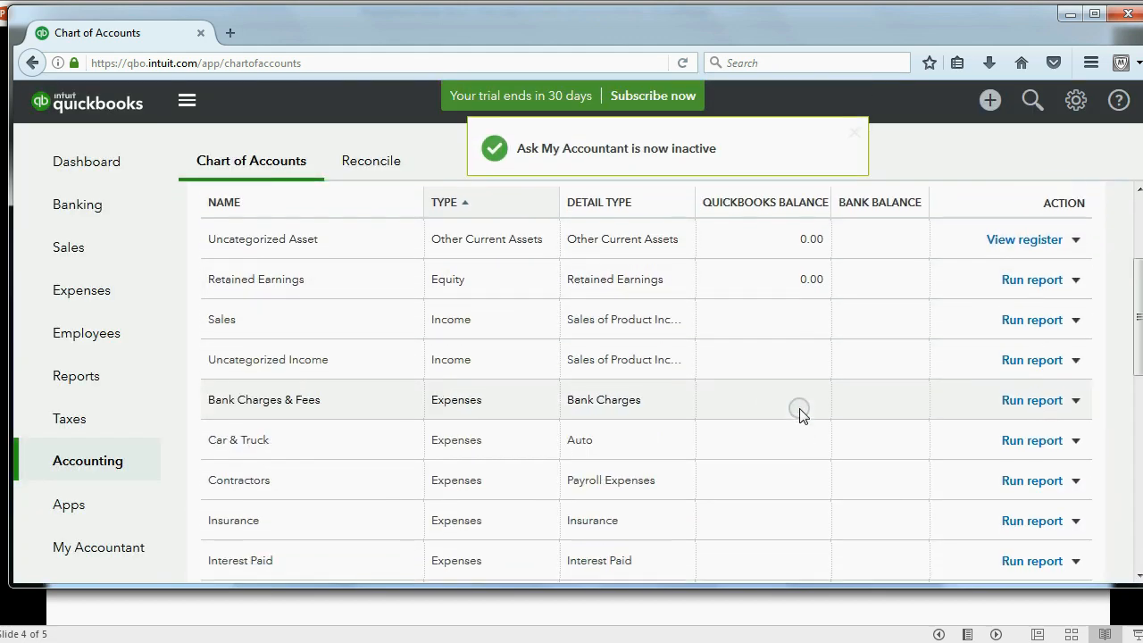
click(1075, 400)
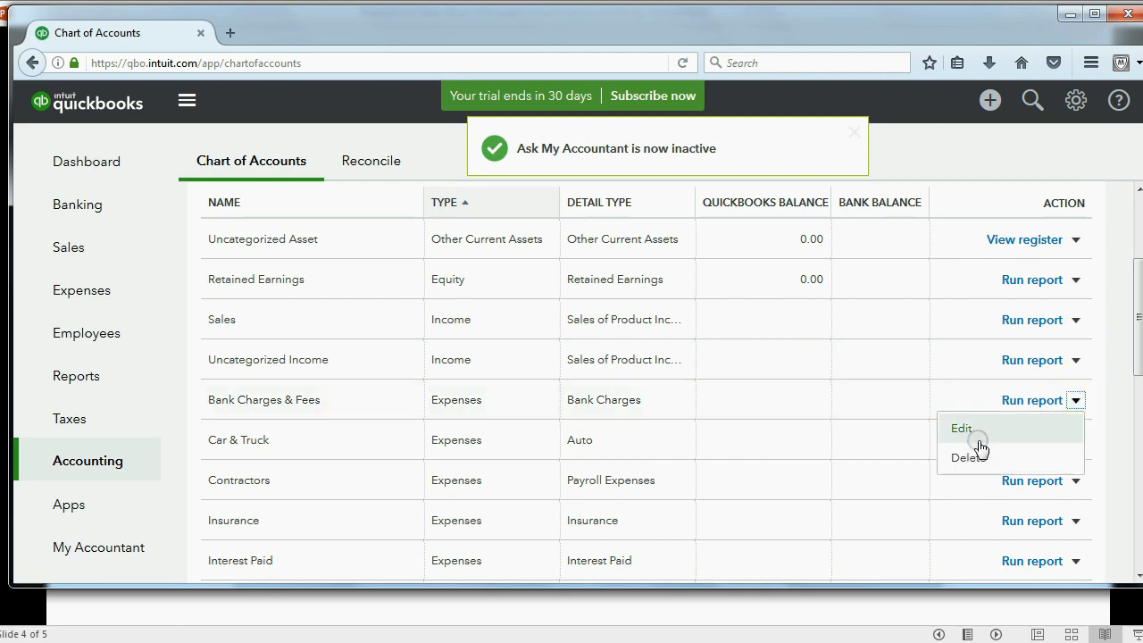
click(968, 457)
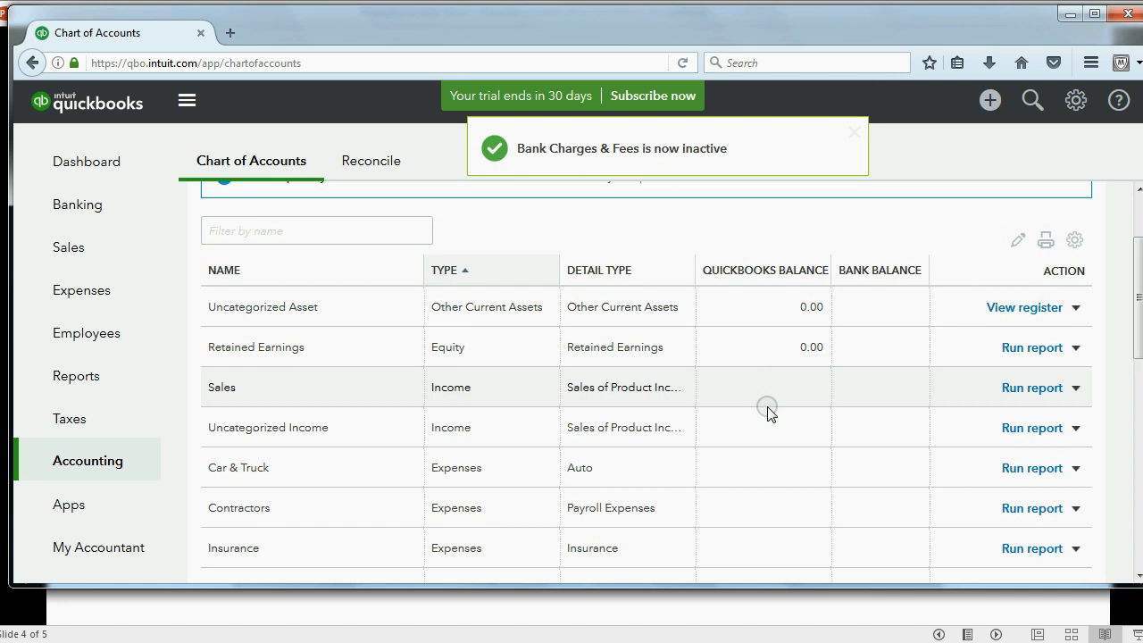
mouse_move(775, 411)
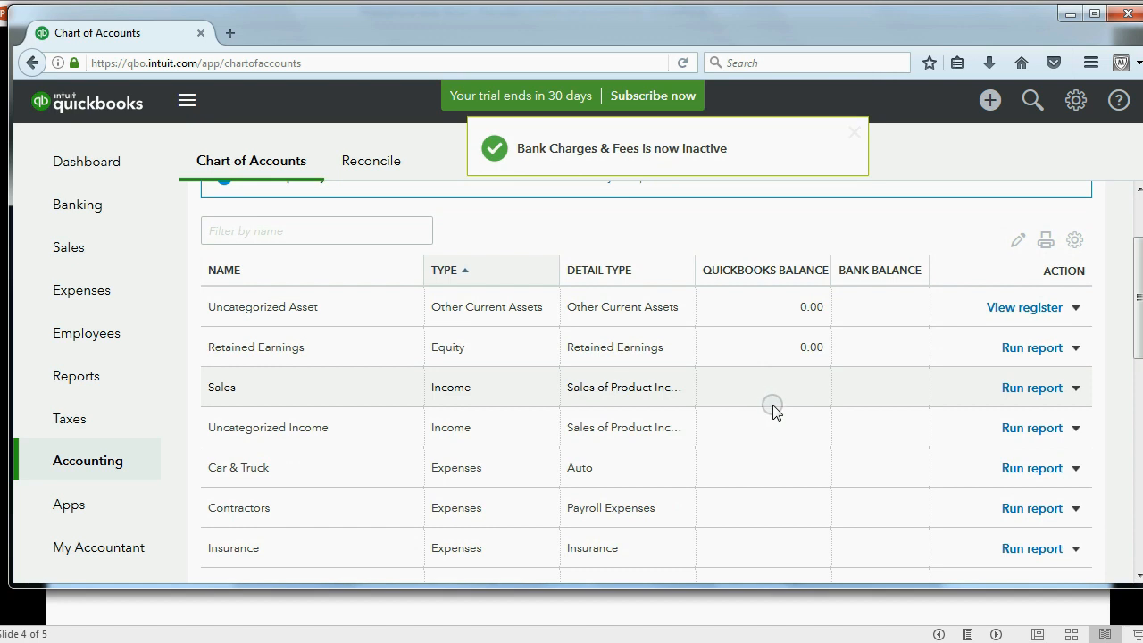
click(854, 133)
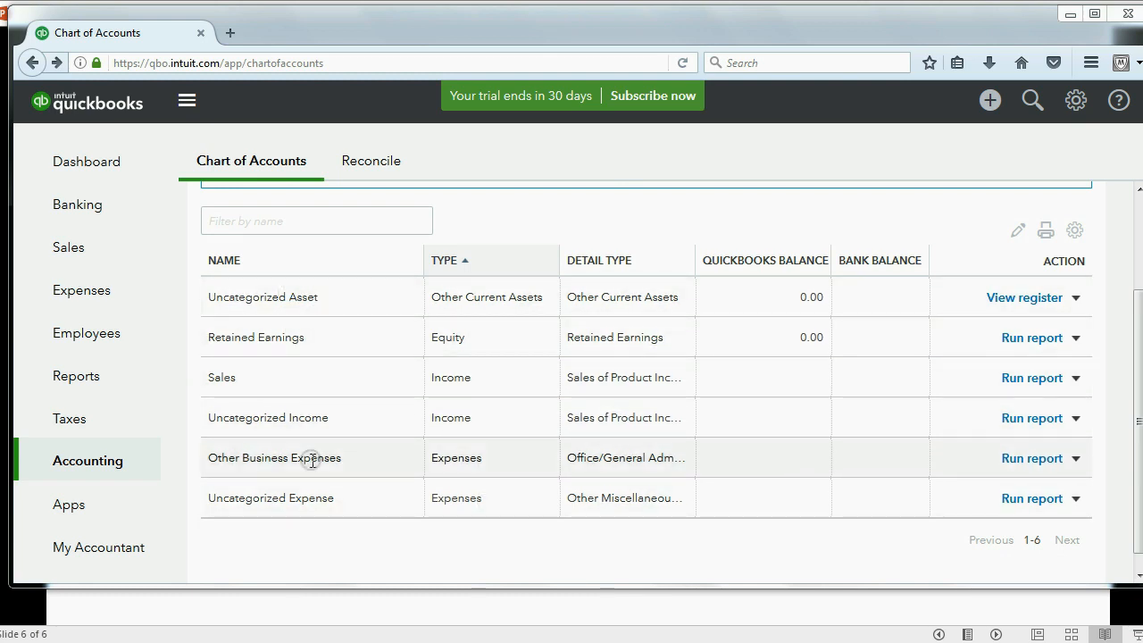
mouse_move(297, 509)
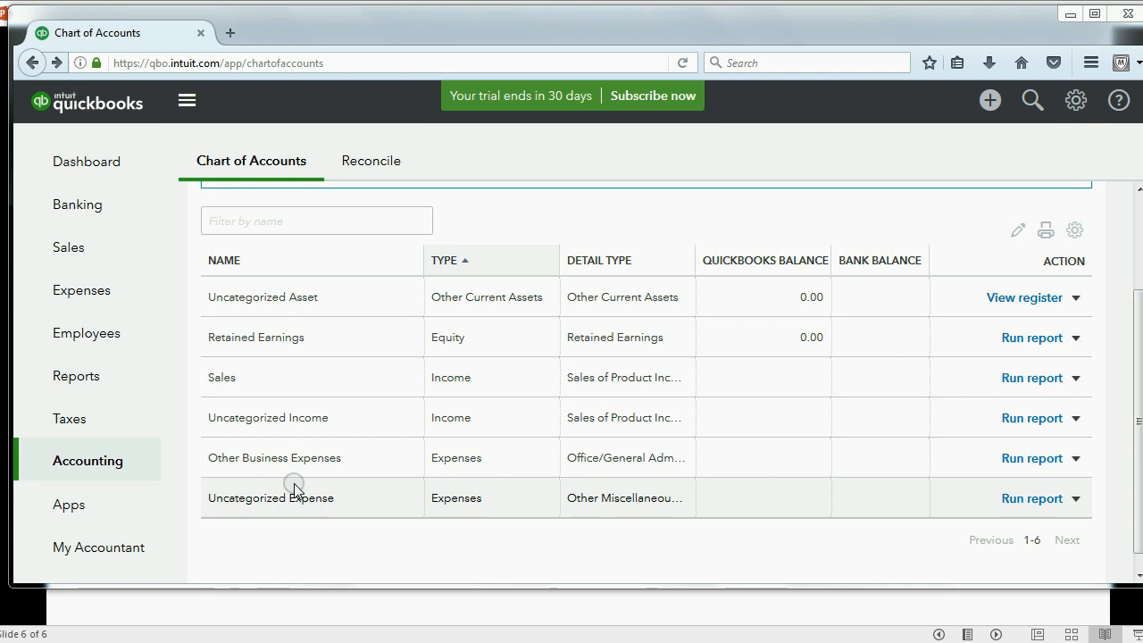
mouse_move(286, 418)
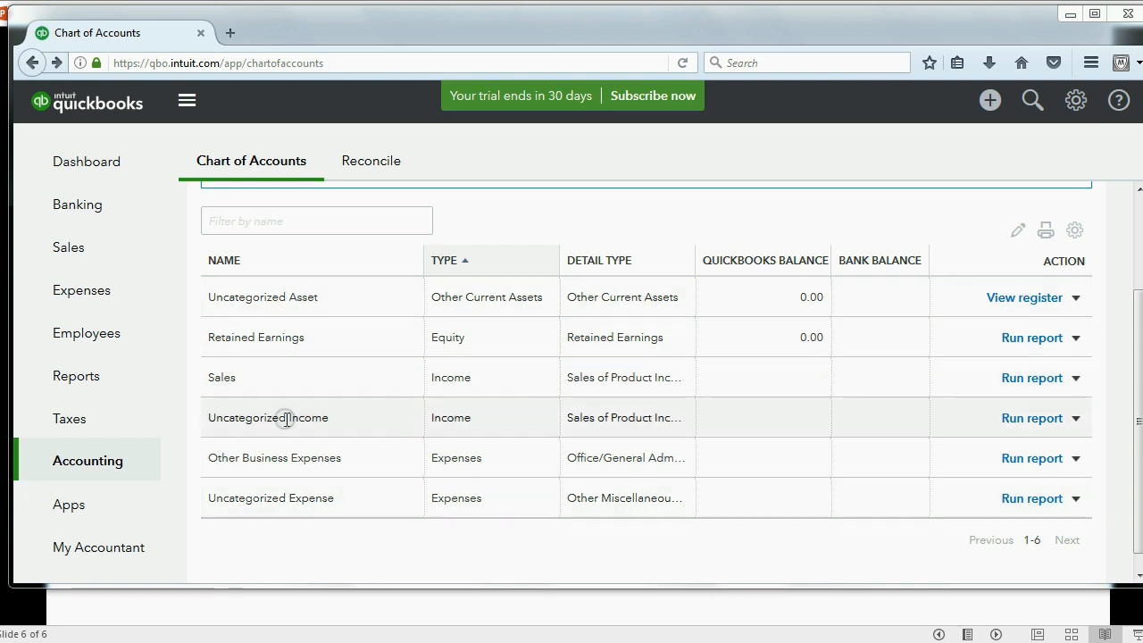
mouse_move(229, 464)
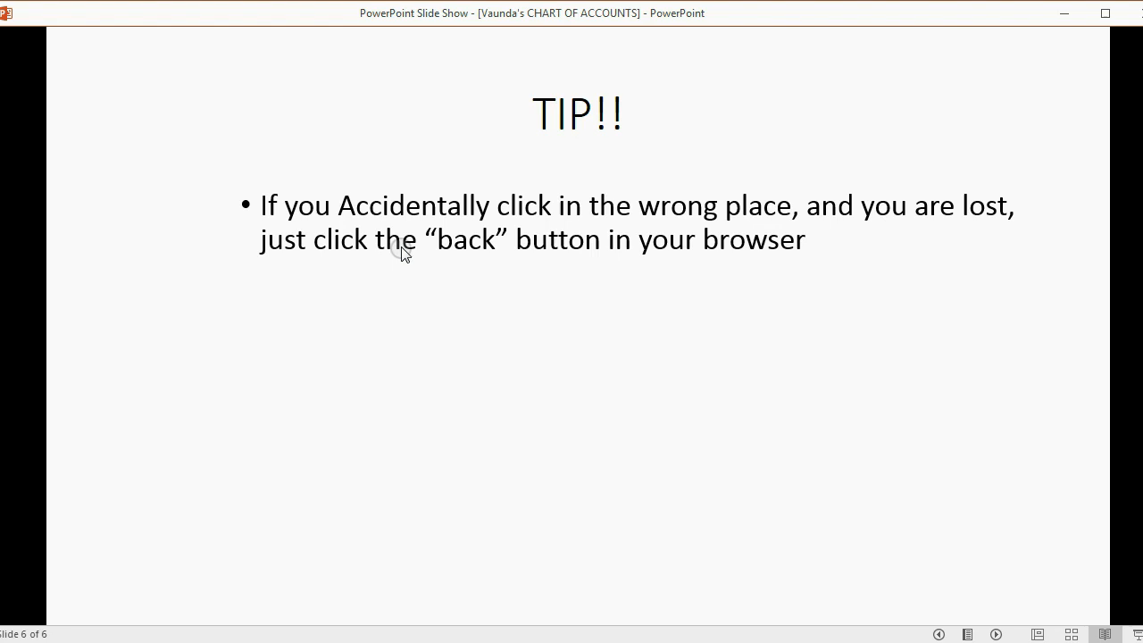
mouse_move(748, 218)
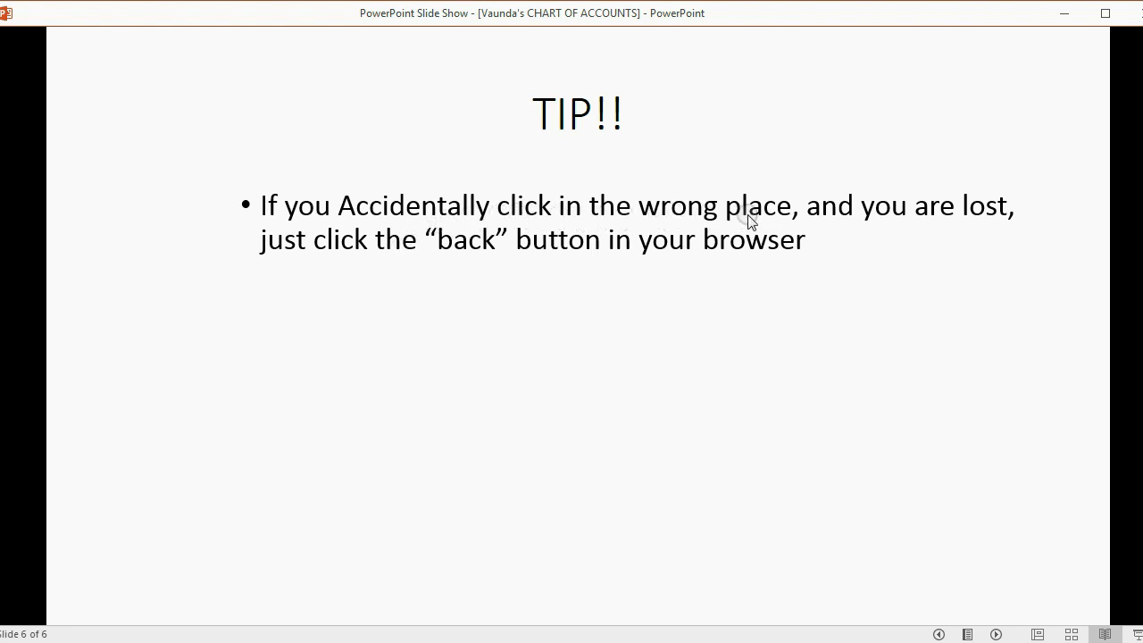
mouse_move(996, 221)
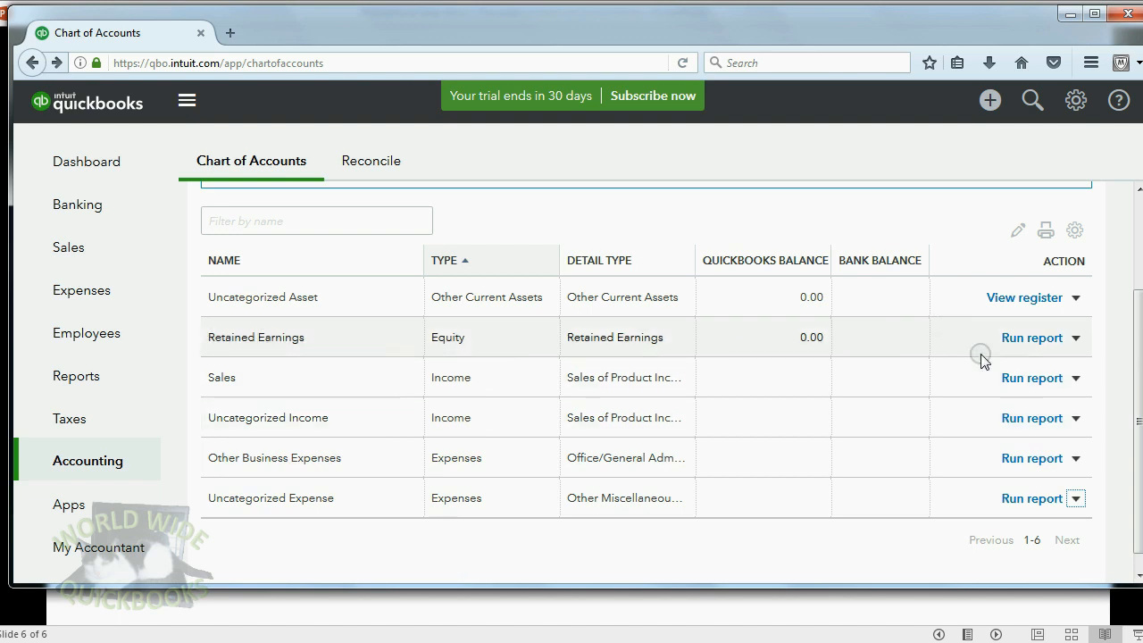
Step: Run an account's report by mistake and use the browser Back button to return to the chart
click(1032, 337)
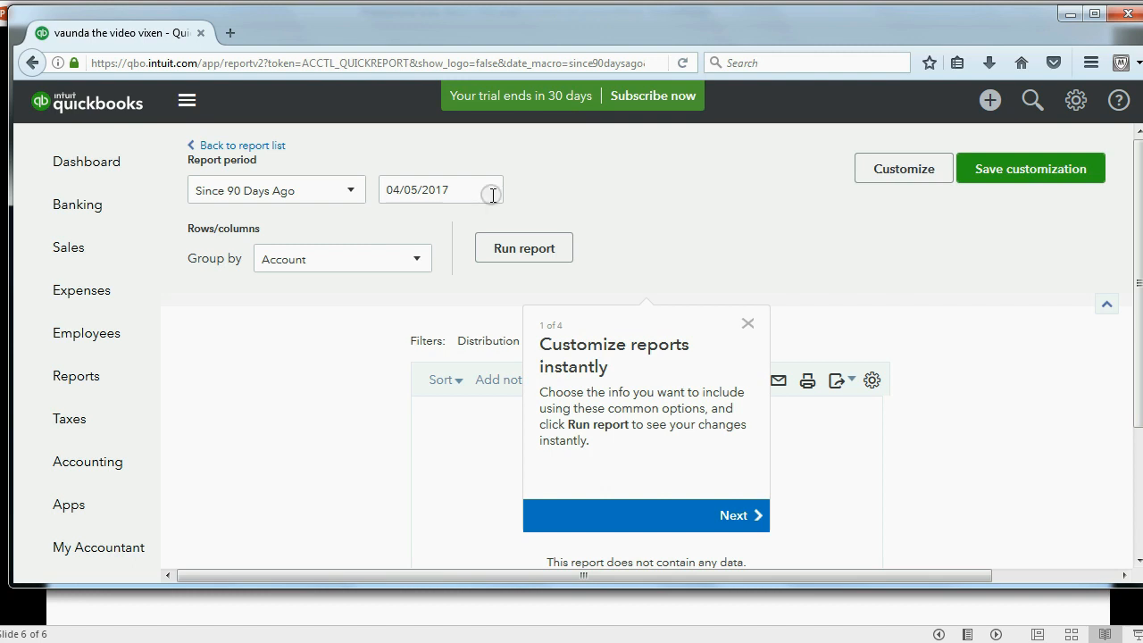
click(32, 63)
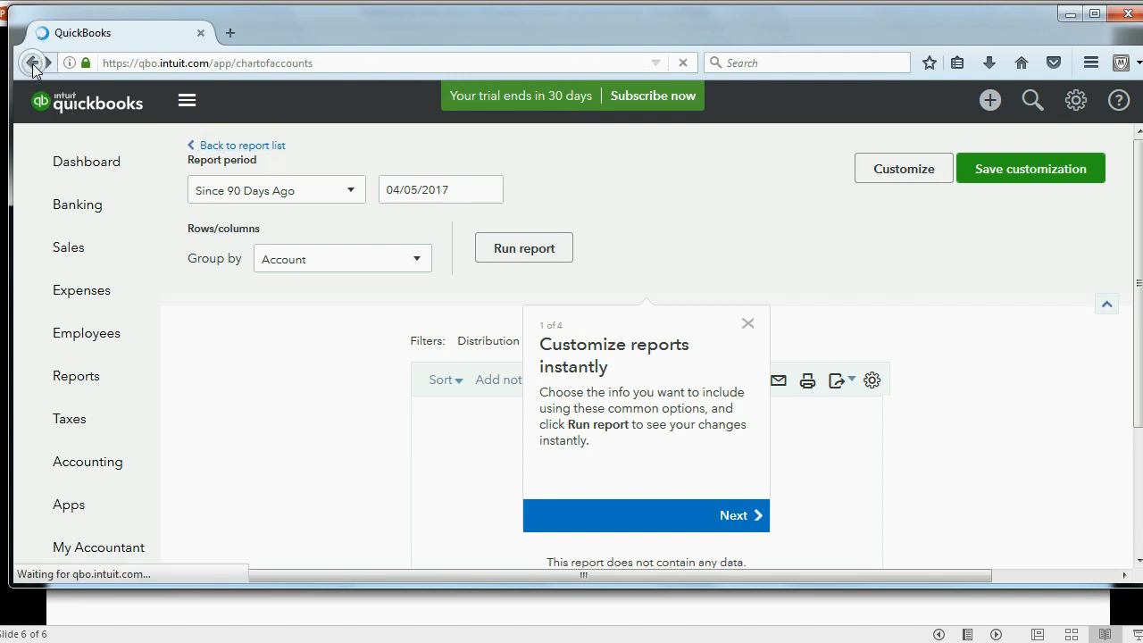
click(34, 63)
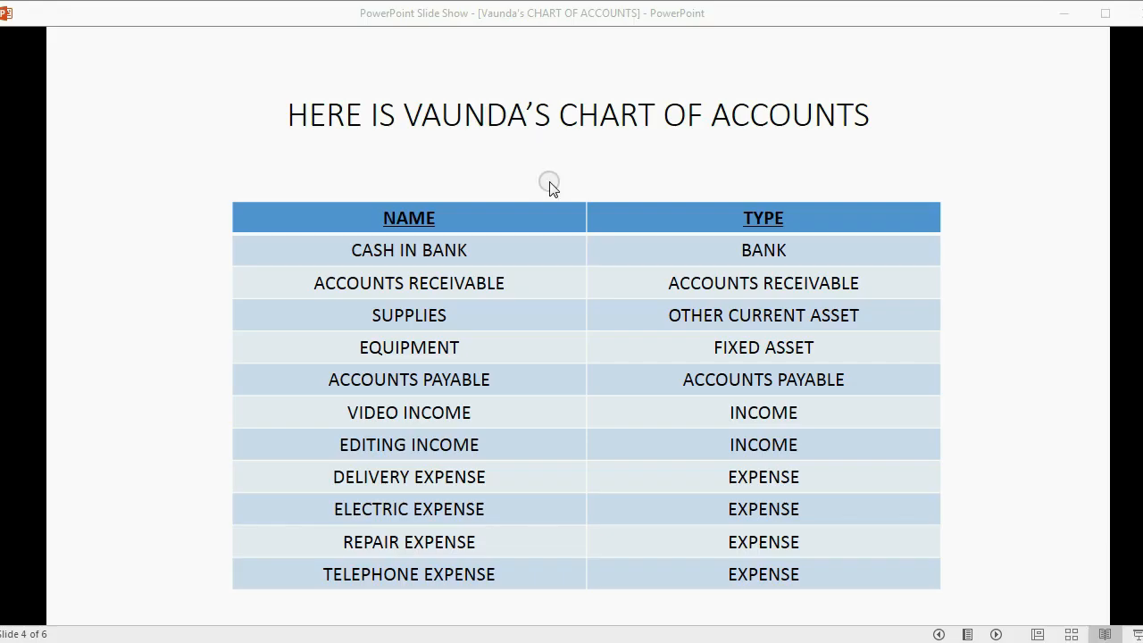
mouse_move(375, 146)
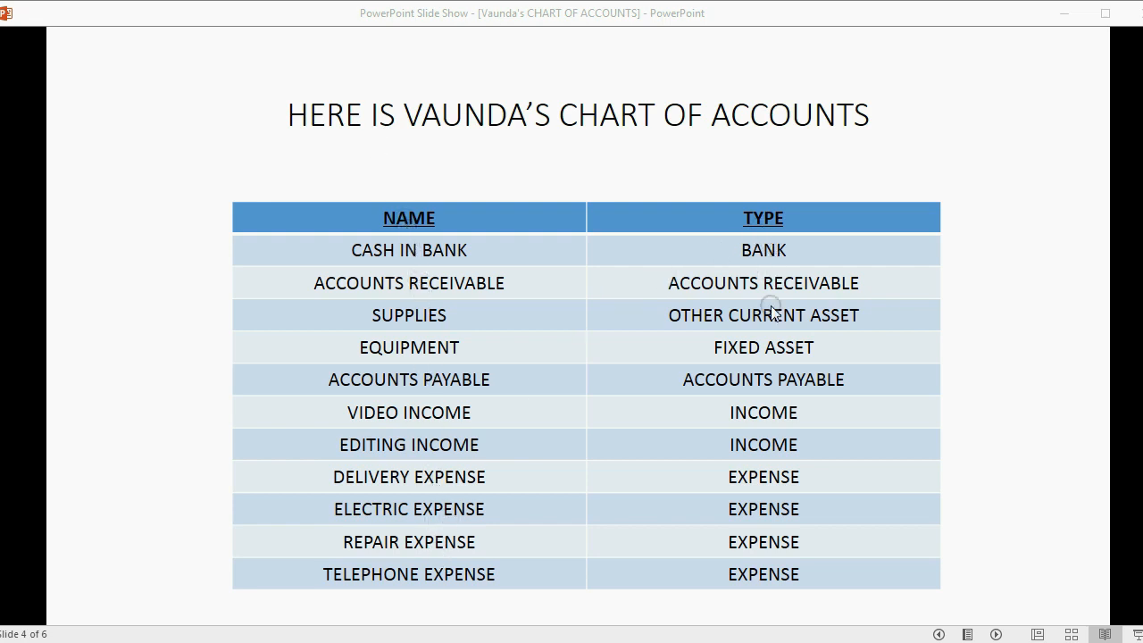
mouse_move(447, 290)
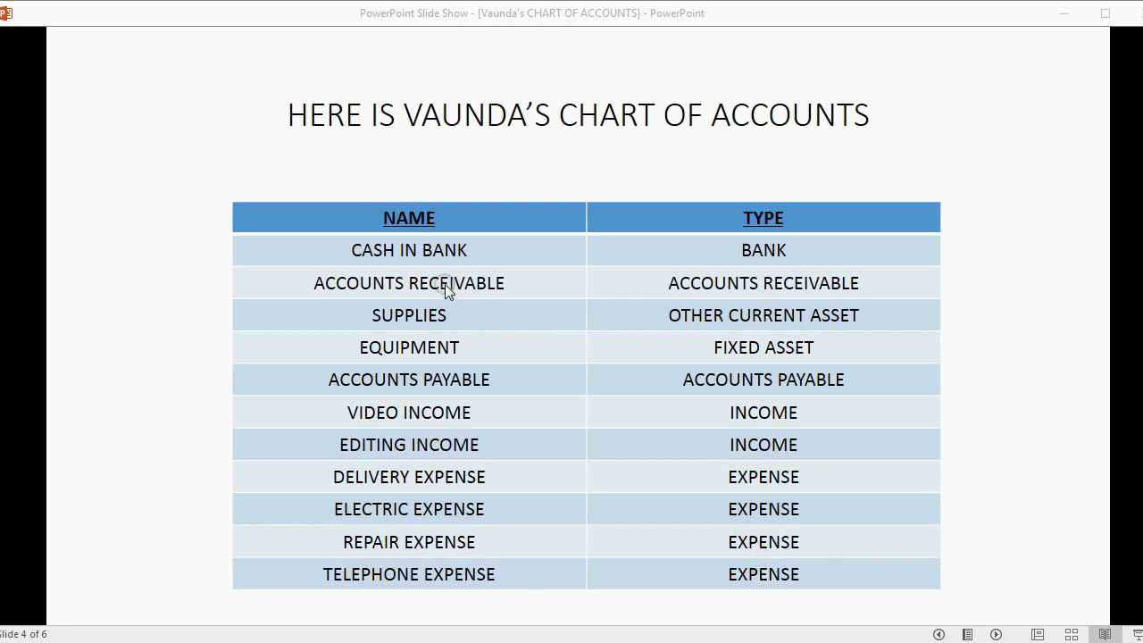
mouse_move(378, 259)
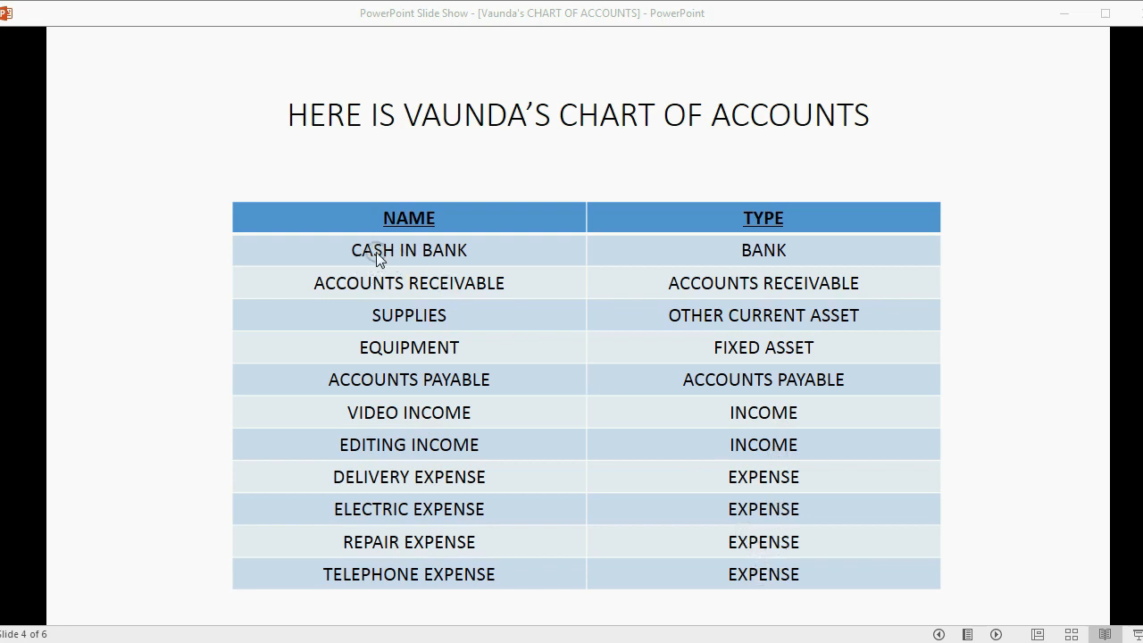
Step: Return from Vaunda's chart of accounts slide to the QuickBooks Chart of Accounts page
click(375, 250)
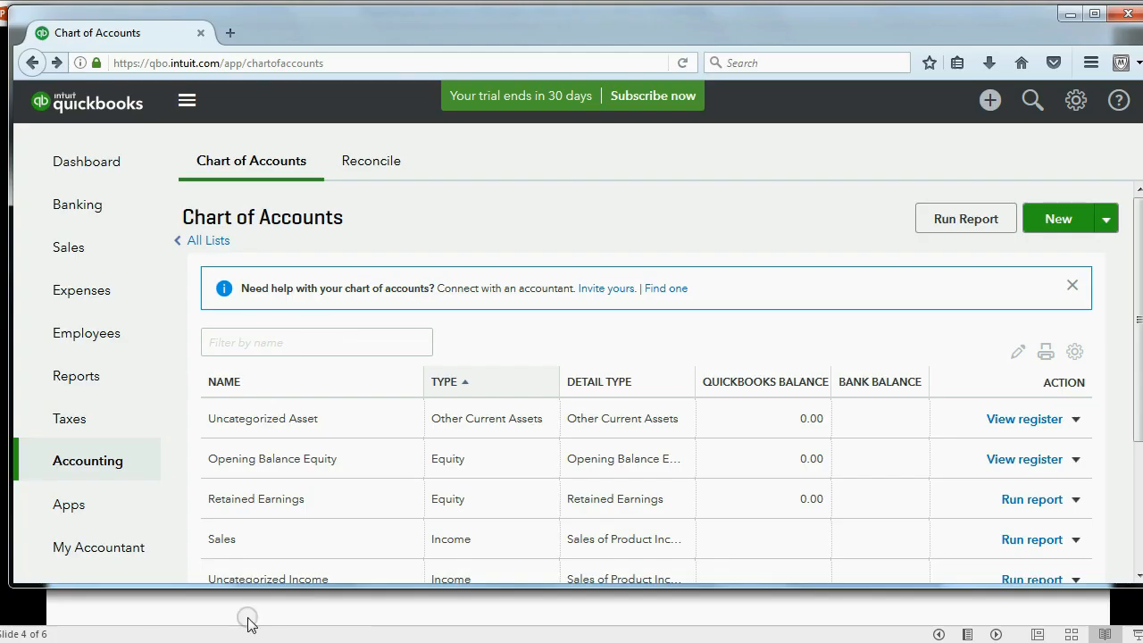
mouse_move(1134, 474)
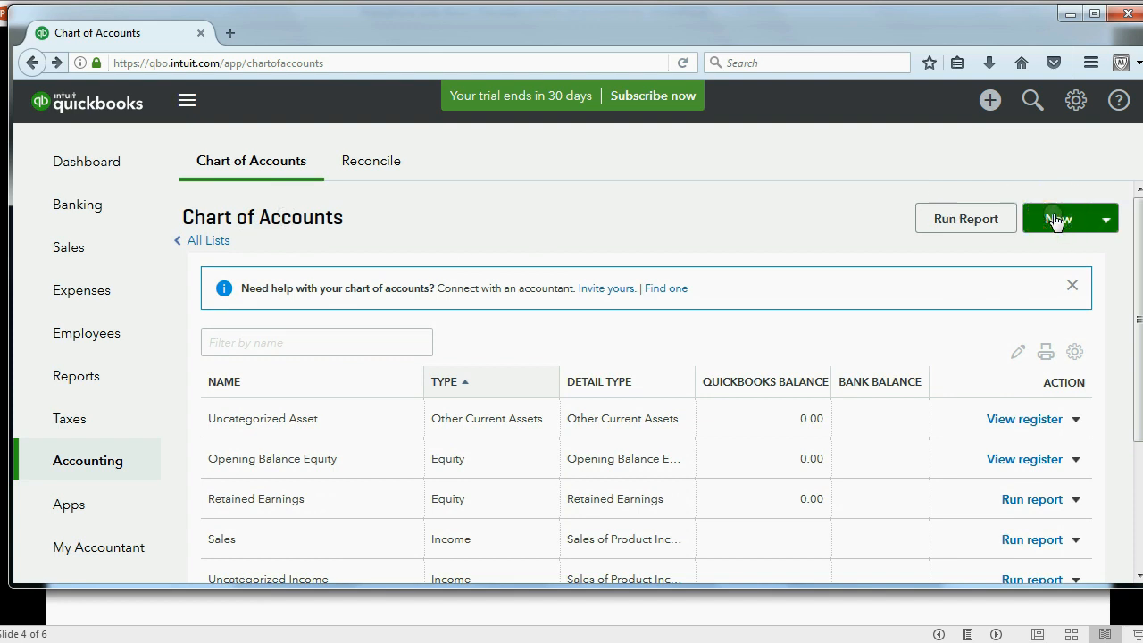
Step: Create a Bank / Cash on hand account named CASH IN BANK and save it
click(1057, 218)
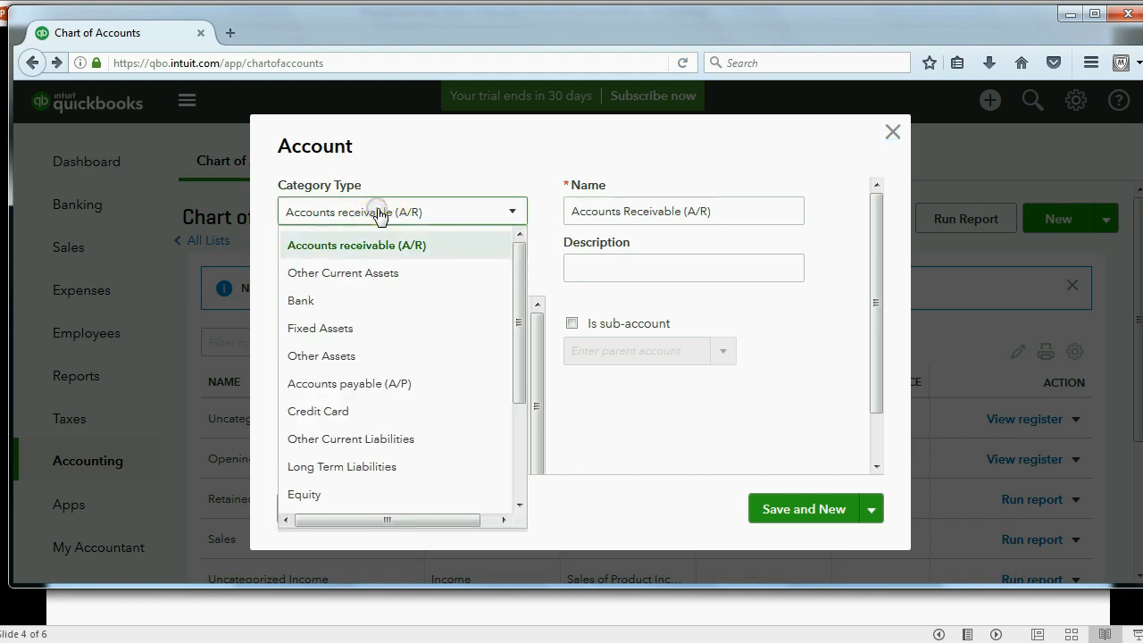
click(300, 300)
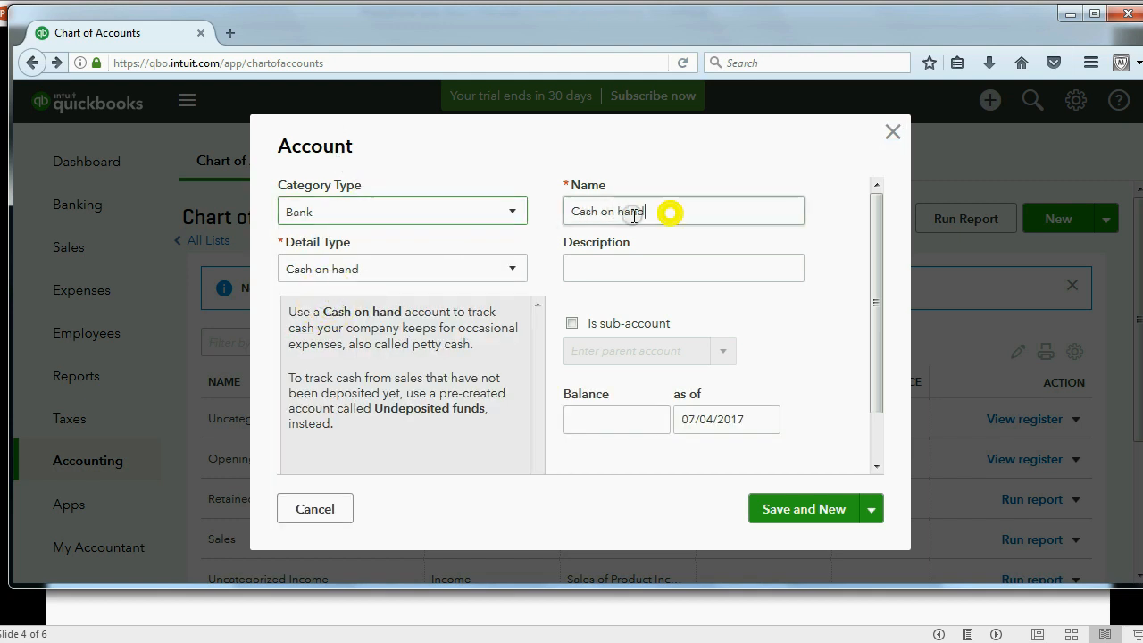
text(CASH IN B)
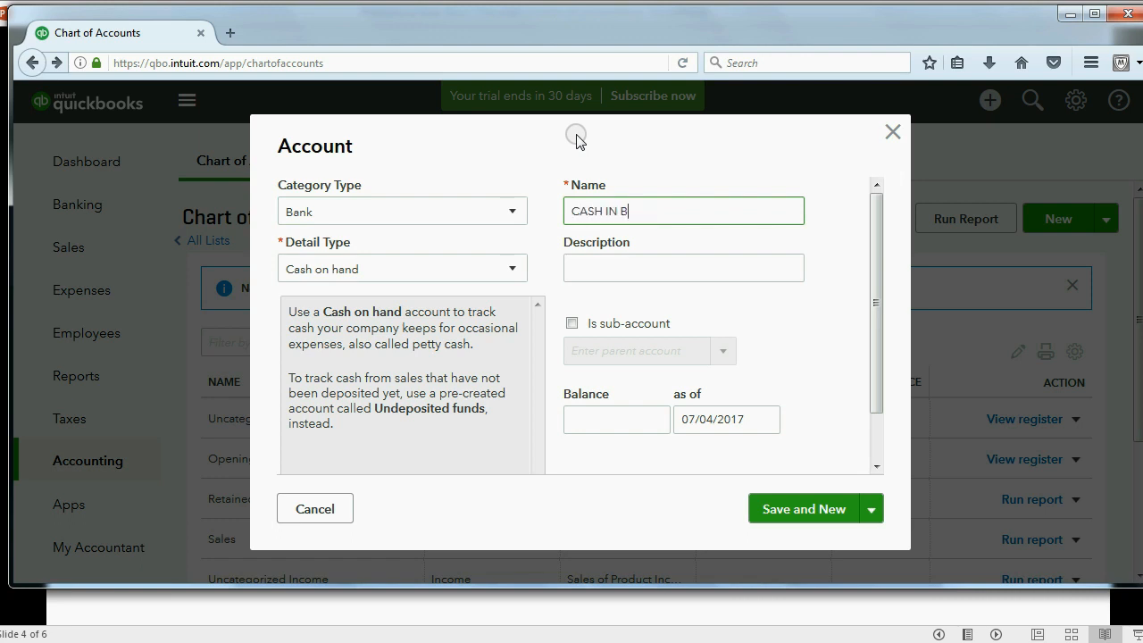
text(ANK)
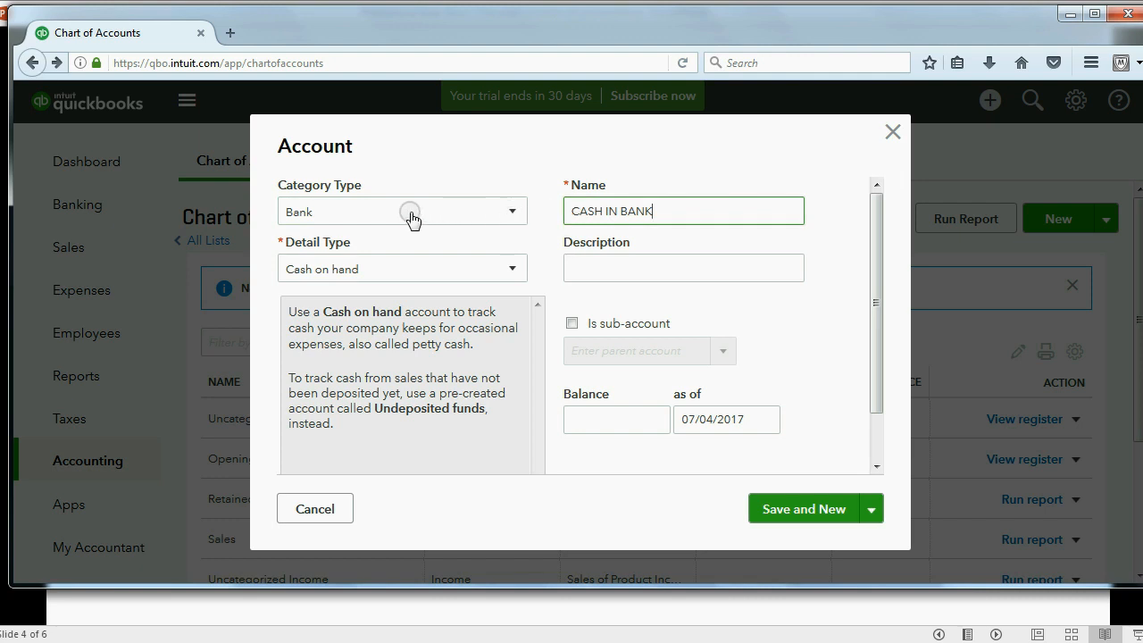
mouse_move(455, 213)
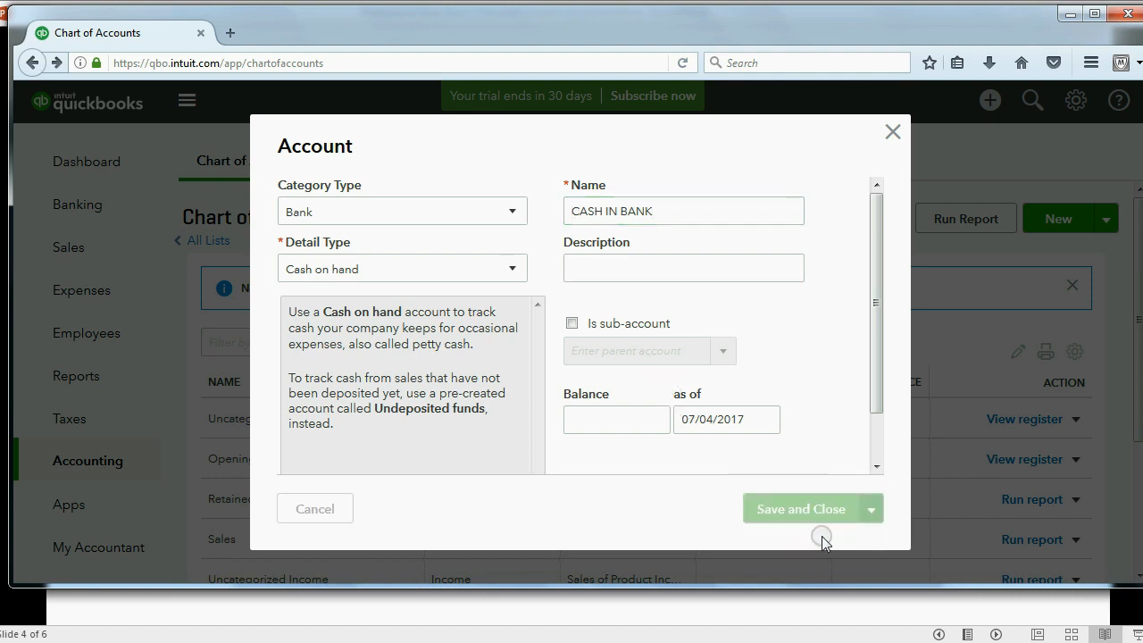
click(800, 507)
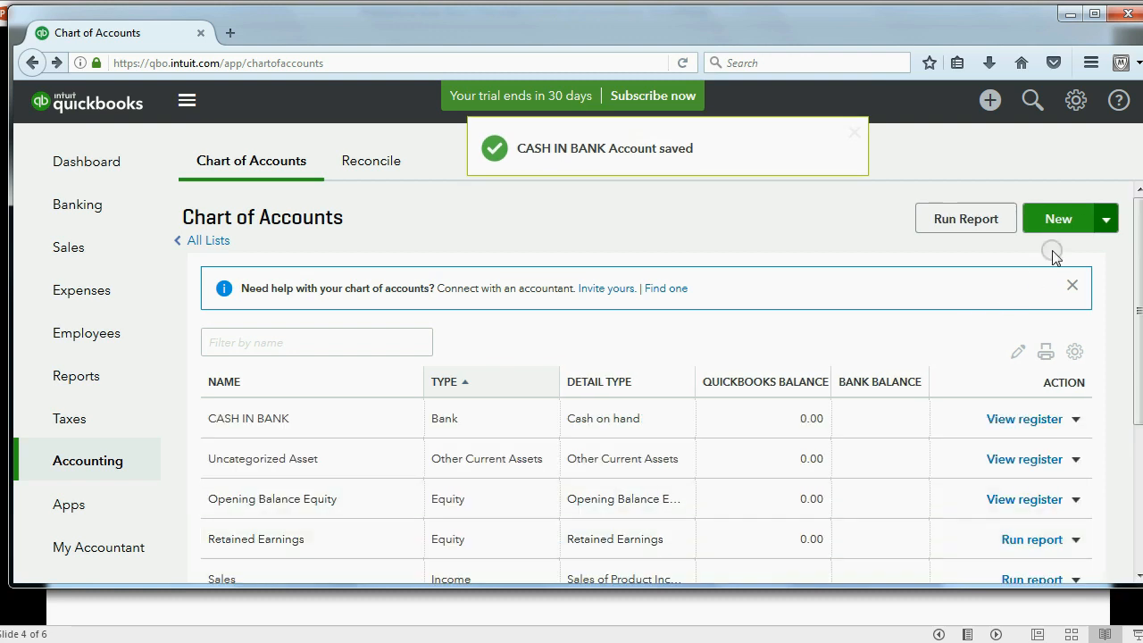
Step: Create an Accounts receivable account named ACCOUNTS RECEIVABLE and save it, starting another
click(1058, 218)
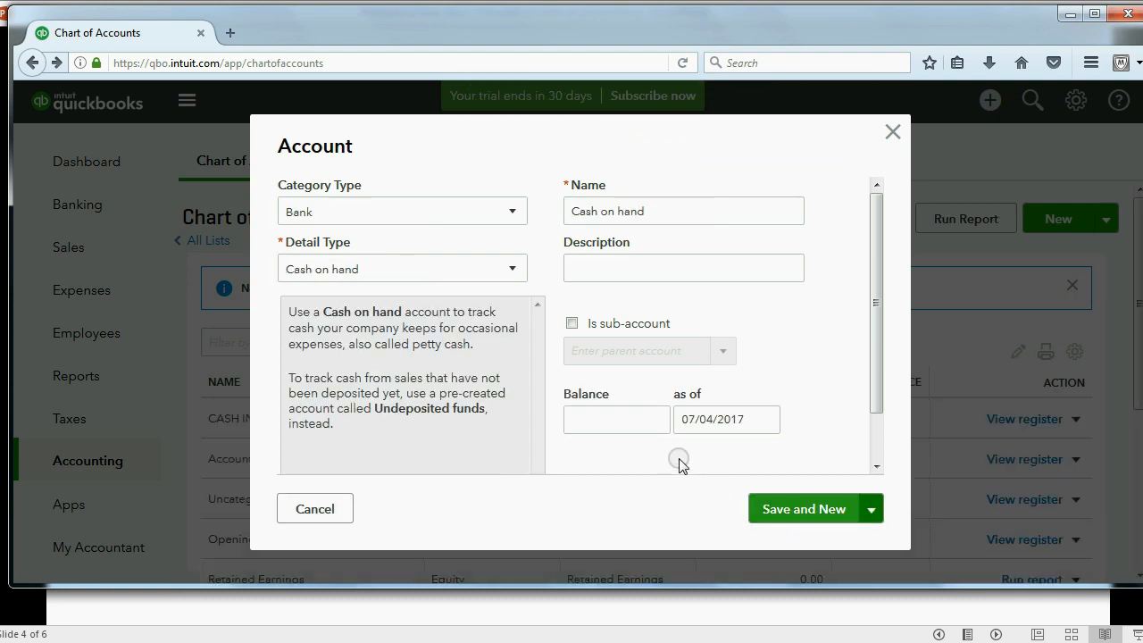
mouse_move(463, 261)
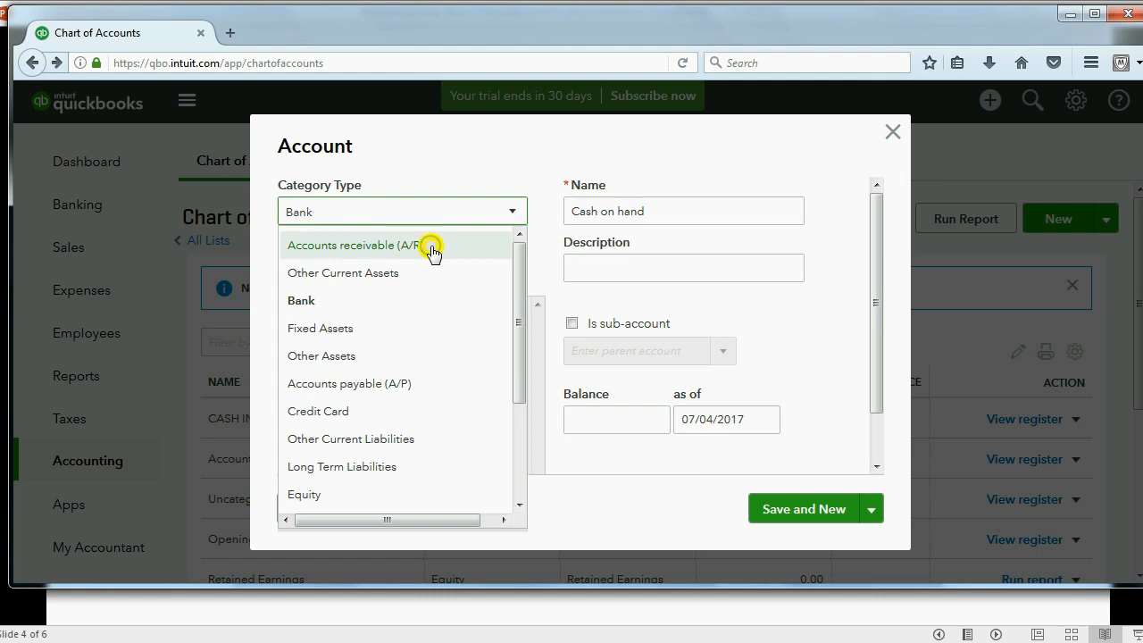
click(353, 245)
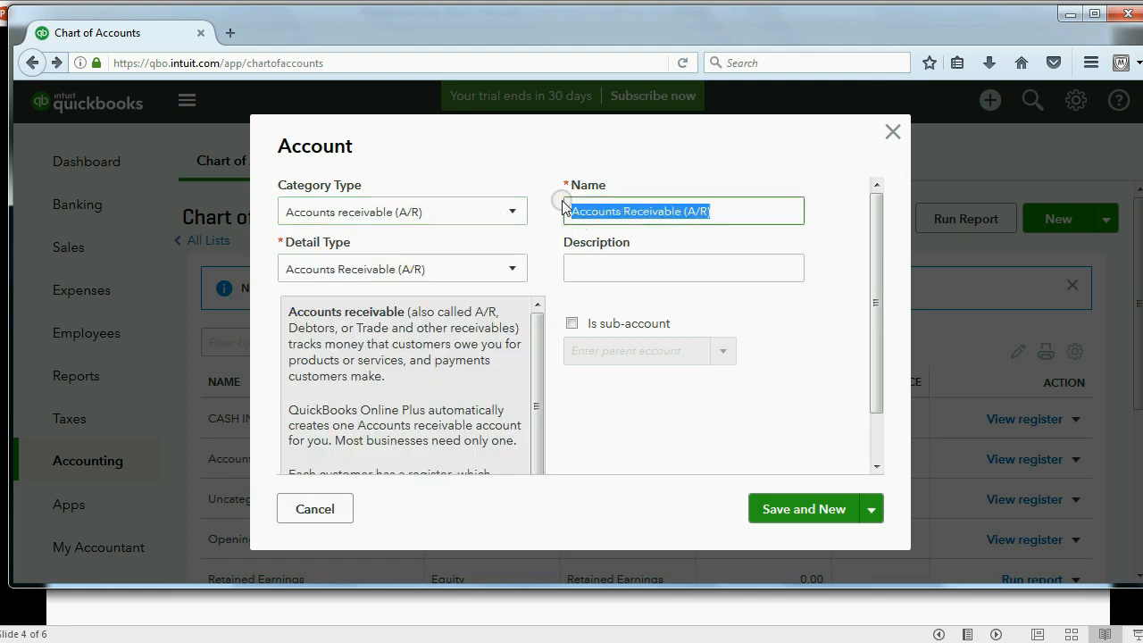
text(ACCOUNTS RECEIV)
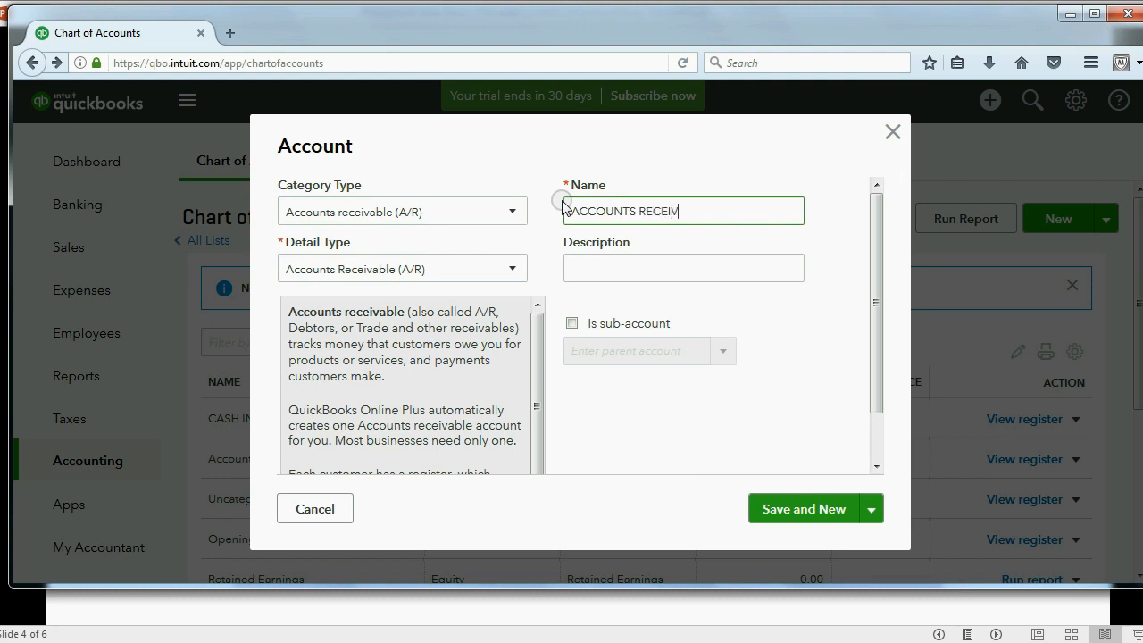
text(ABLE)
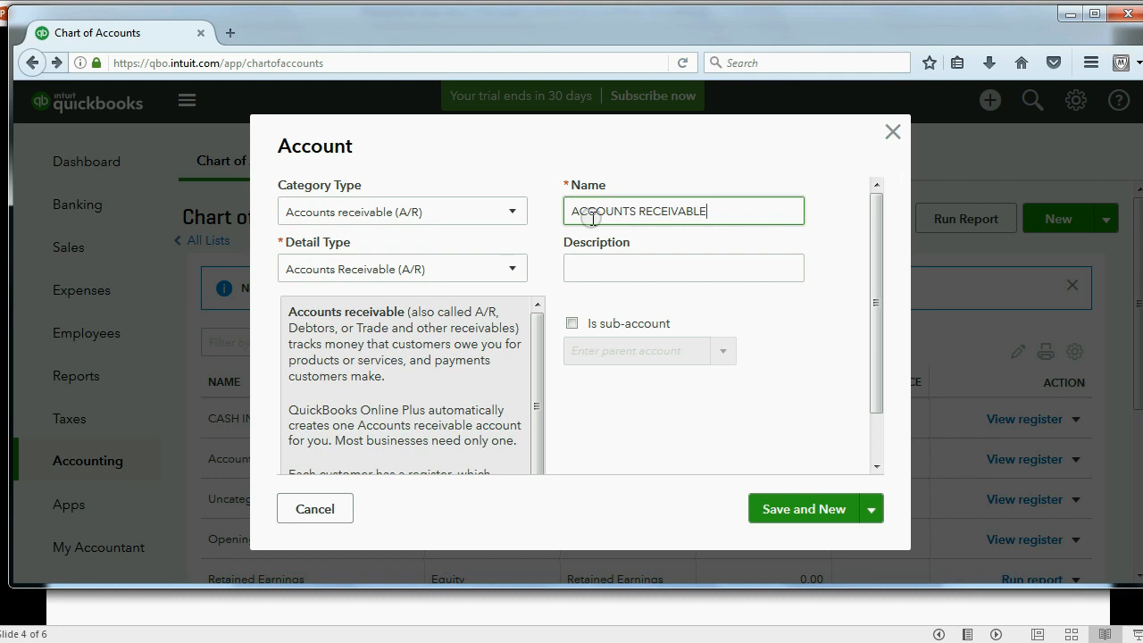
click(804, 508)
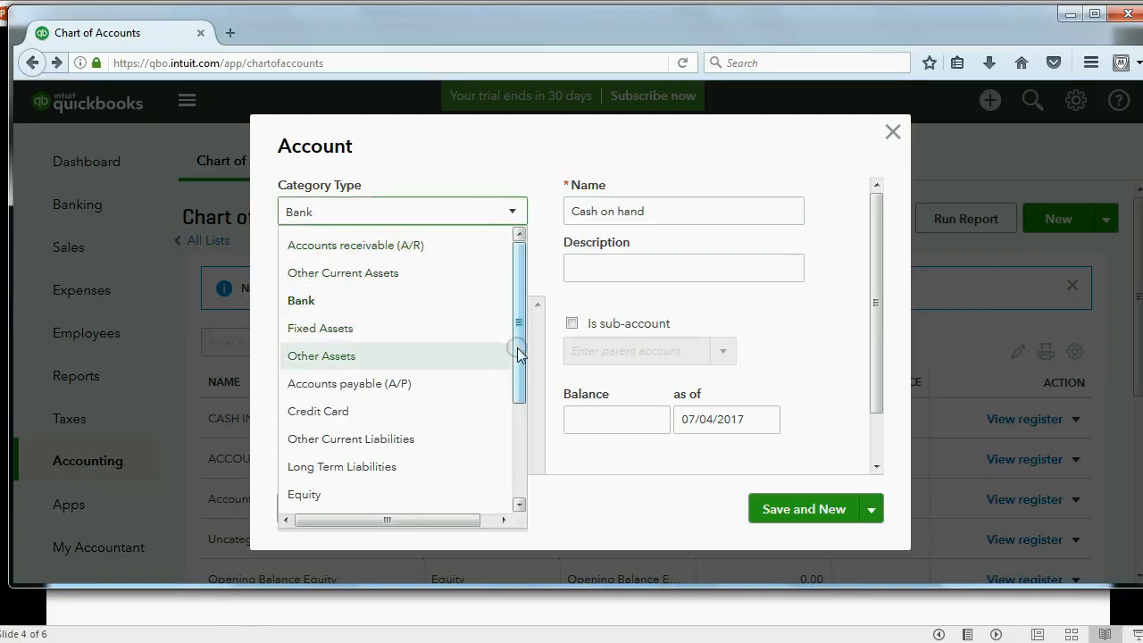
Step: Set the next account to Other Current Assets named SUPPLIES
scroll(down, 3)
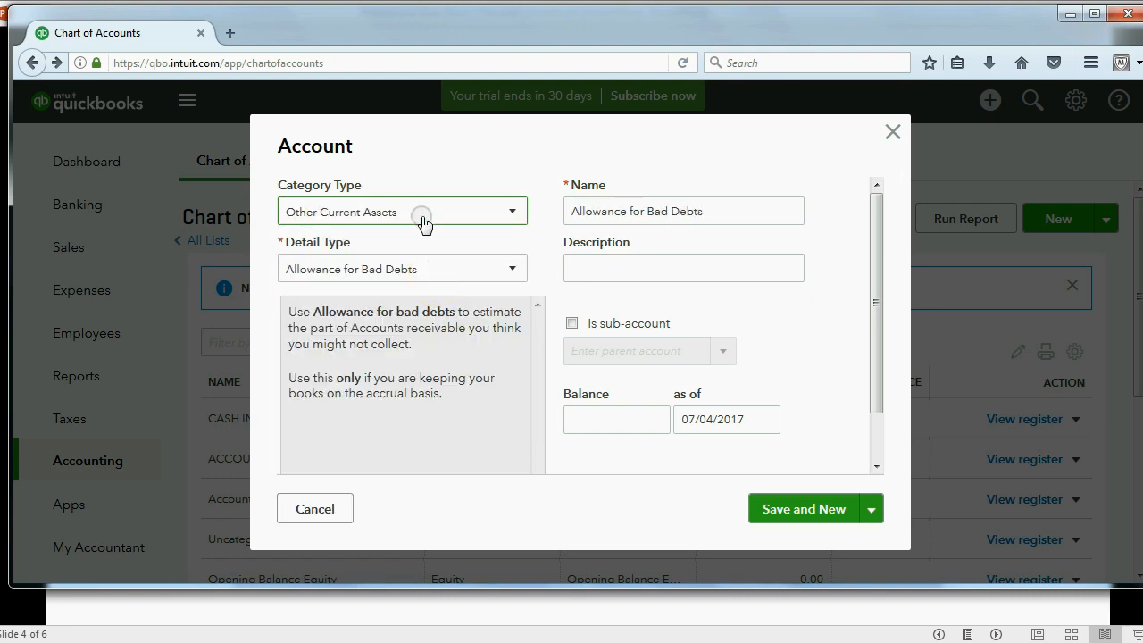
click(682, 210)
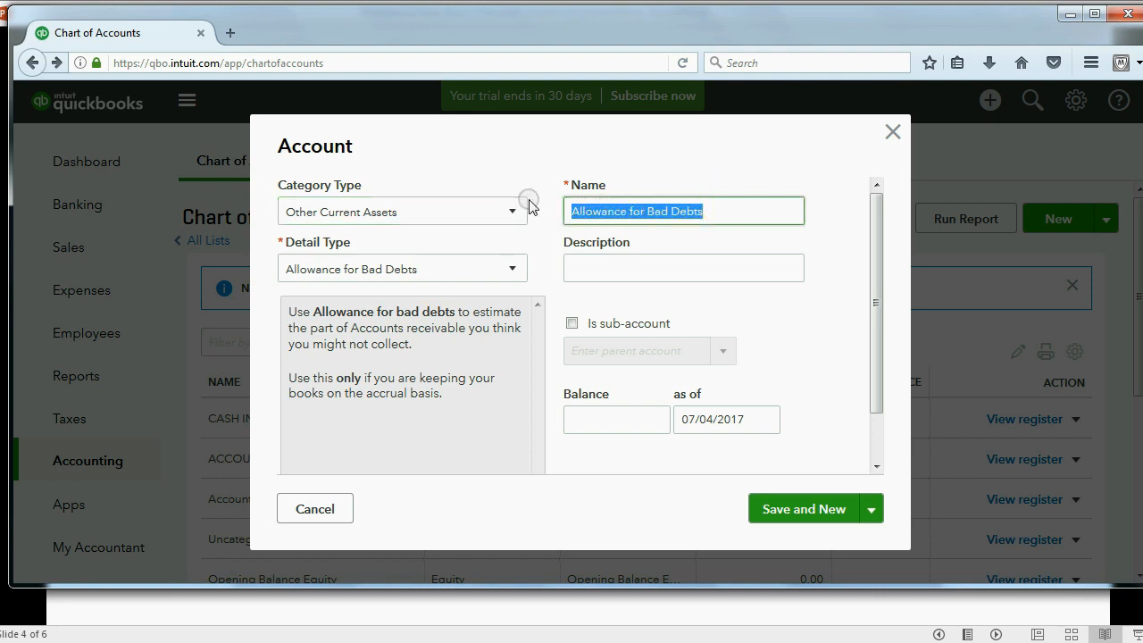
text(SUPPL)
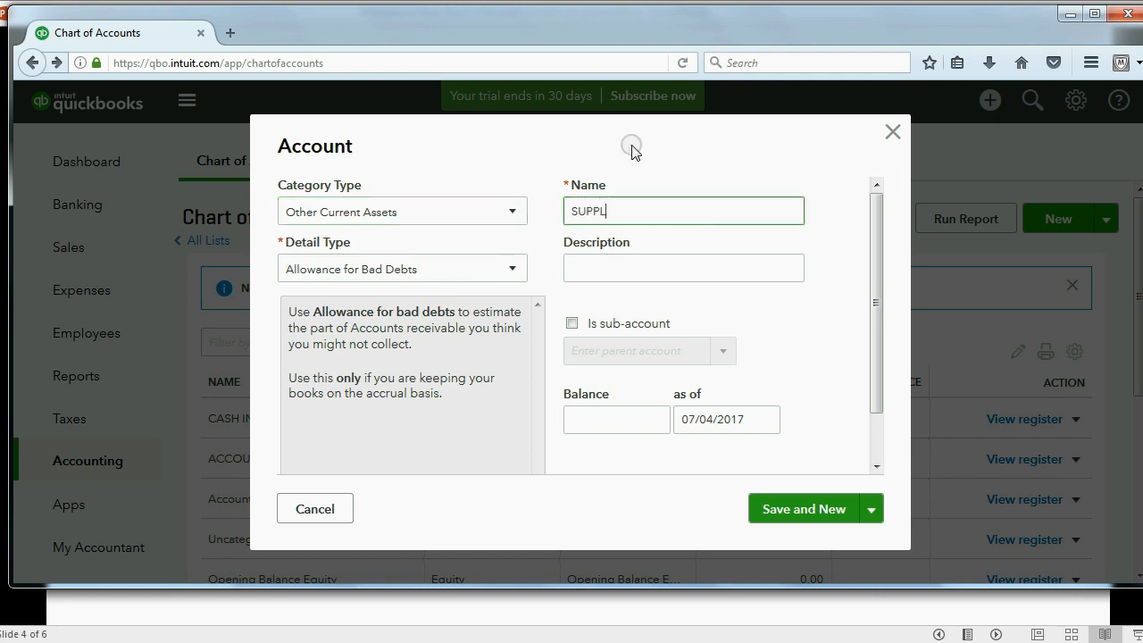
text(SUPPLIES)
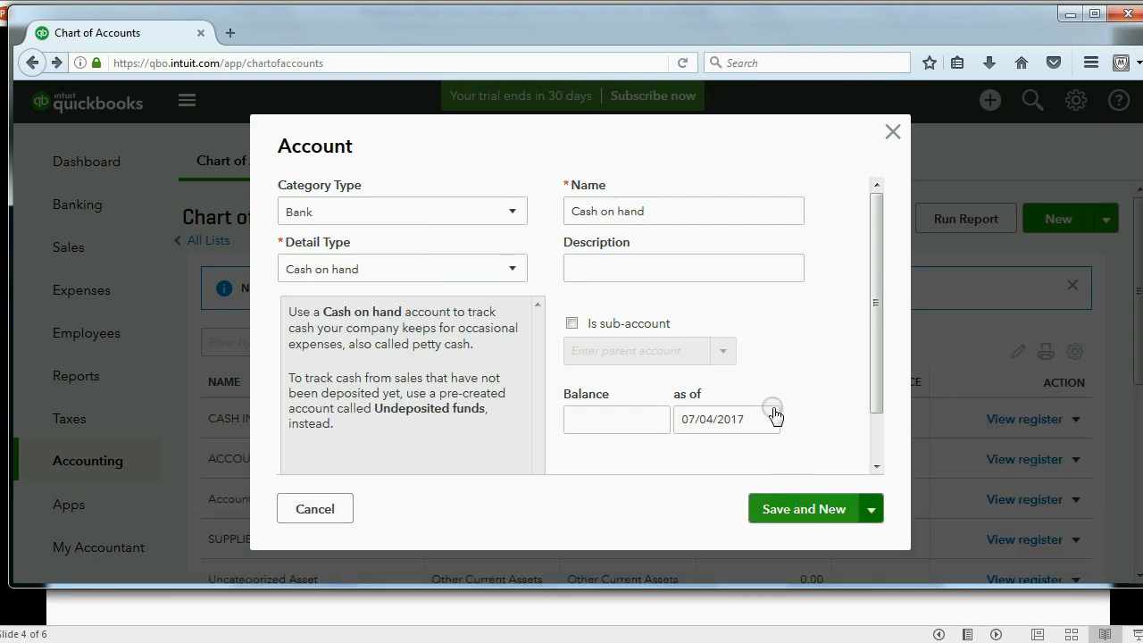
Step: Cancel the empty Account dialog, leaving CASH IN BANK, ACCOUNTS RECEIVABLE and SUPPLIES listed
click(803, 507)
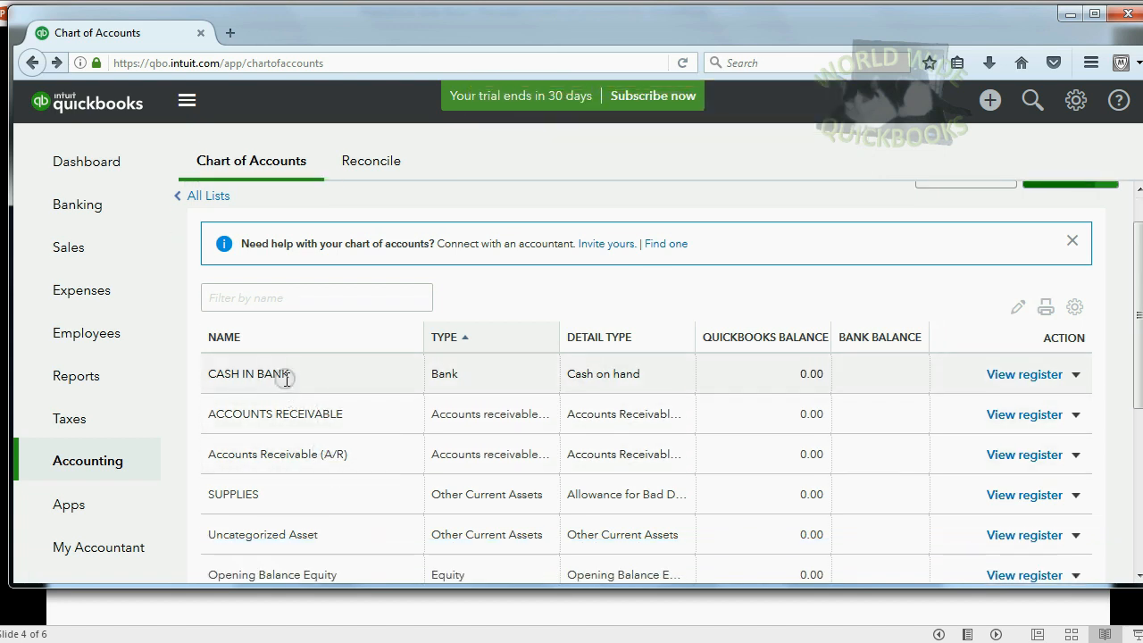
mouse_move(248, 495)
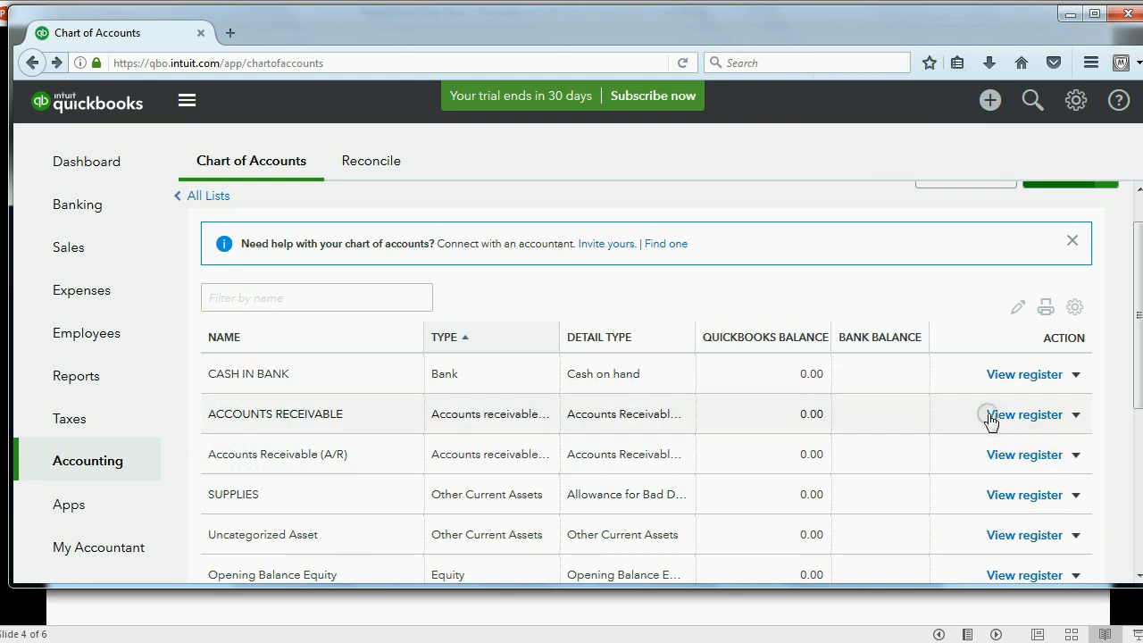
mouse_move(468, 534)
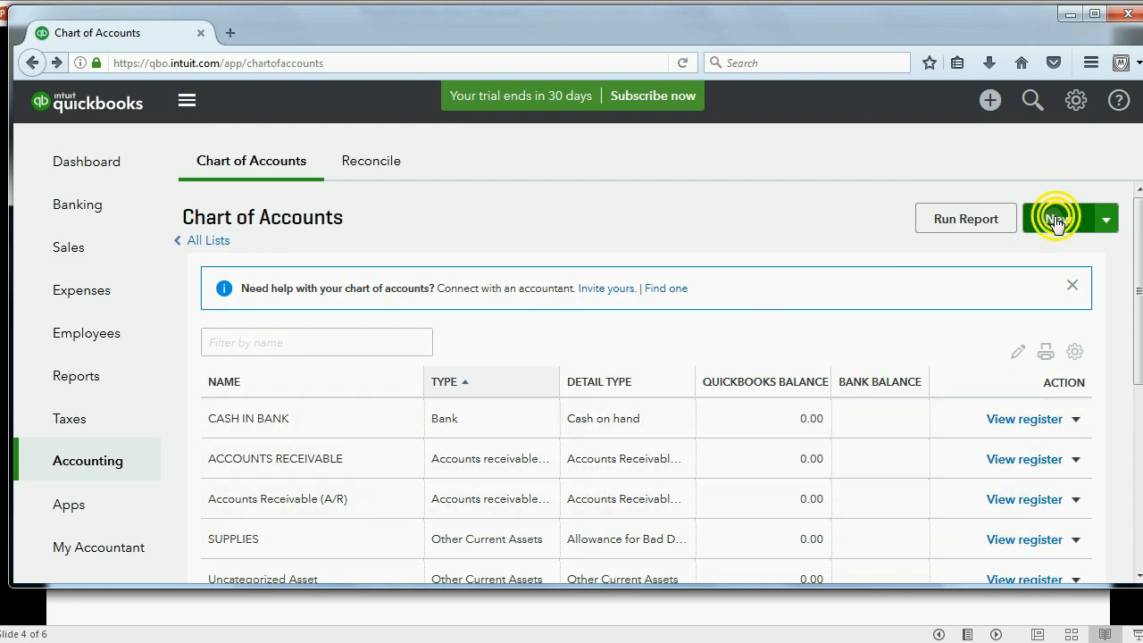
Step: Add EQUIPMENT as a Fixed Assets account and save it, starting another
click(1057, 218)
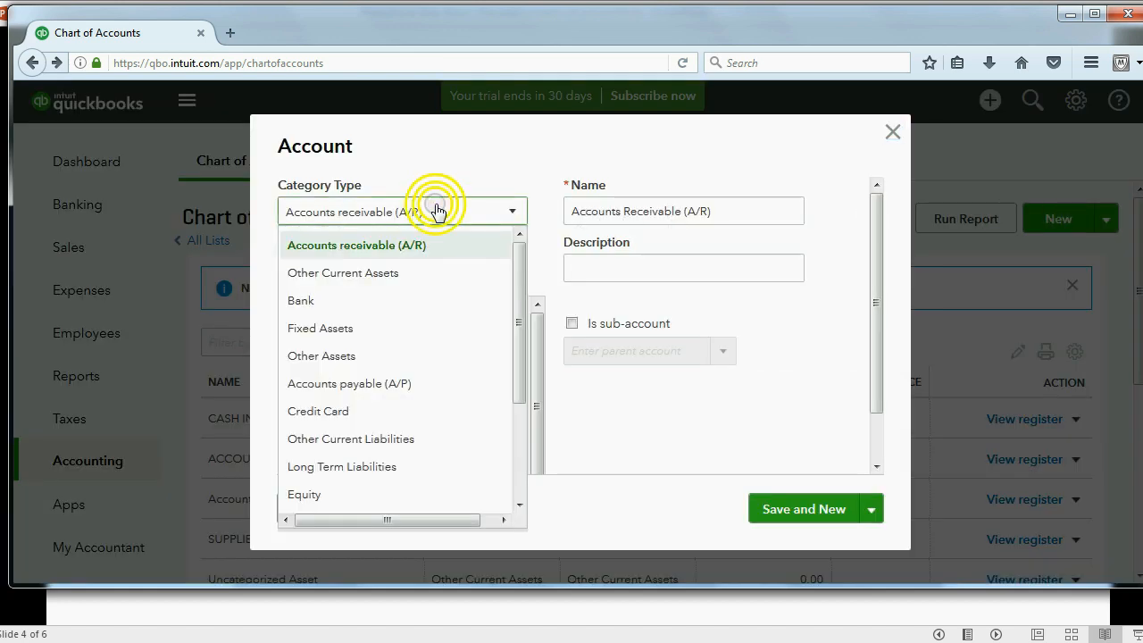
click(322, 329)
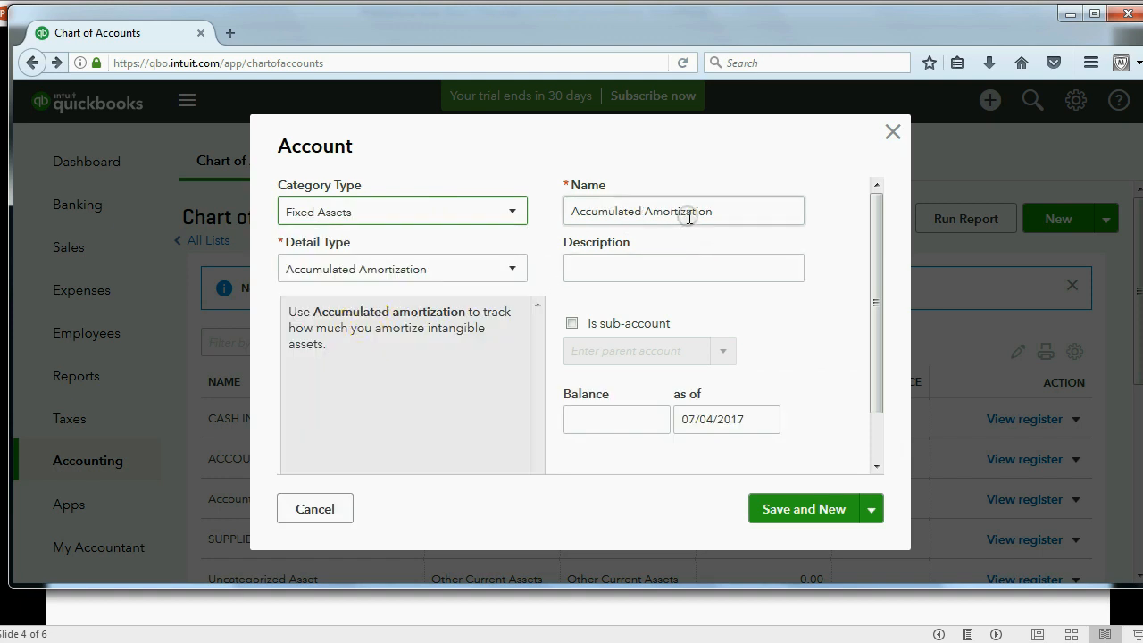
text(E)
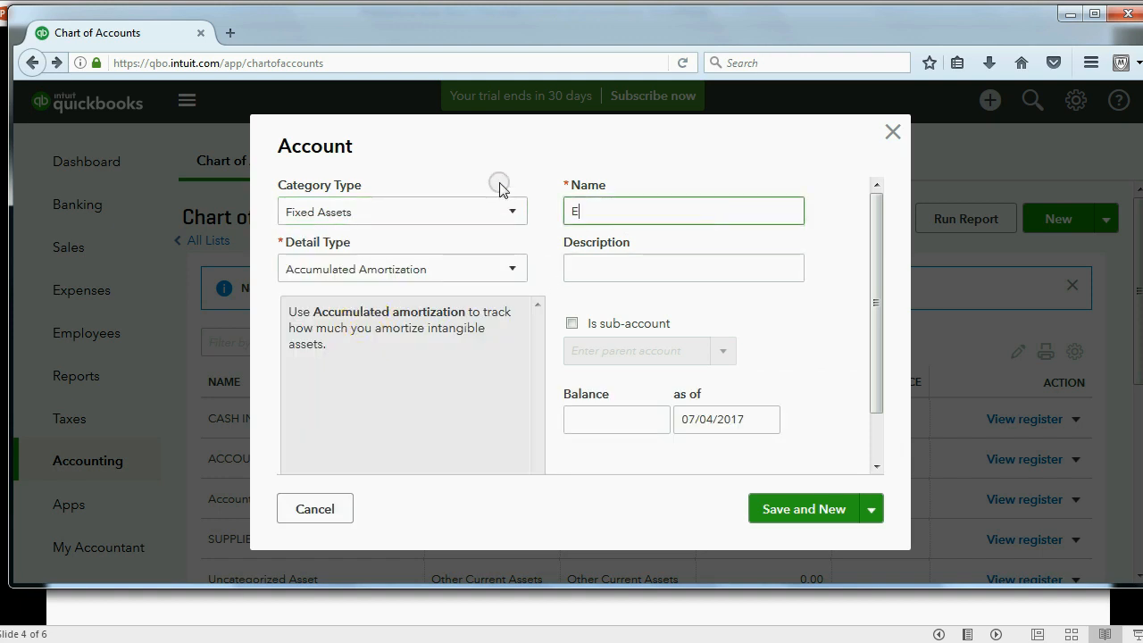
text(QUIPMENT)
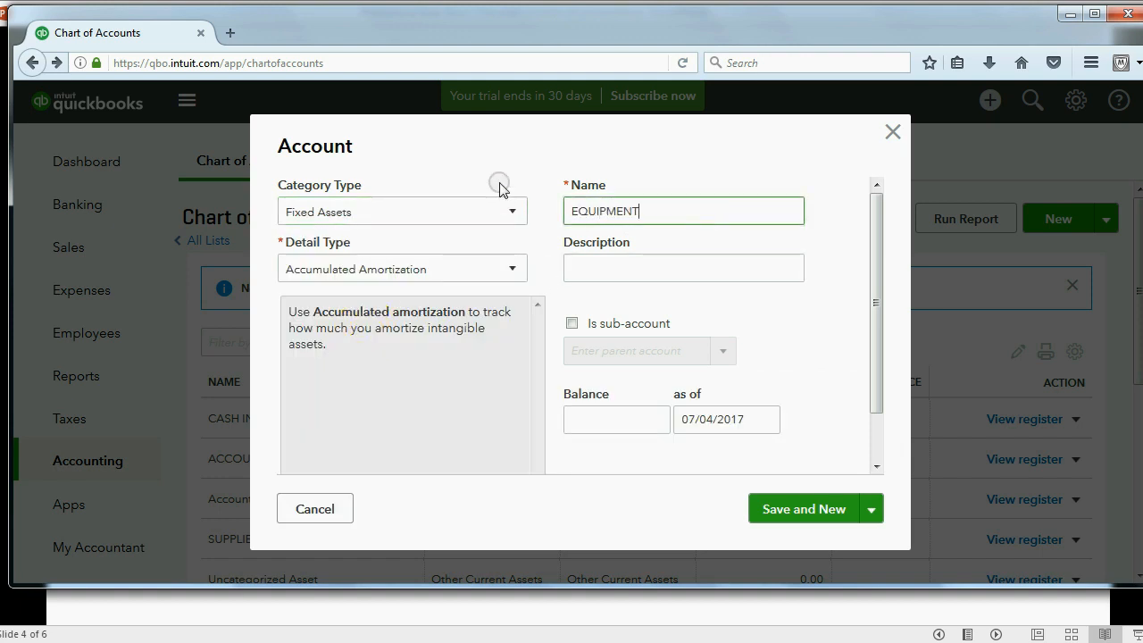
click(802, 507)
text(ACCOUNTS)
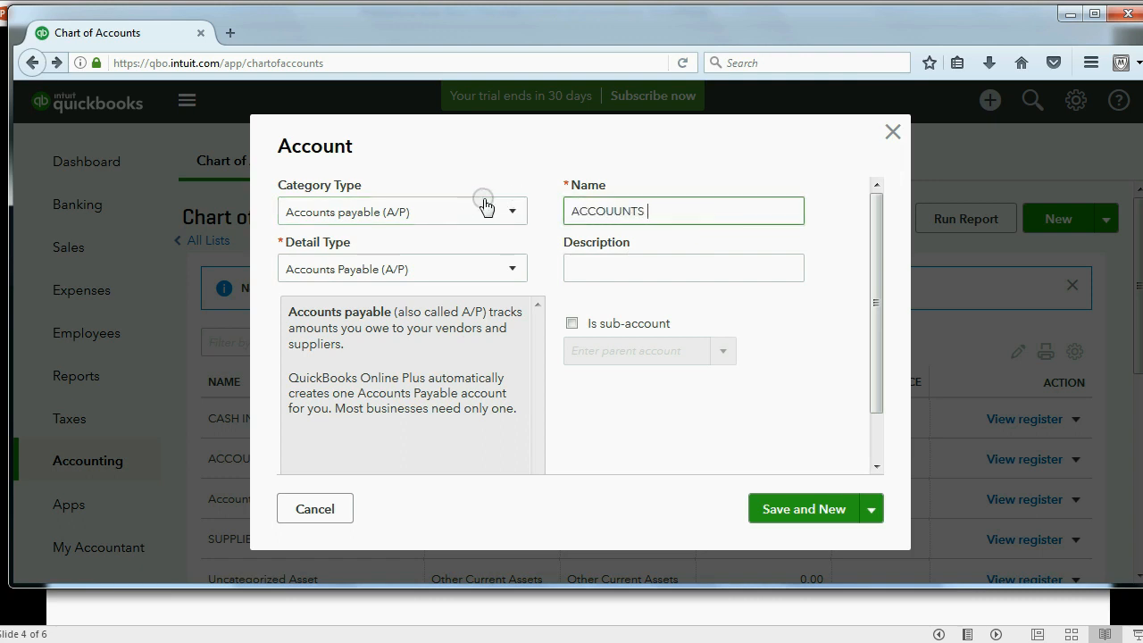
Step: Add ACCOUNTS PAYABLE and VIDEO INCOME accounts, saving each
text(PAYA)
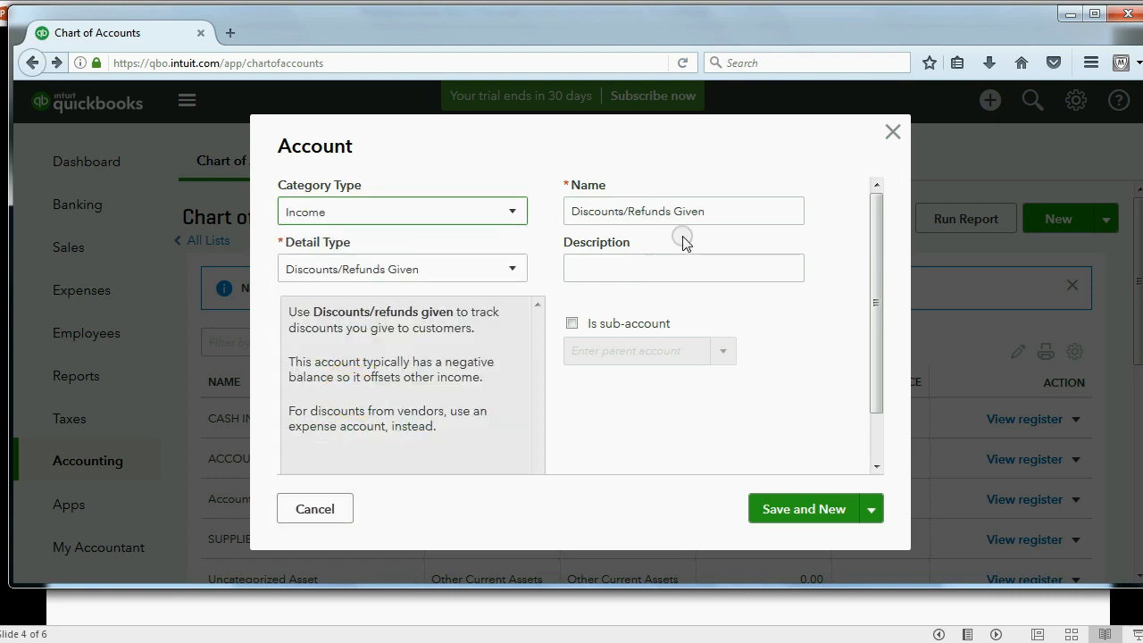
text(VIDEO INCOME)
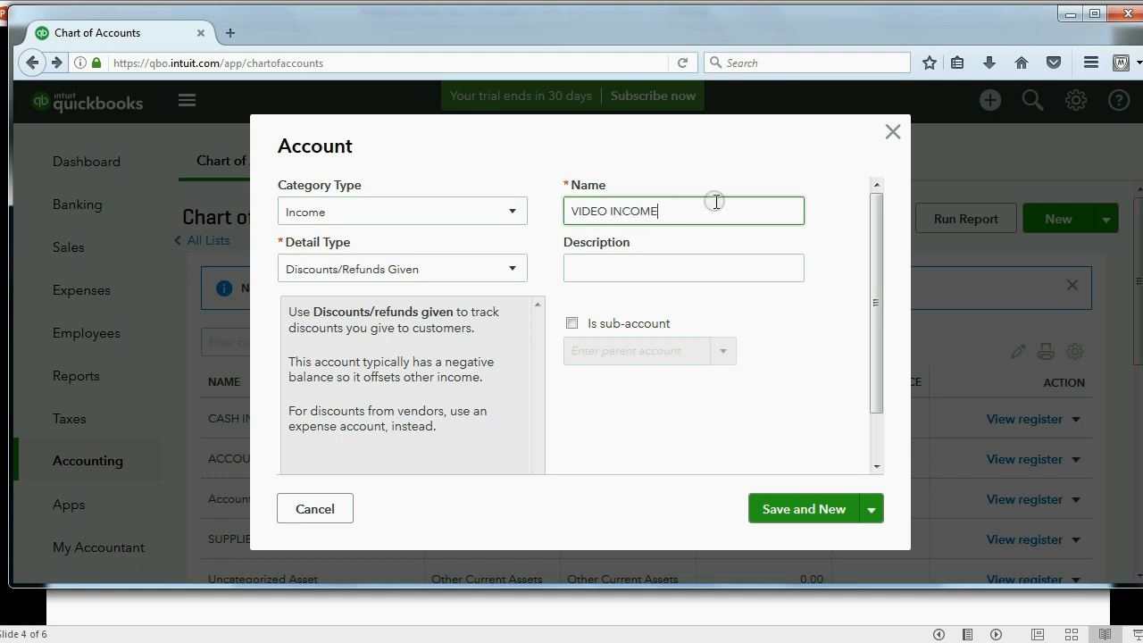
click(804, 507)
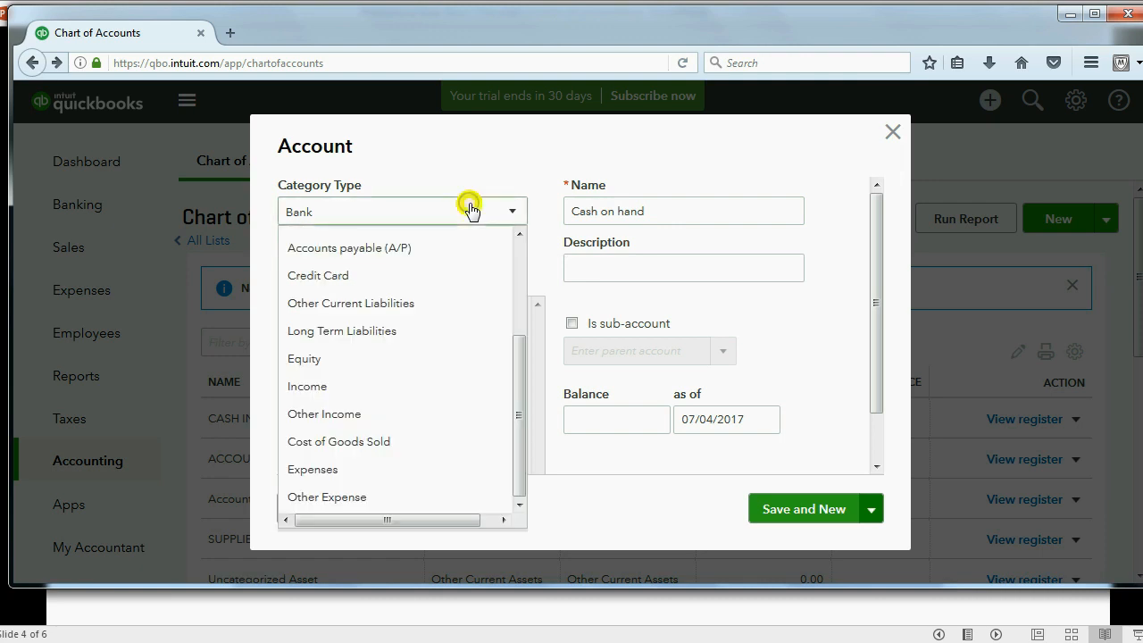
Step: Add EDITING INCOME as an Income account and save it
click(307, 385)
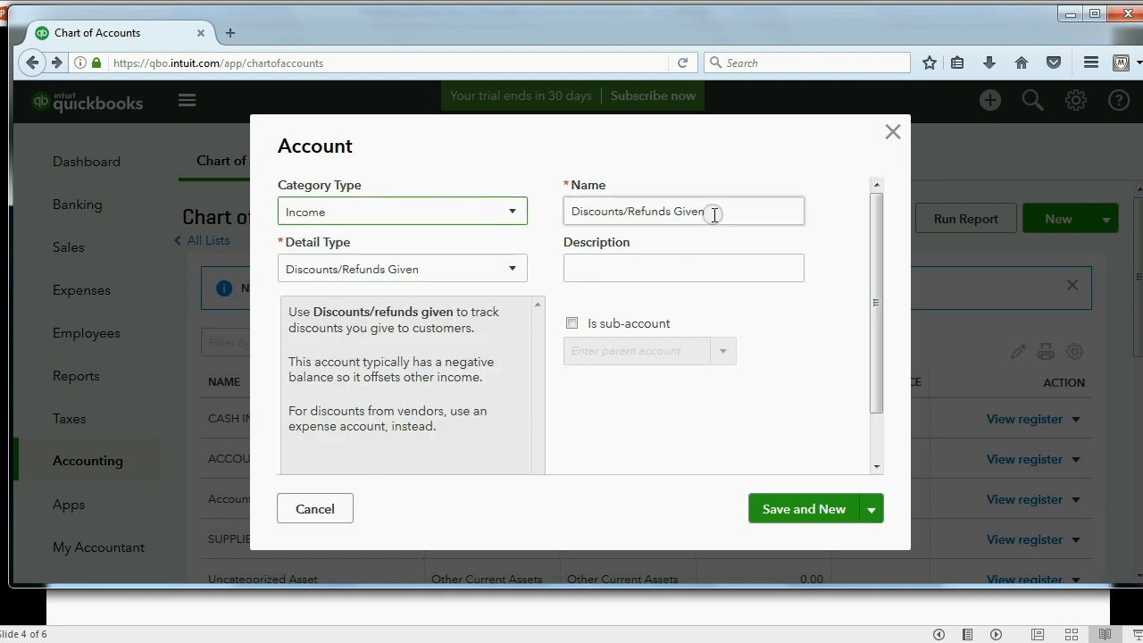
text(EDITI)
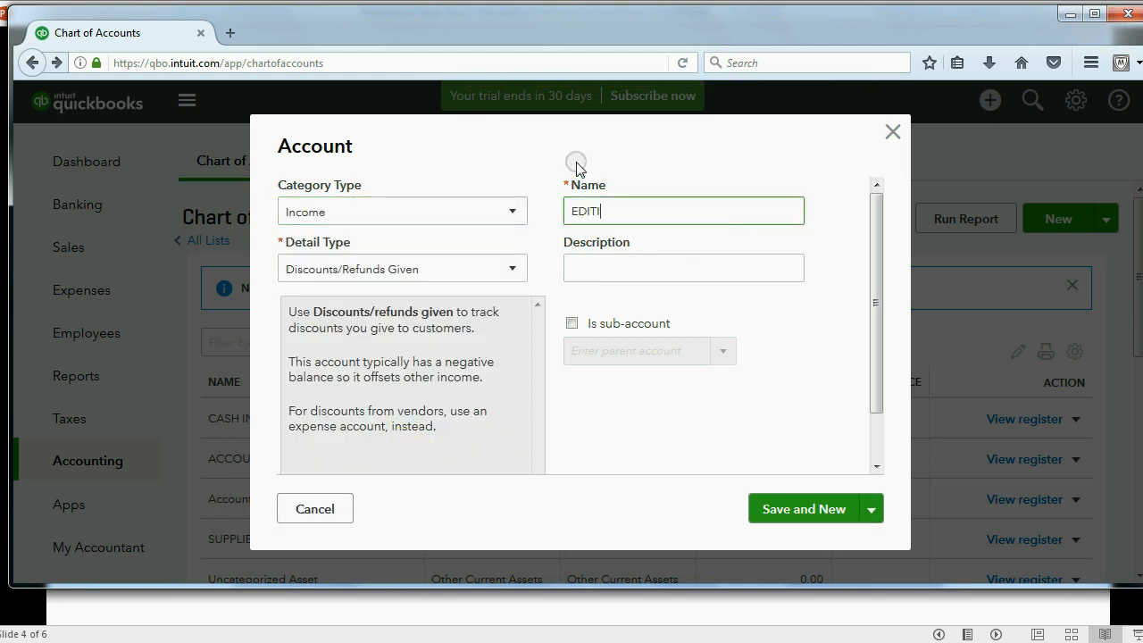
text(NG INCOM)
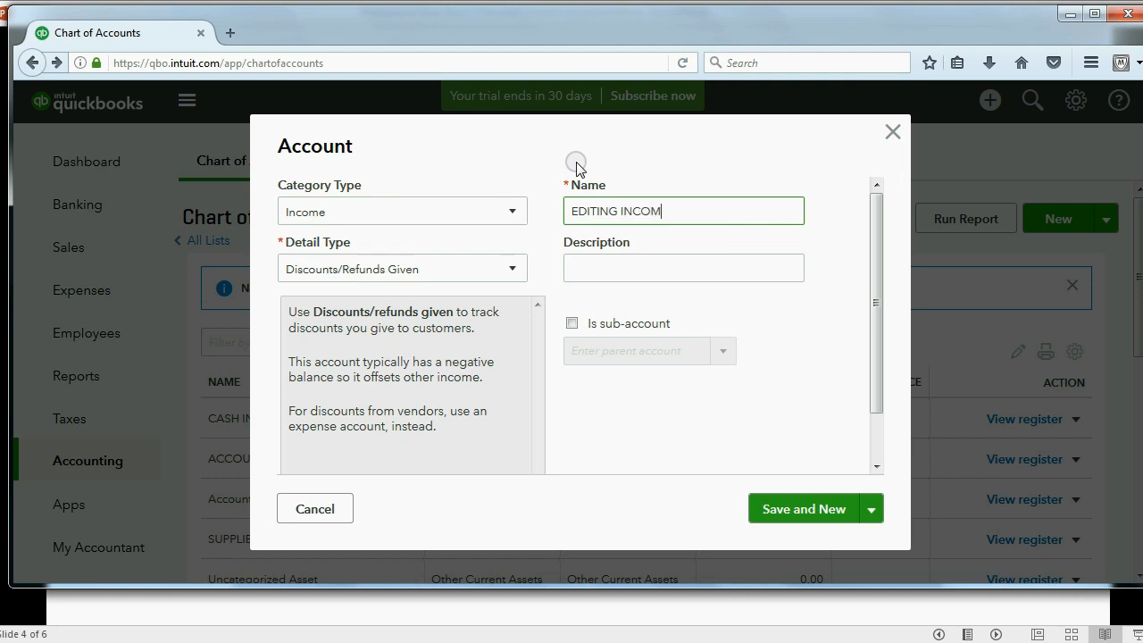
click(804, 507)
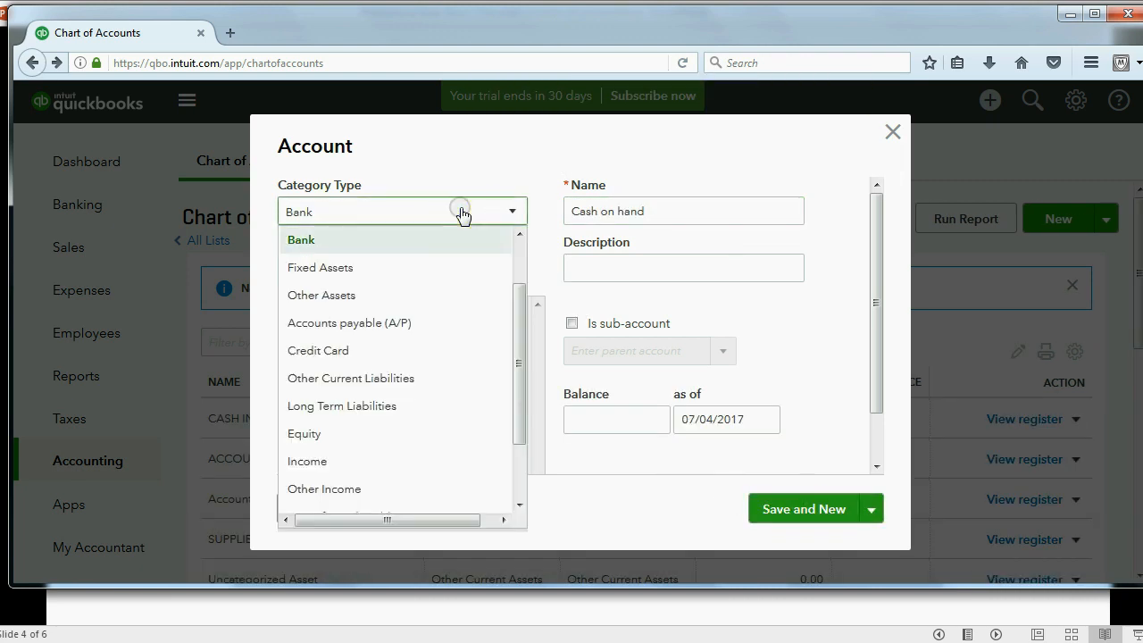
Step: Add DELIVERY EXPENSE and REPAIR EXPENSE as Expenses accounts, saving each
scroll(down, 3)
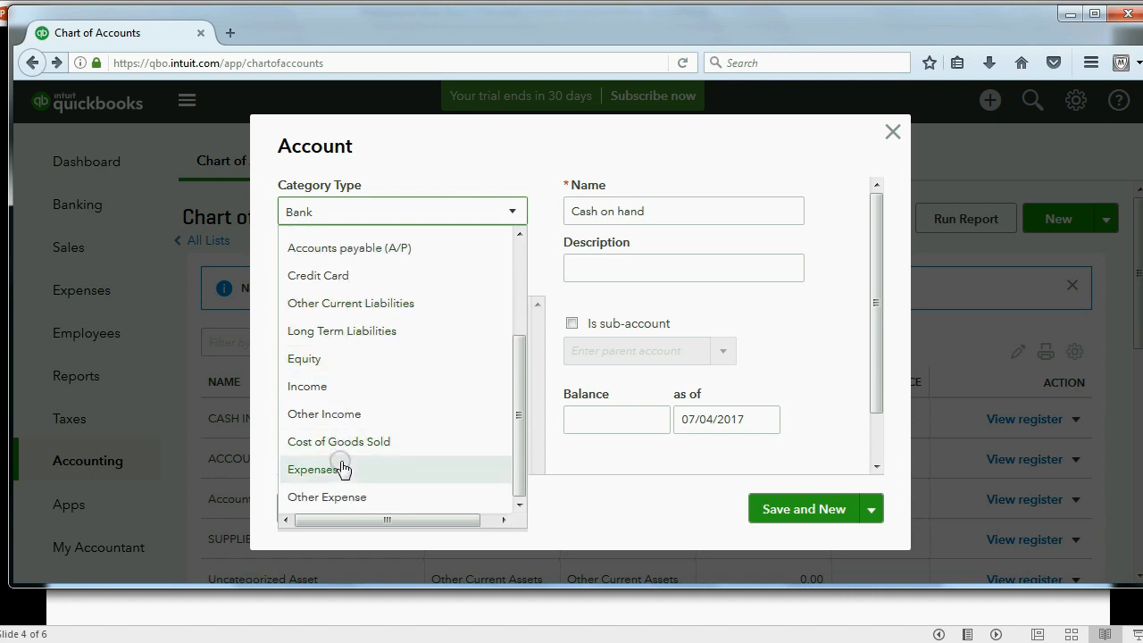
click(314, 467)
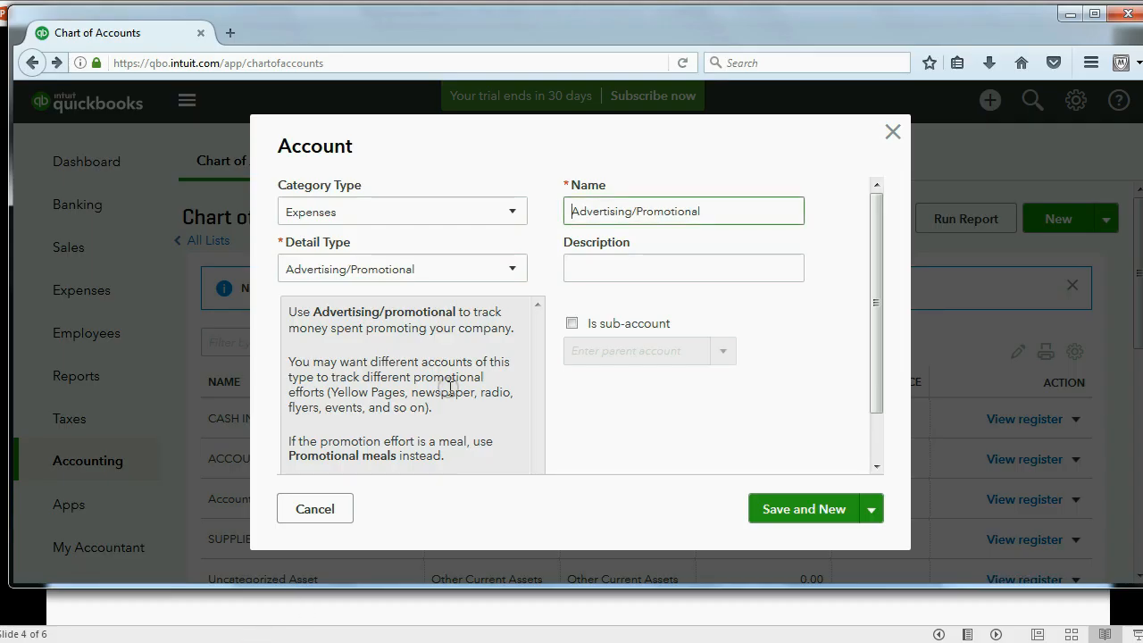
text(DE)
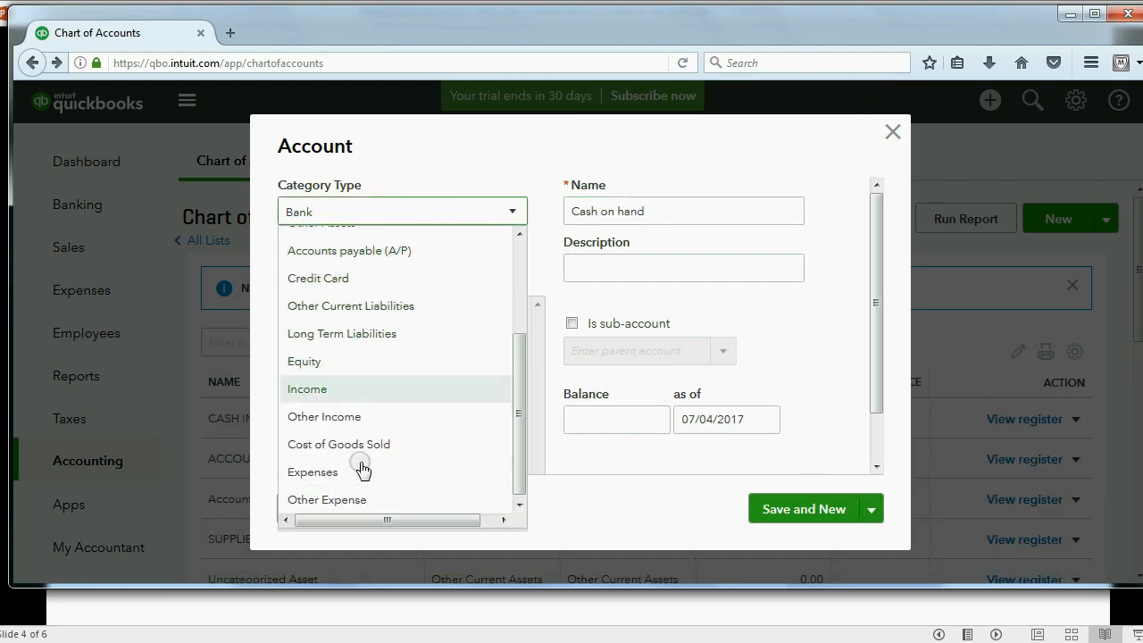
click(313, 471)
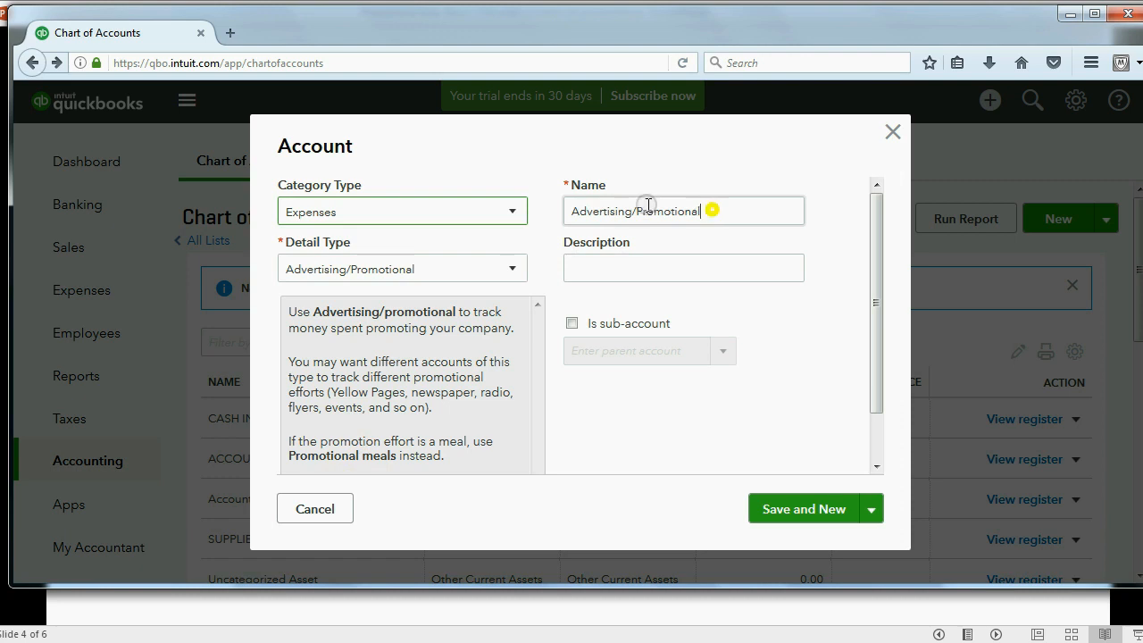
text(REPAIR)
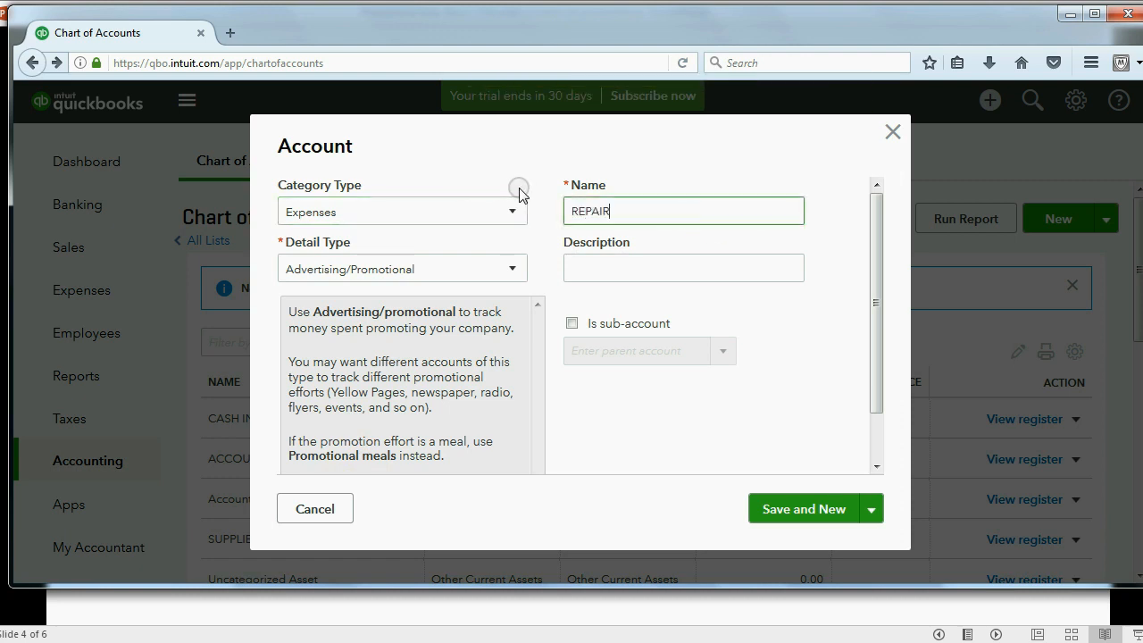
text(EXPENSE)
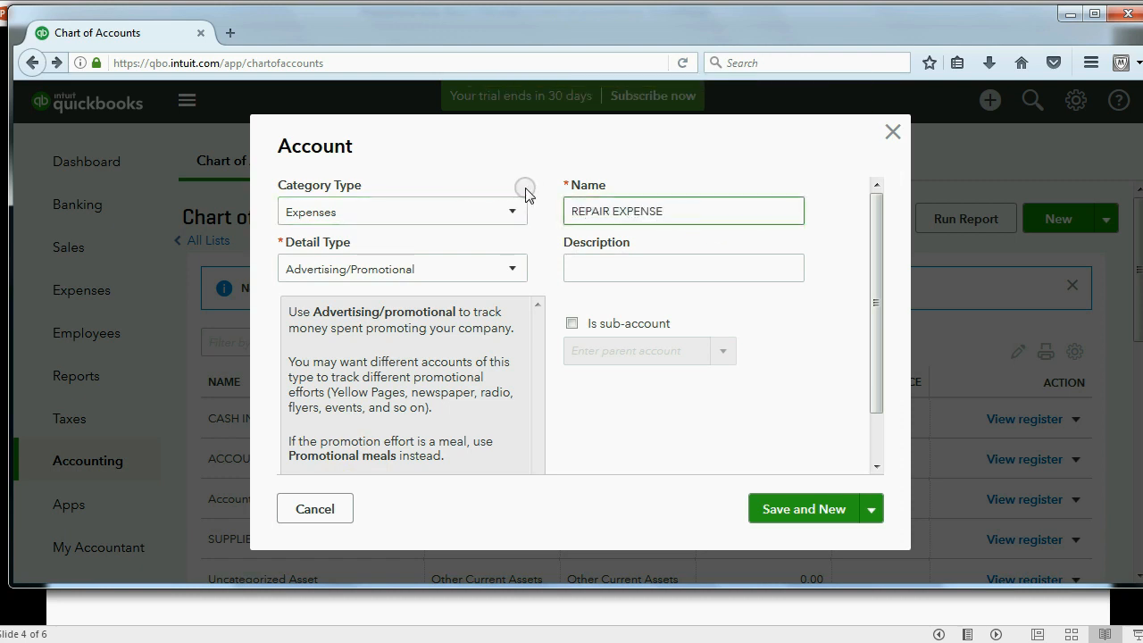
click(804, 508)
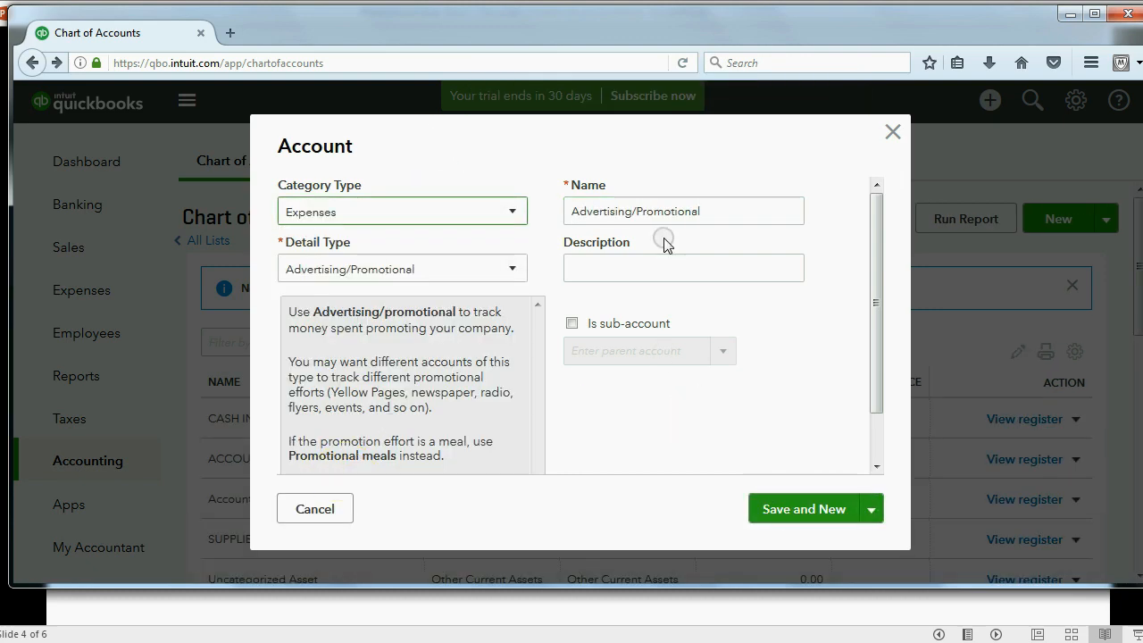
Step: Add ELECTRIC EXPENSE and TELEPHONE EXP as Expenses accounts, then close the form
text(E)
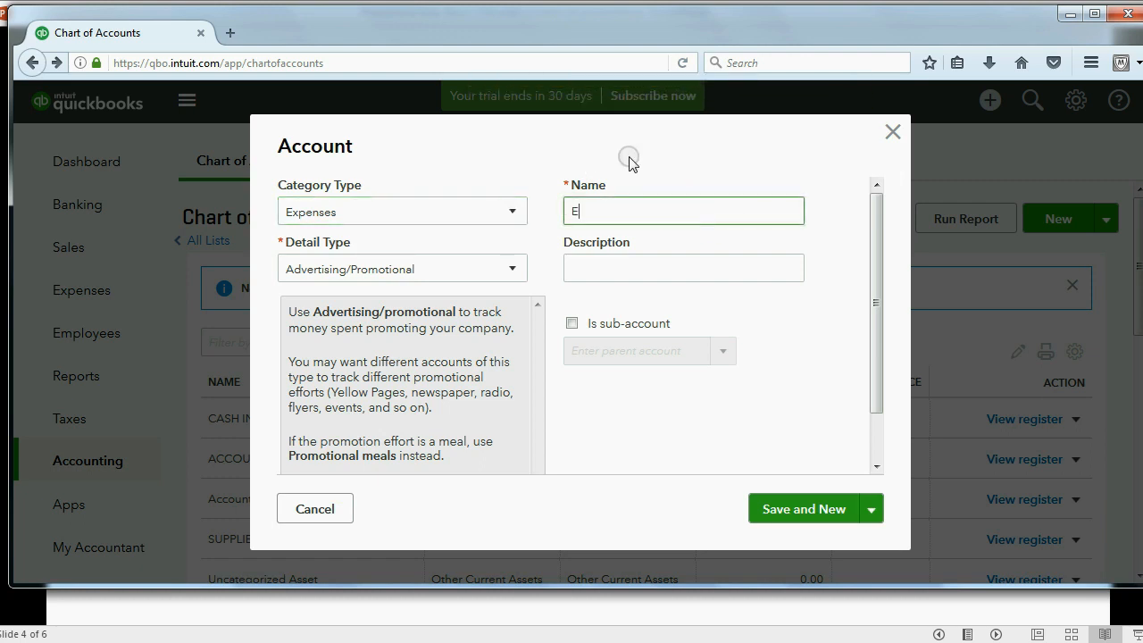
text(LECTRIC ES)
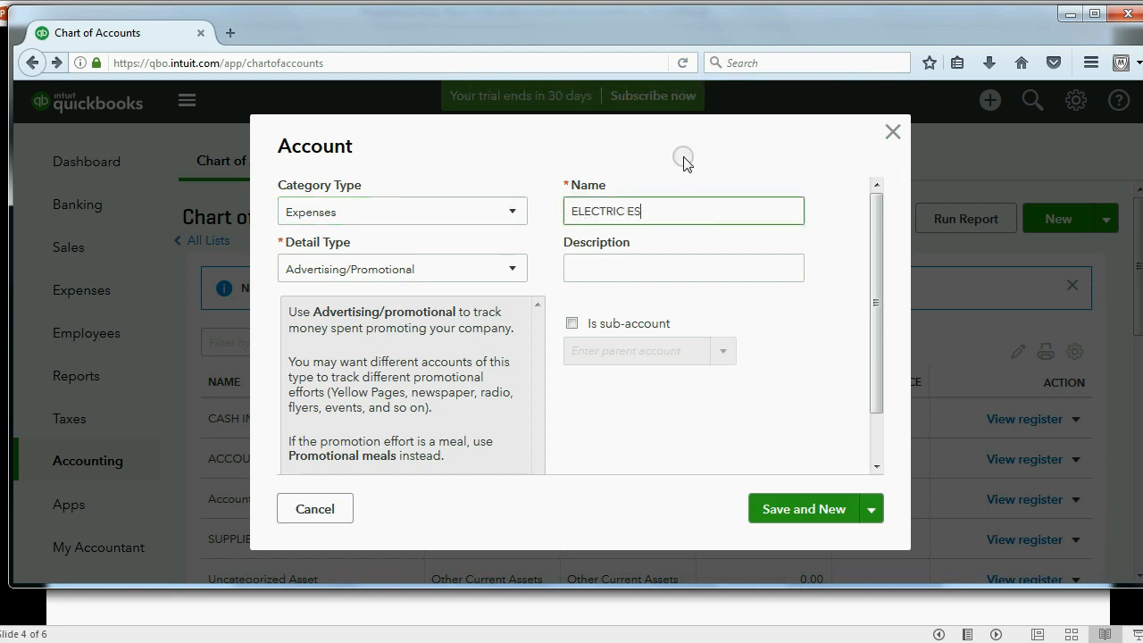
text(XPENSE)
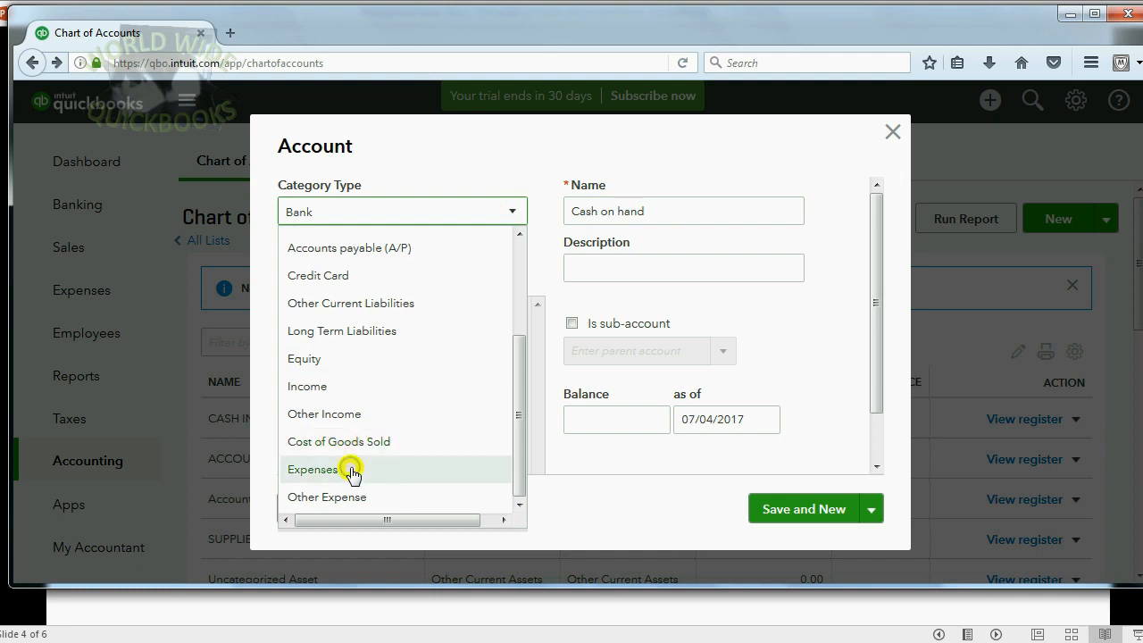
click(313, 468)
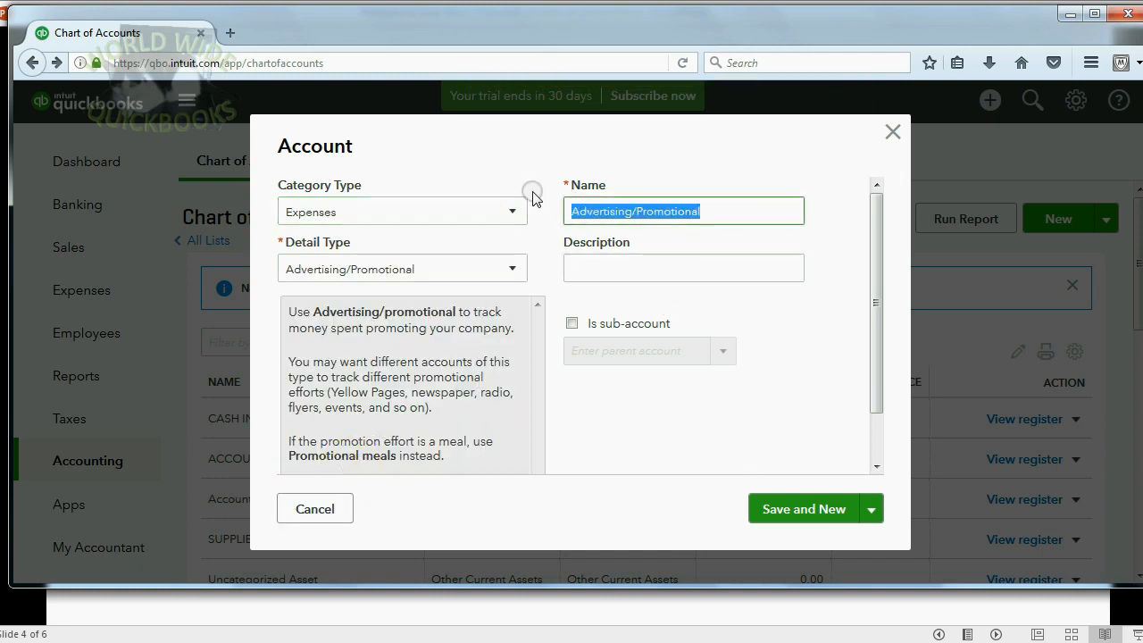
text(TELEPHONE EXP)
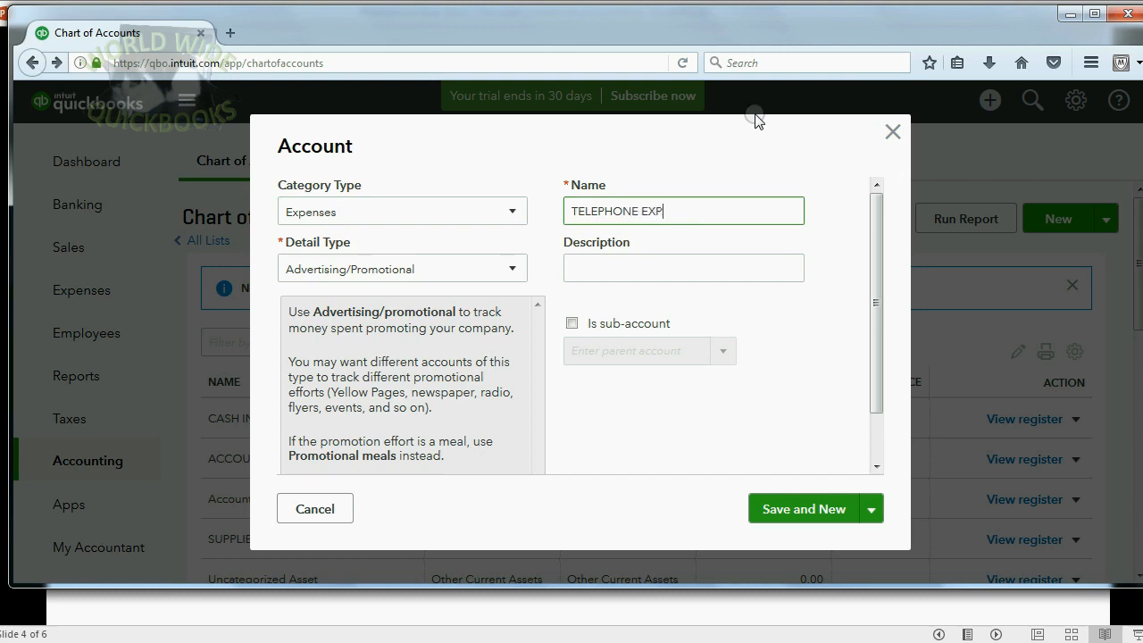
click(804, 508)
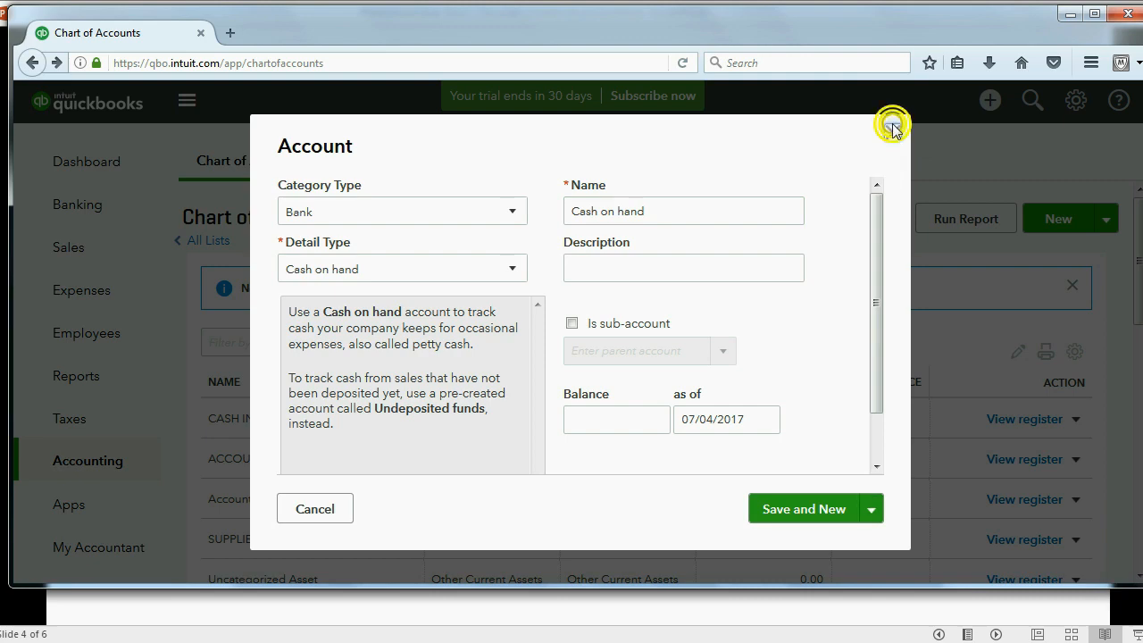
click(890, 123)
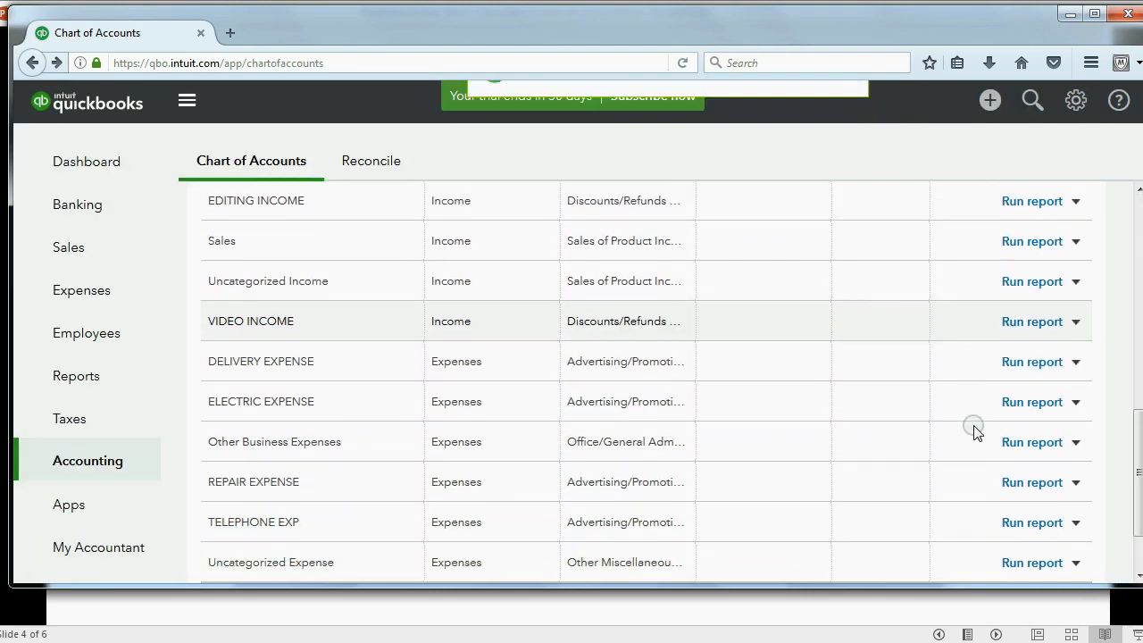
click(443, 193)
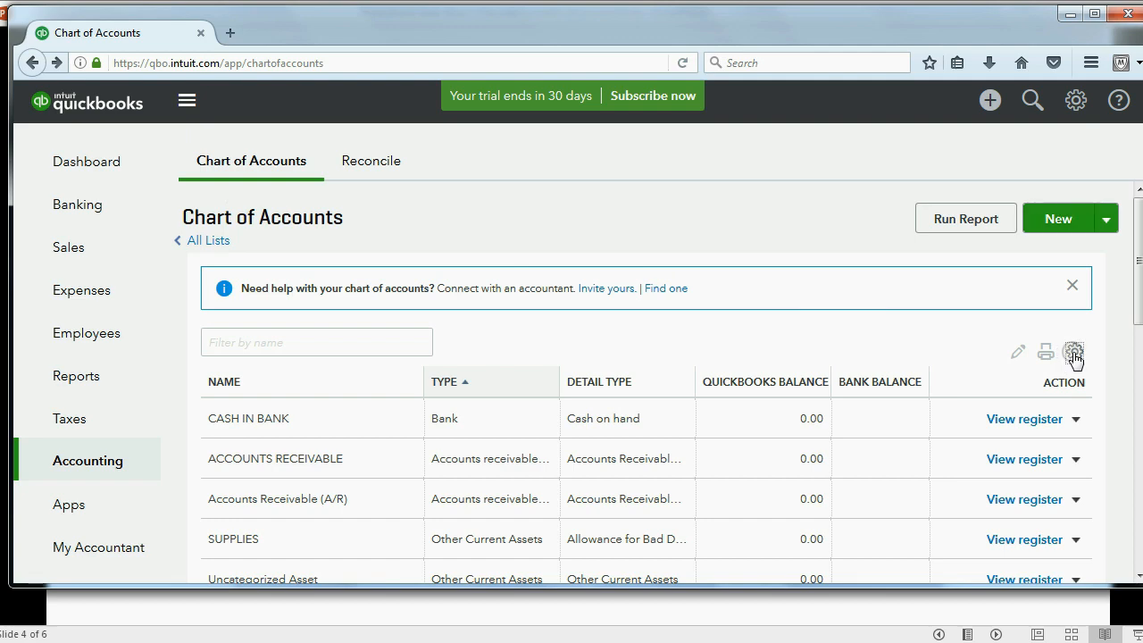
Step: Include inactive accounts in the list and make Advertising & Marketing active again
click(1075, 352)
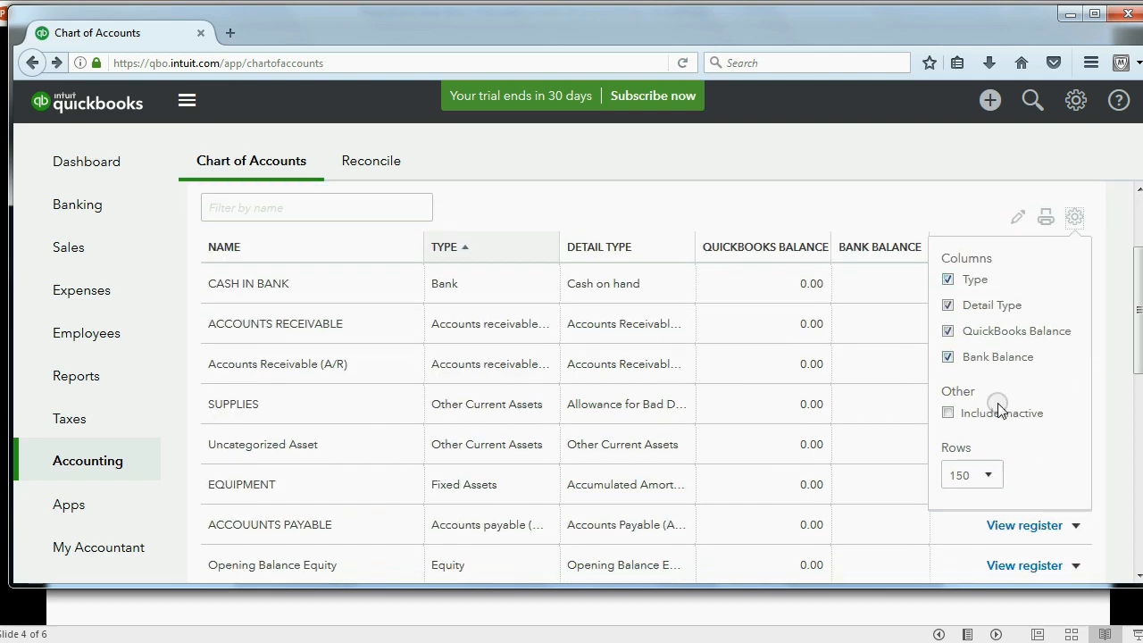
click(947, 413)
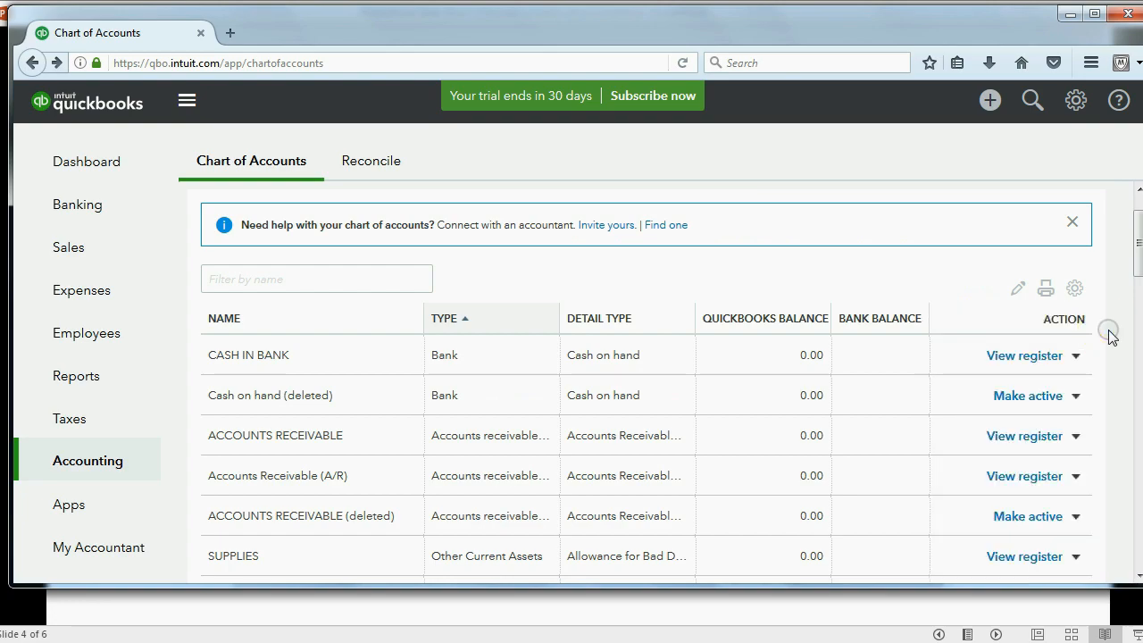
scroll(down, 3)
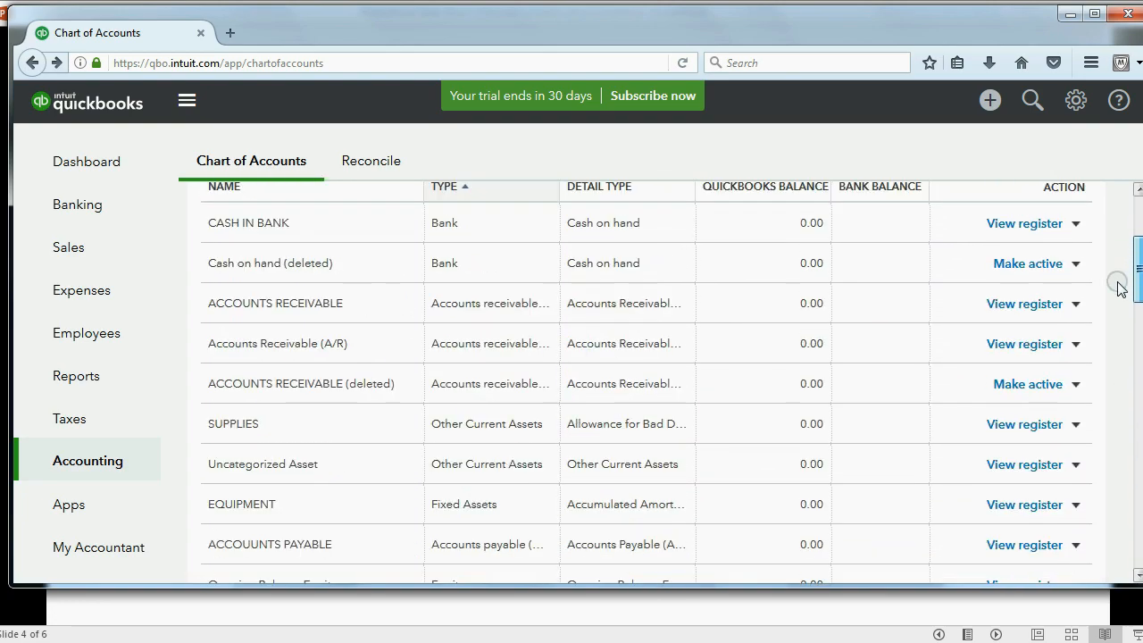
scroll(down, 3)
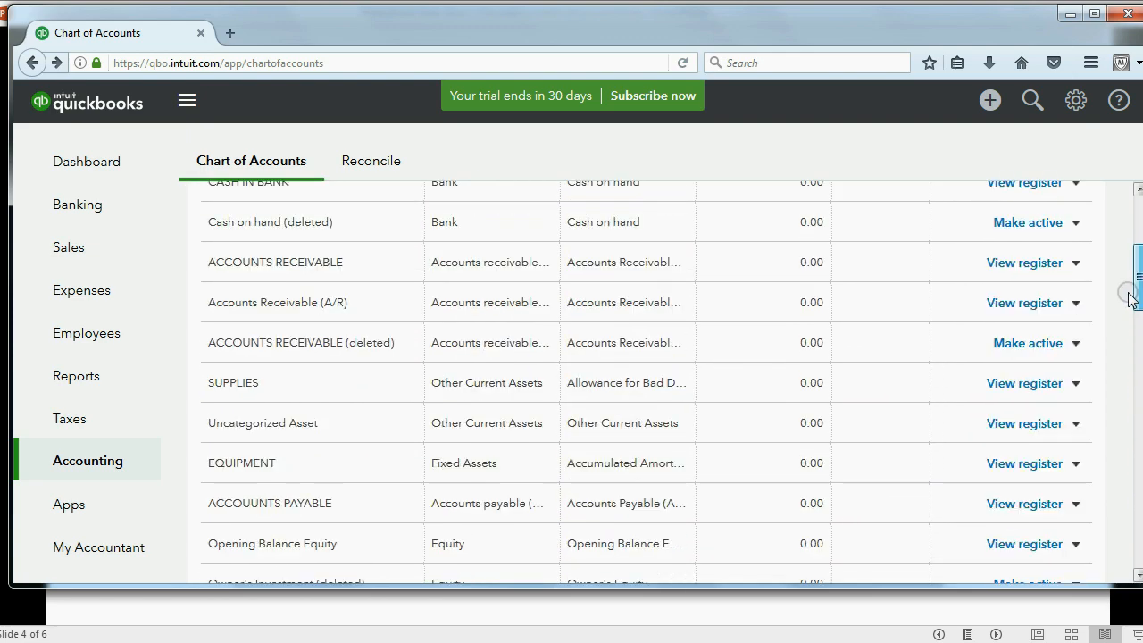
scroll(down, 3)
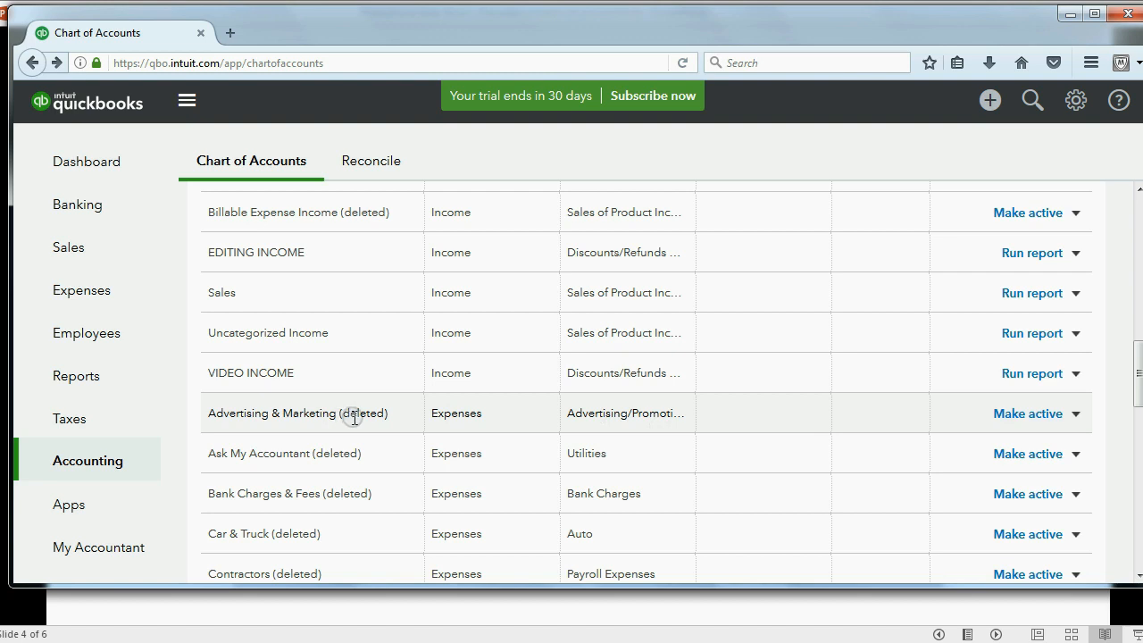
mouse_move(929, 425)
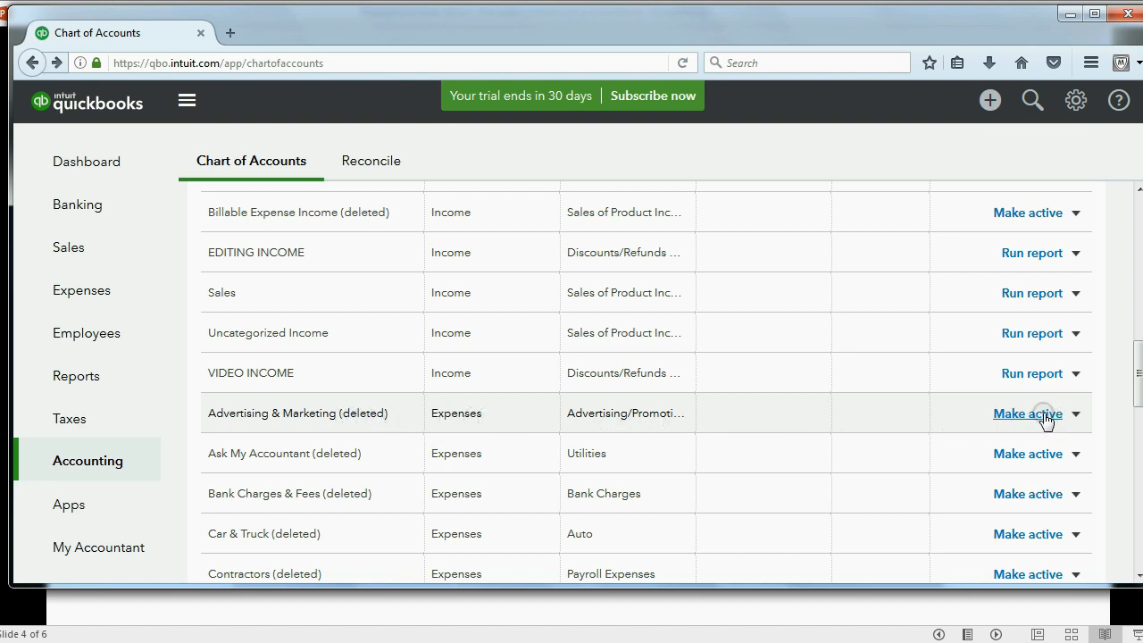
click(1027, 412)
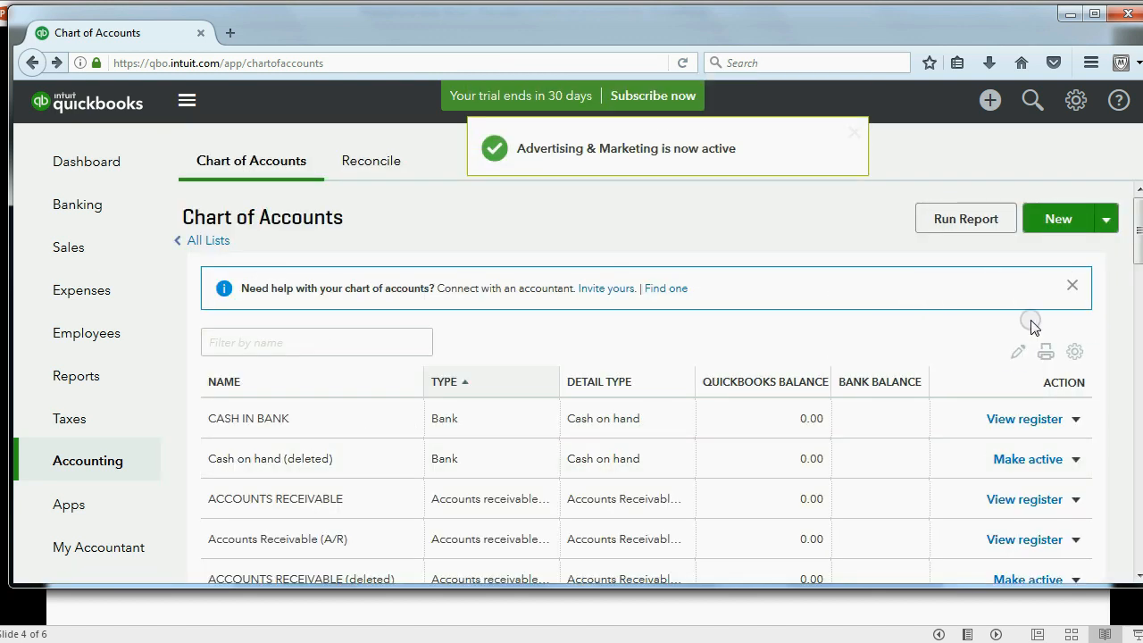
Step: Untick Include inactive in the display options so only active accounts are listed
click(1075, 350)
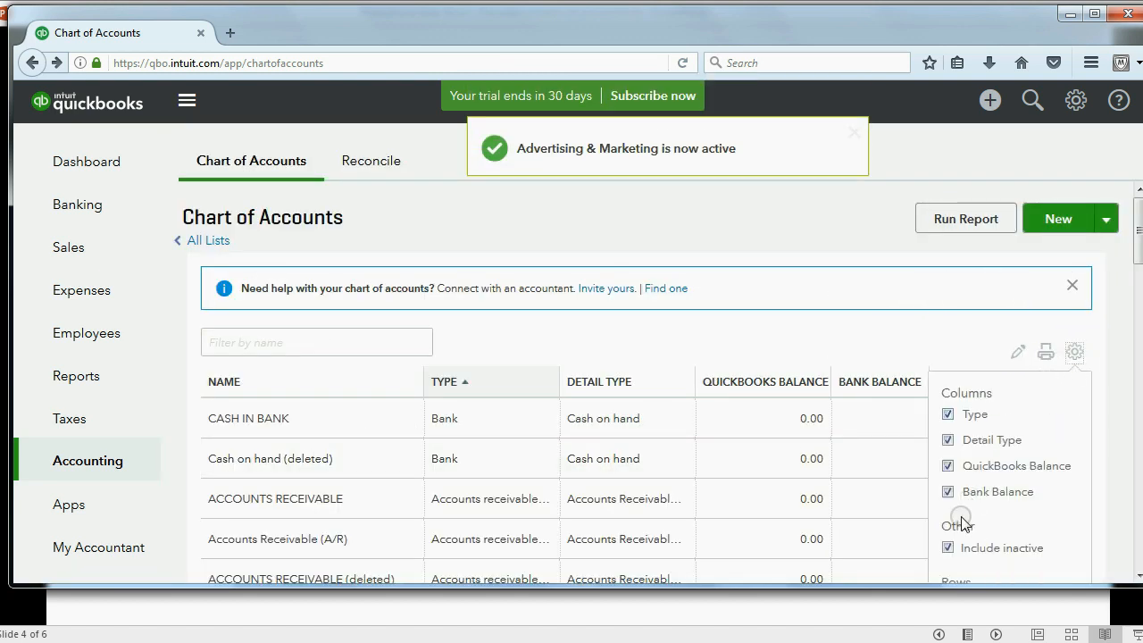
click(947, 547)
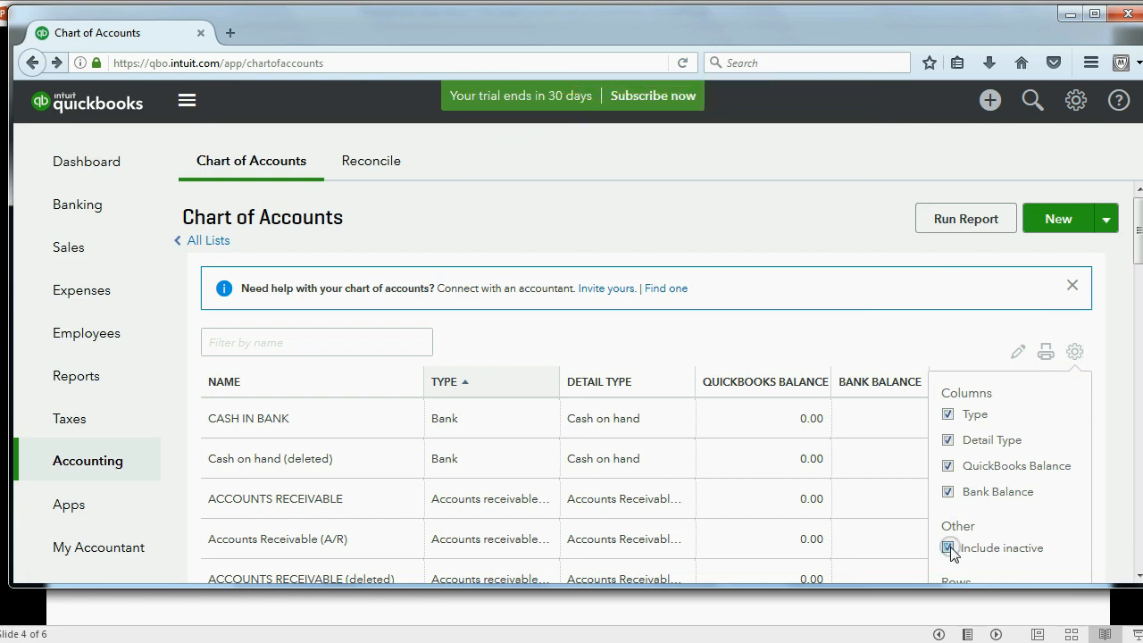
click(946, 546)
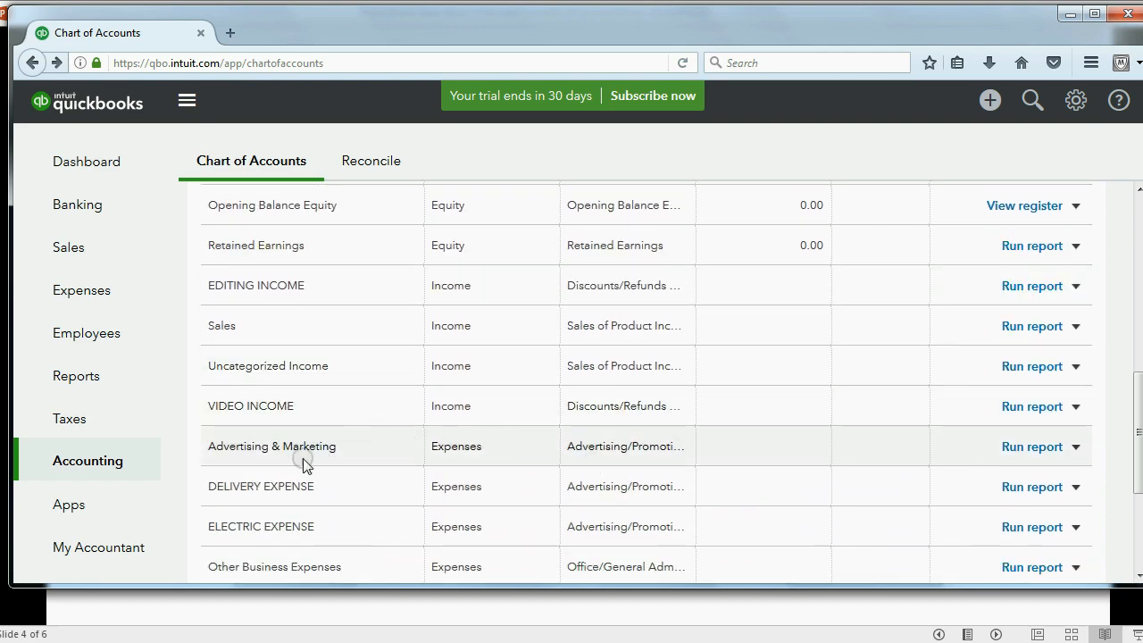
mouse_move(322, 450)
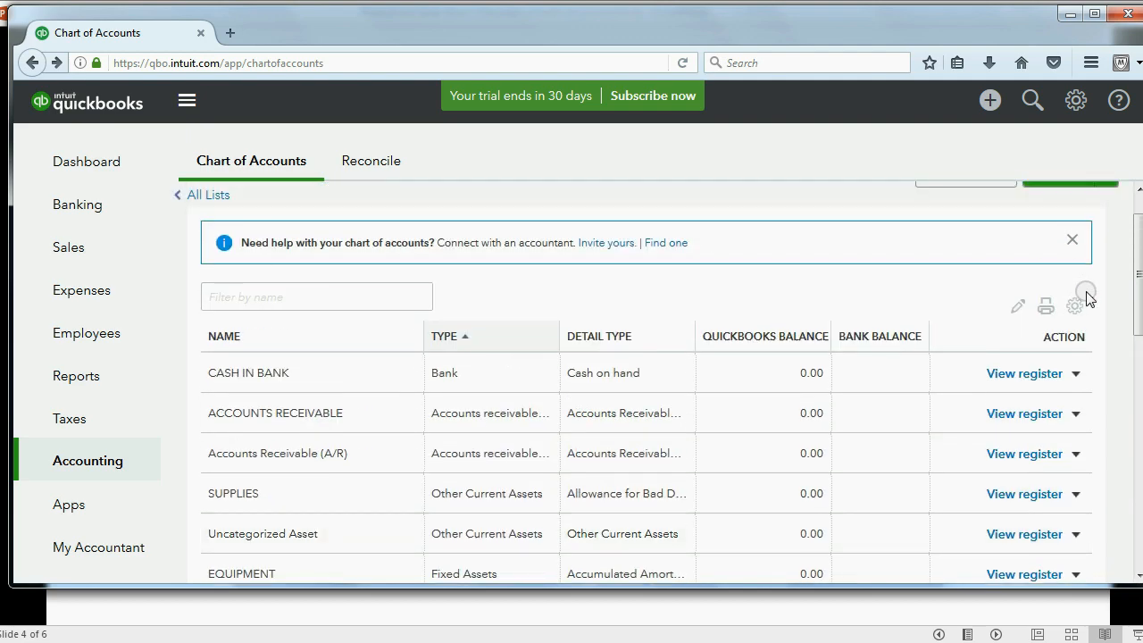
mouse_move(878, 284)
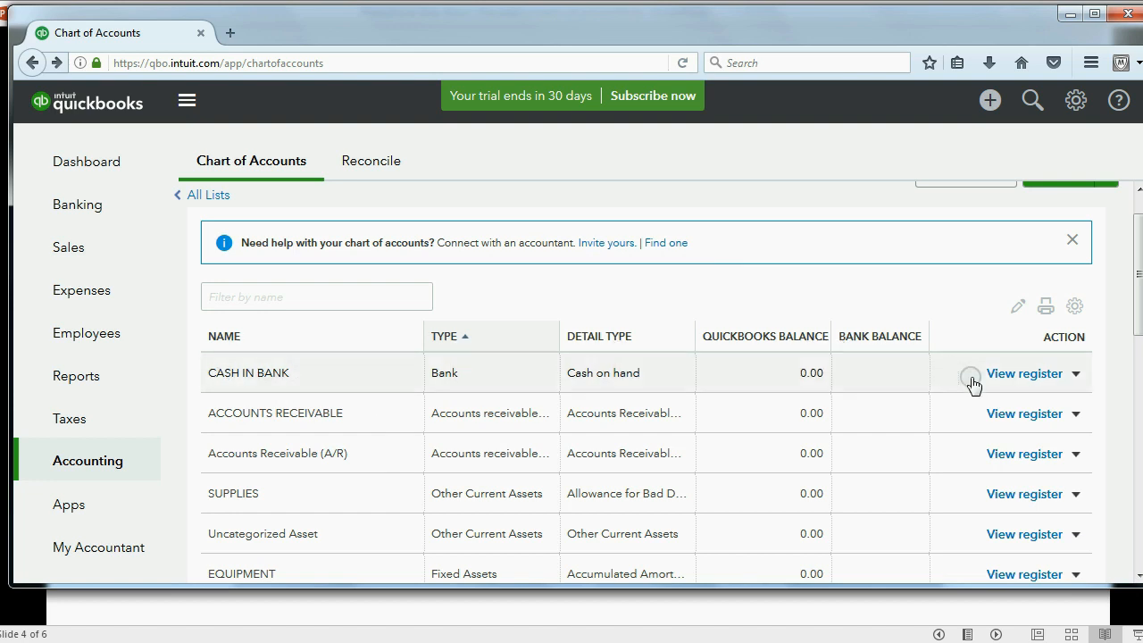
Step: Edit CASH IN BANK, inserting CHASE to rename it CASH IN CHASE BANK, and save
click(1075, 373)
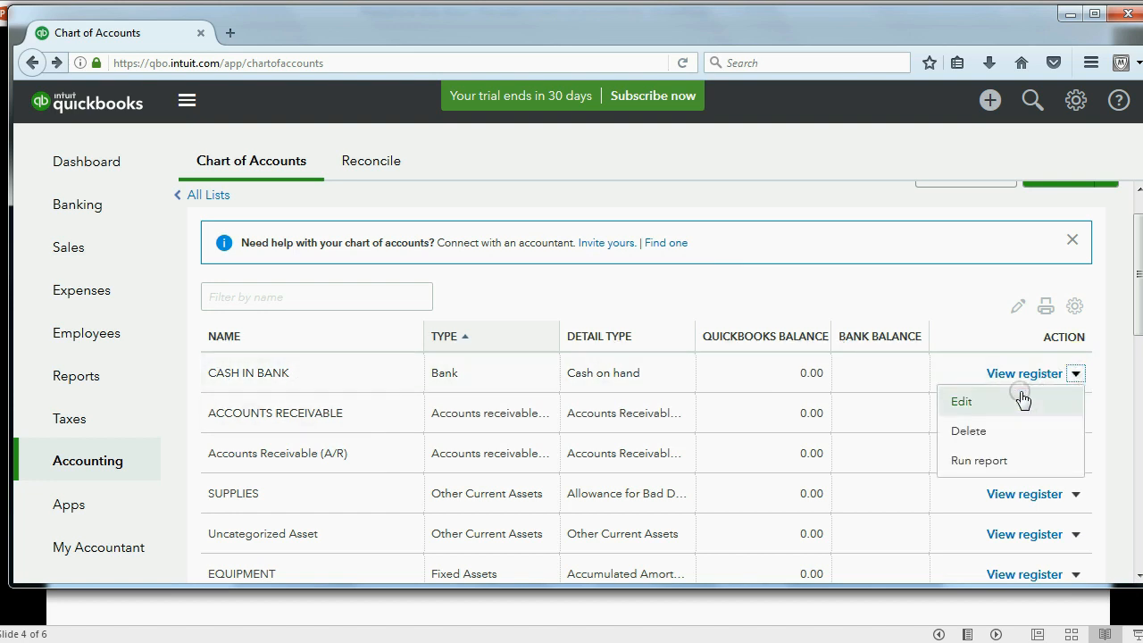
click(961, 400)
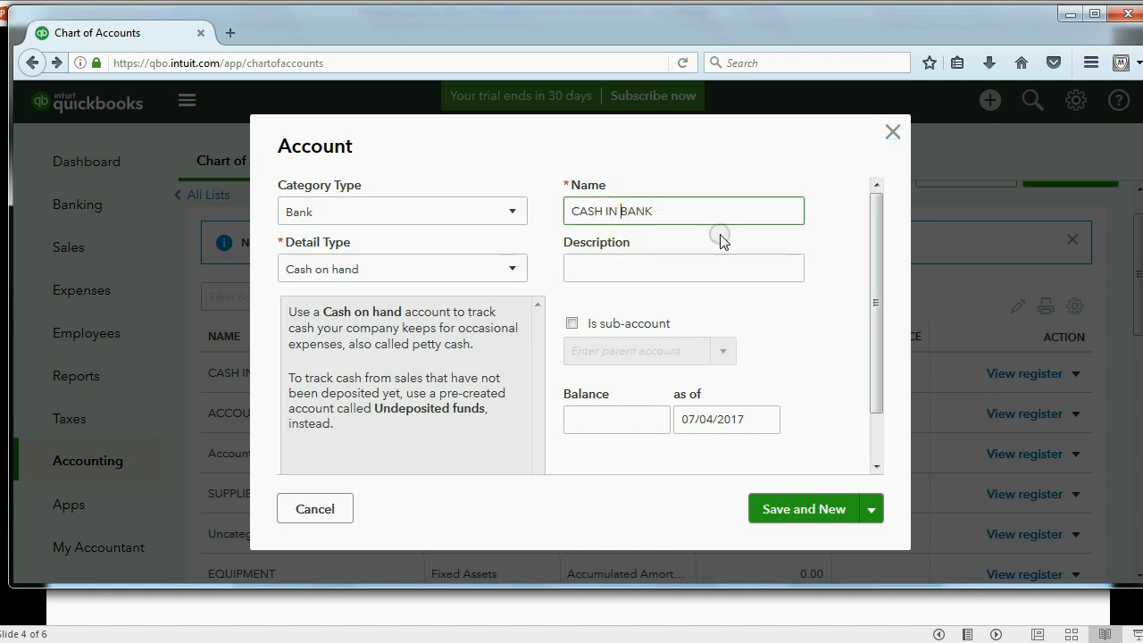
text(CHASE)
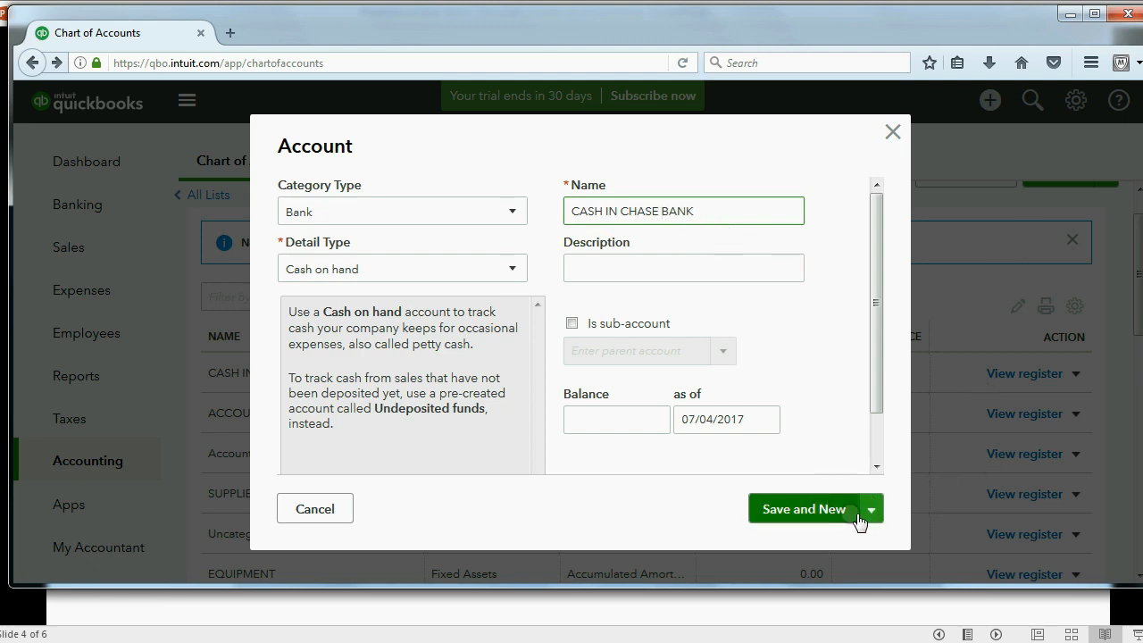
click(802, 507)
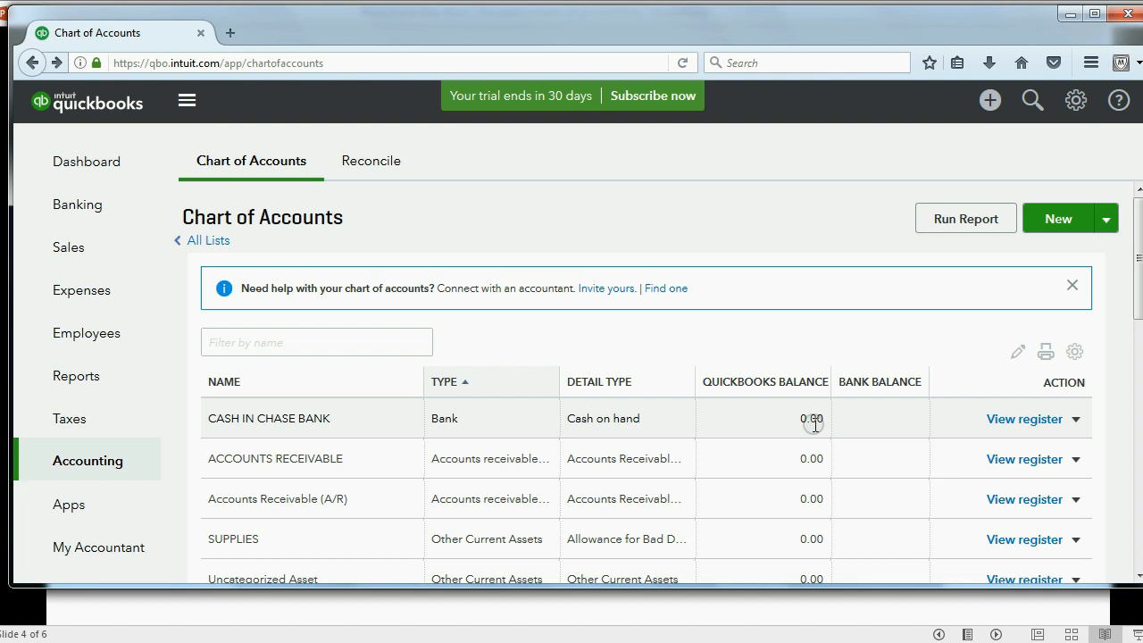
mouse_move(593, 343)
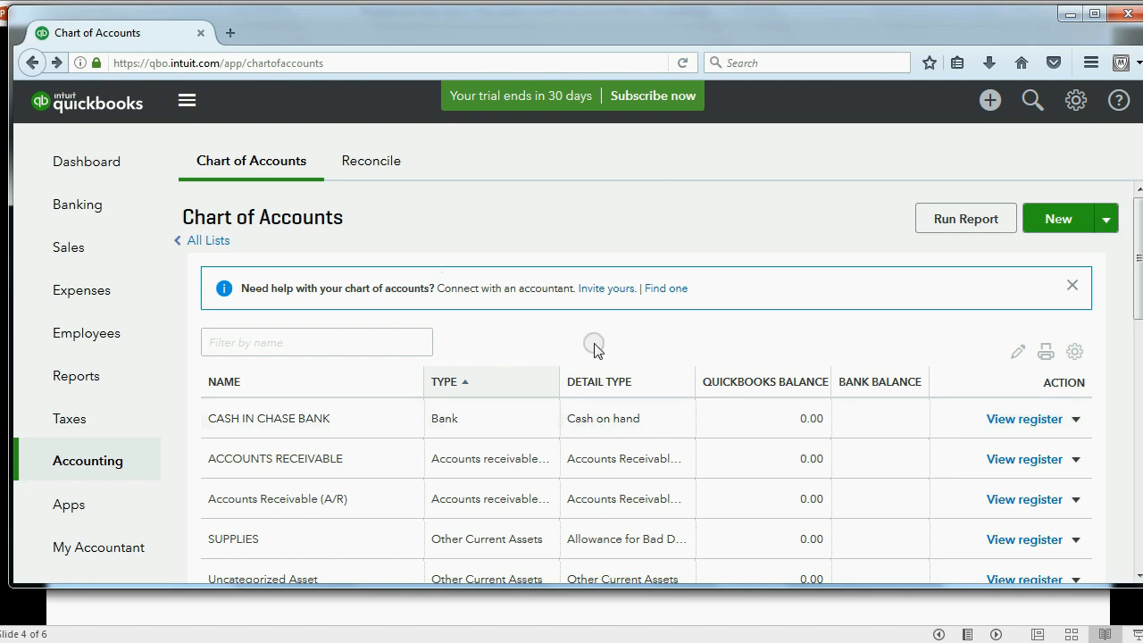
mouse_move(629, 366)
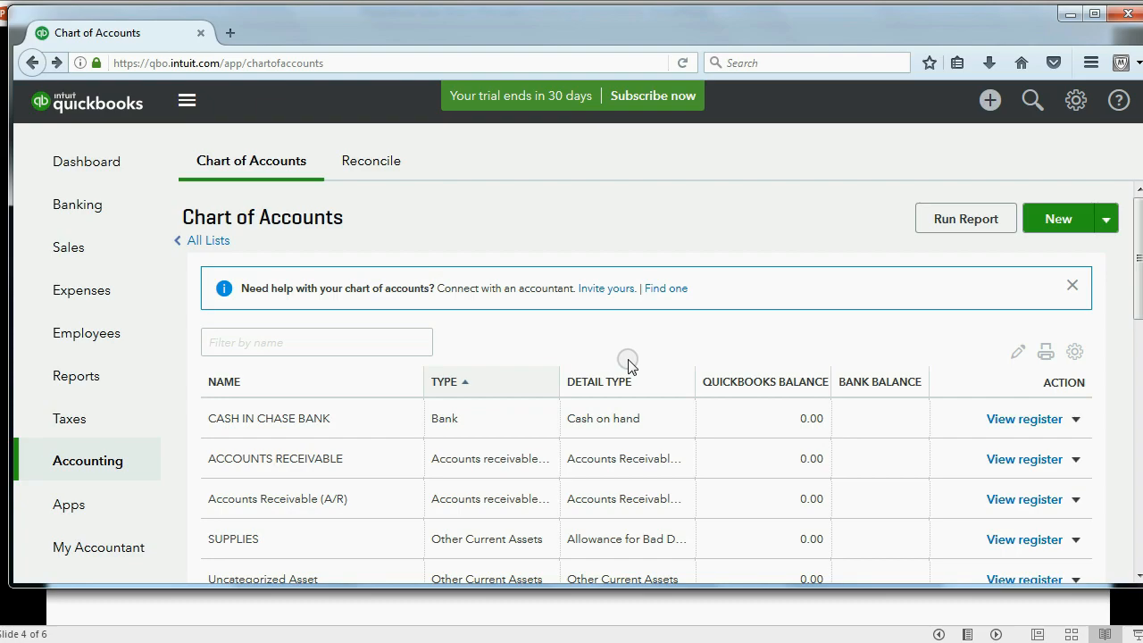